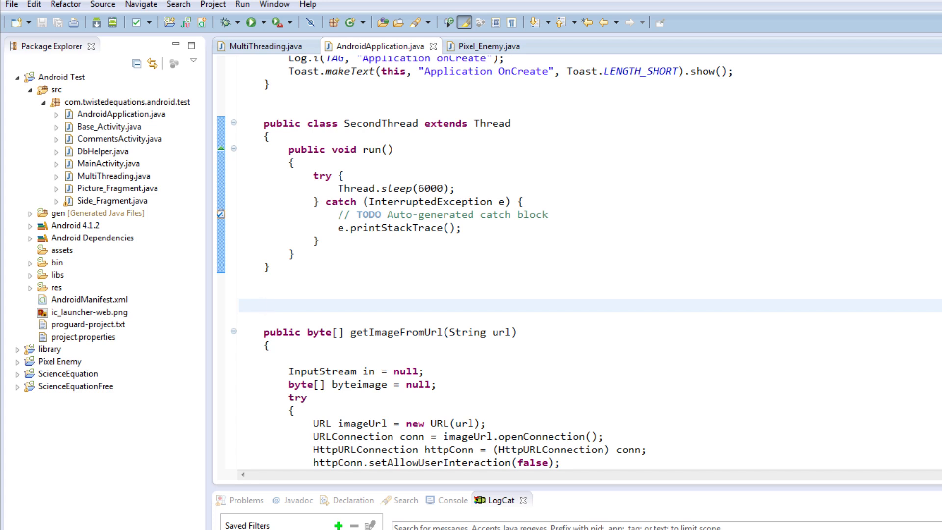
- Declare 'public class ImageDownloader extends AsyncTask' below SecondThread, importing android.os.AsyncTask via Quick Fix
{"action": "left_click", "coordinate": [264, 305]}
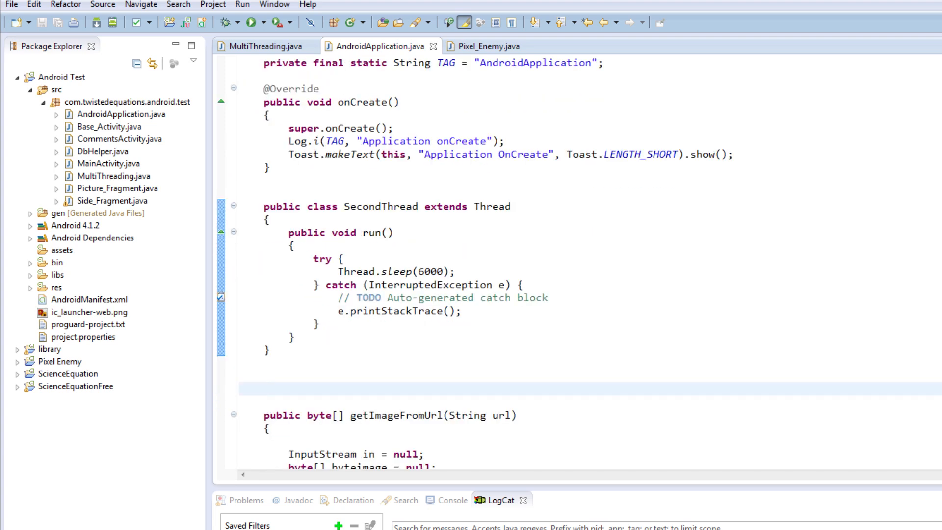
{"action": "type", "text": "public"}
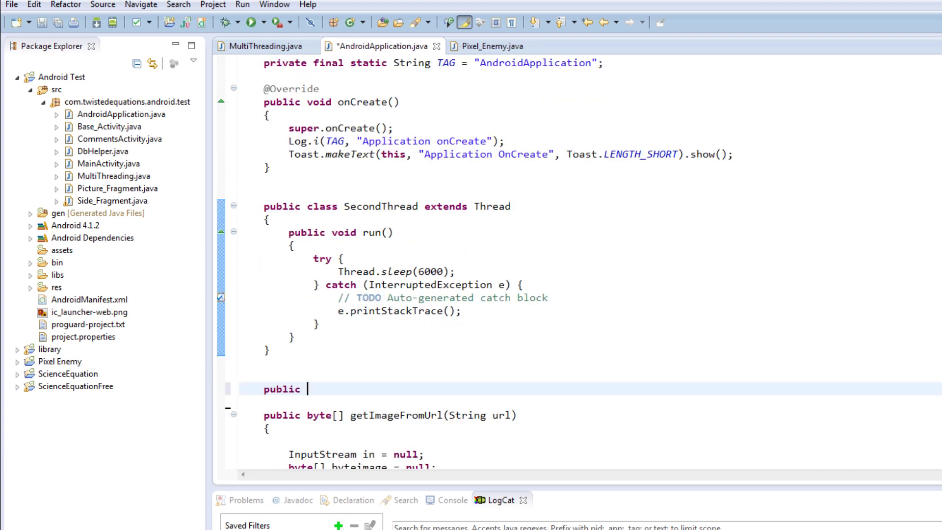
{"action": "type", "text": "class"}
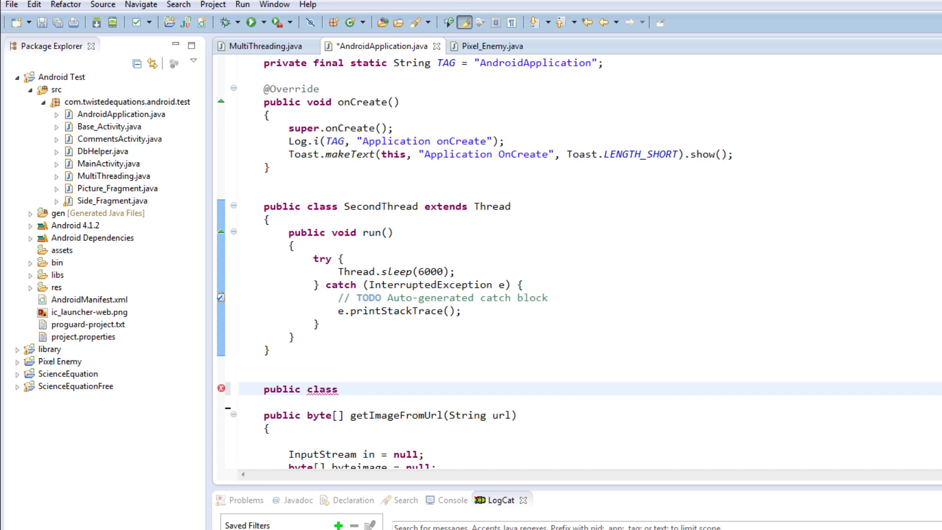
{"action": "type", "text": "Image"}
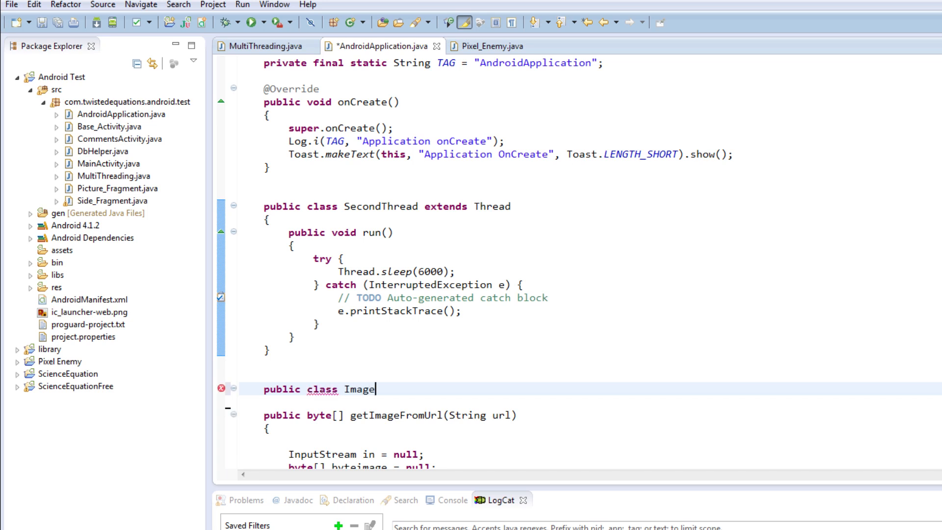
{"action": "type", "text": "Downloader e"}
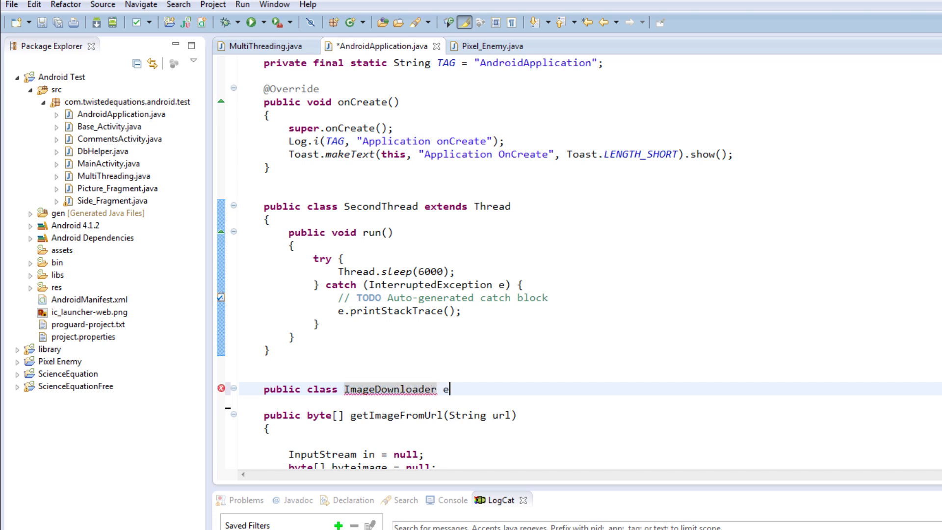
{"action": "type", "text": "xtends"}
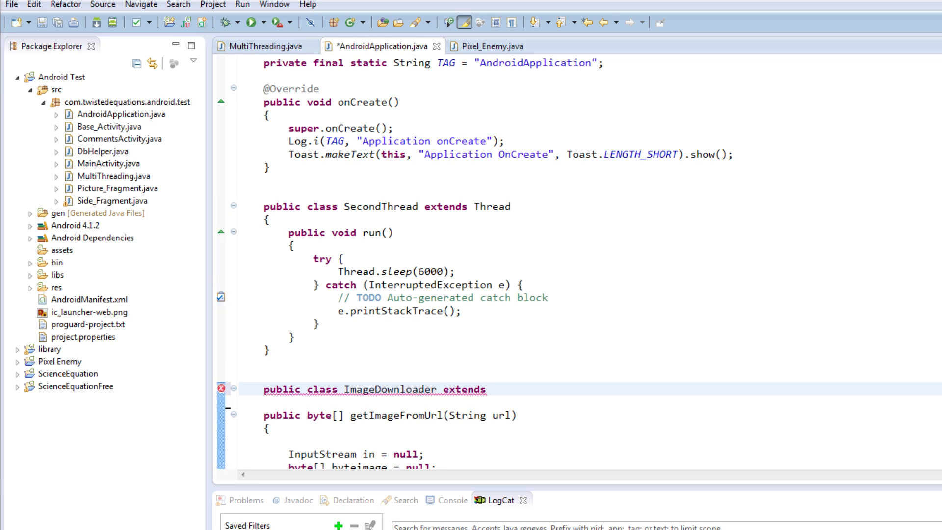
{"action": "type", "text": "Av"}
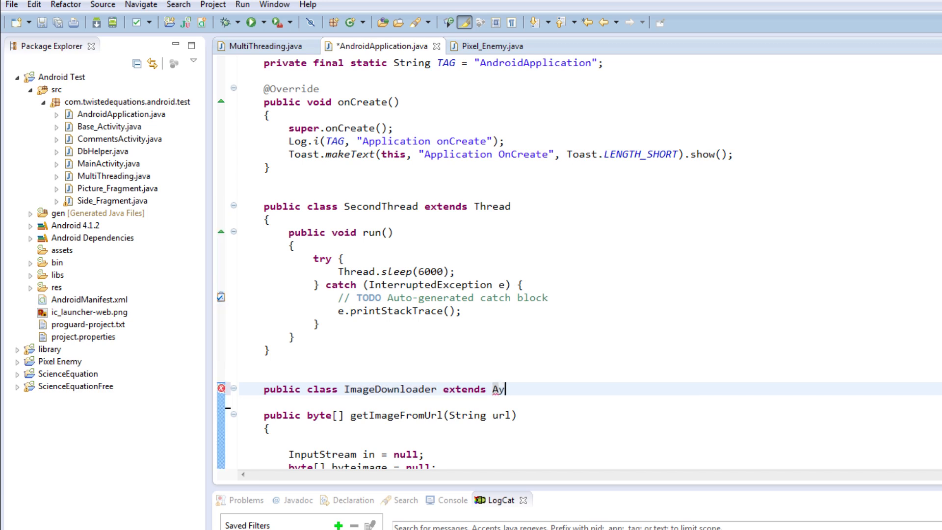
{"action": "type", "text": "snc"}
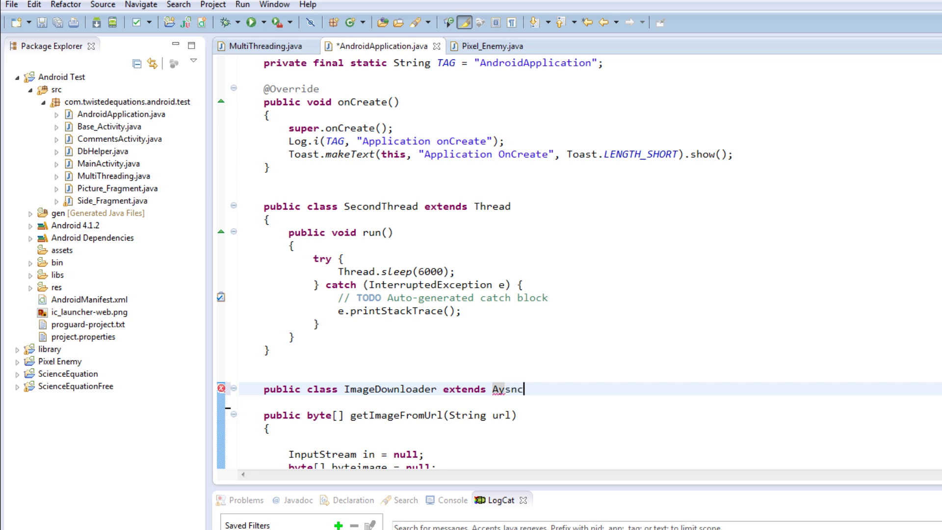
{"action": "type", "text": "Ta"}
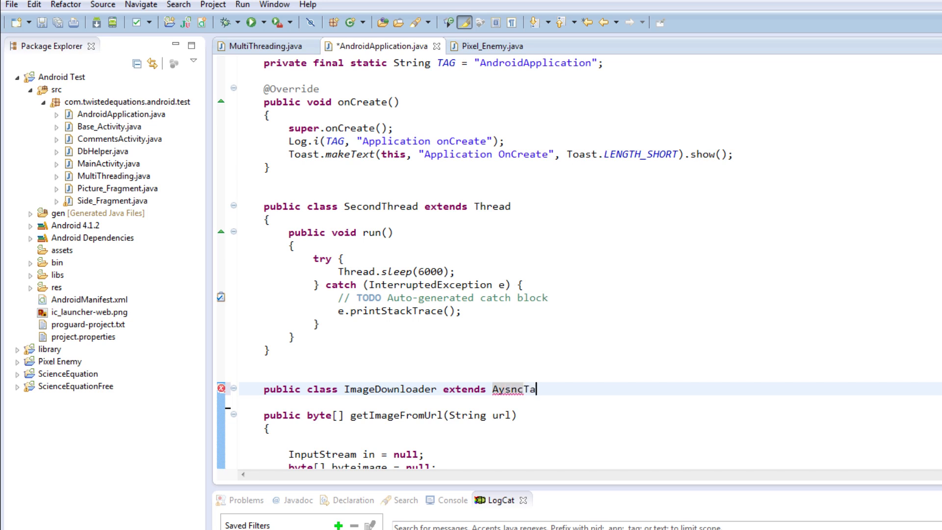
{"action": "type", "text": "sk"}
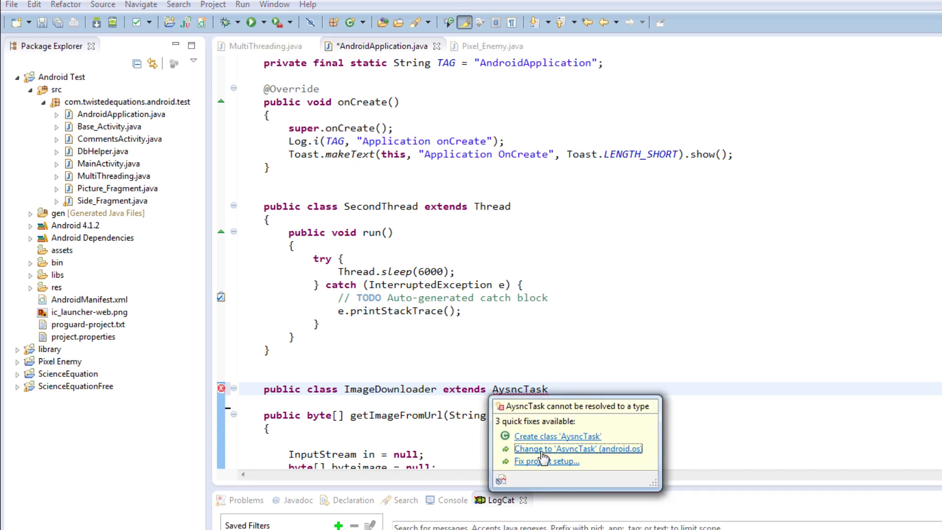
{"action": "left_click", "coordinate": [578, 449]}
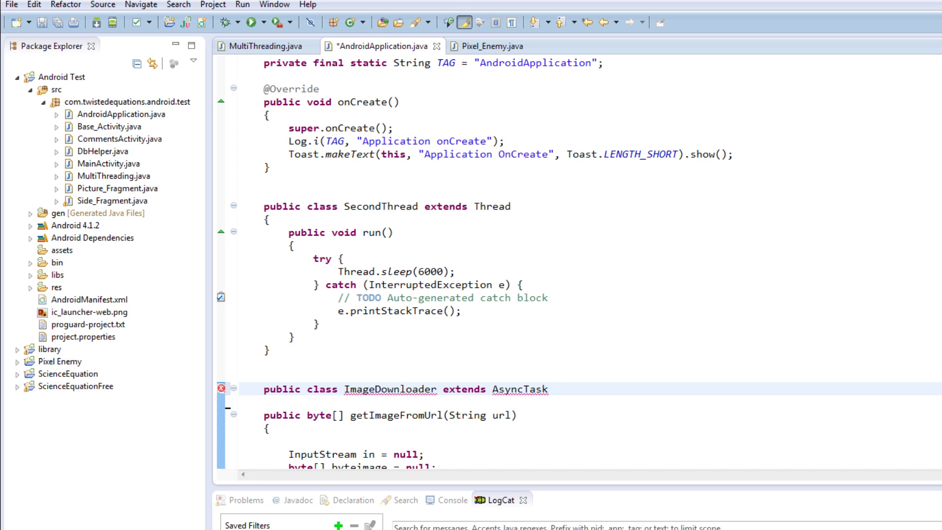
- Add the generic type arguments <Void, Void, Void> to the AsyncTask superclass
{"action": "type", "text": "<>"}
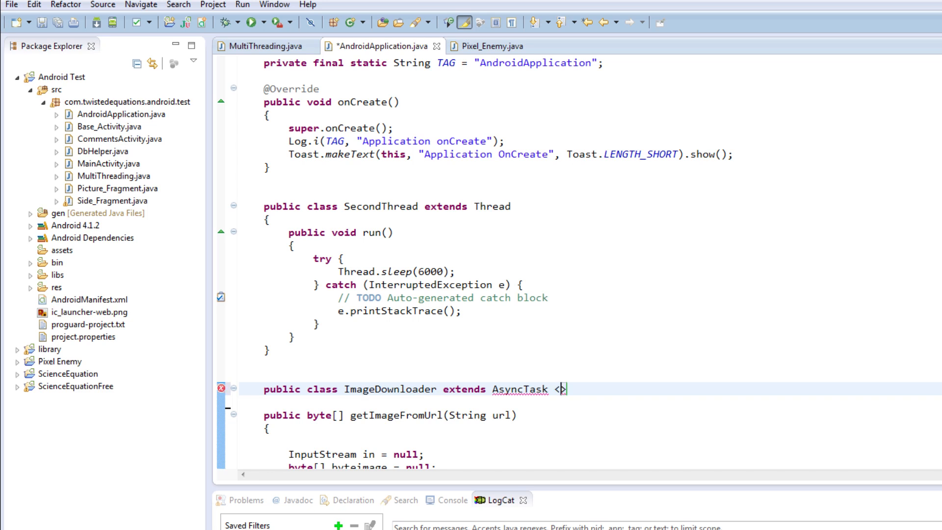
{"action": "type", "text": "V"}
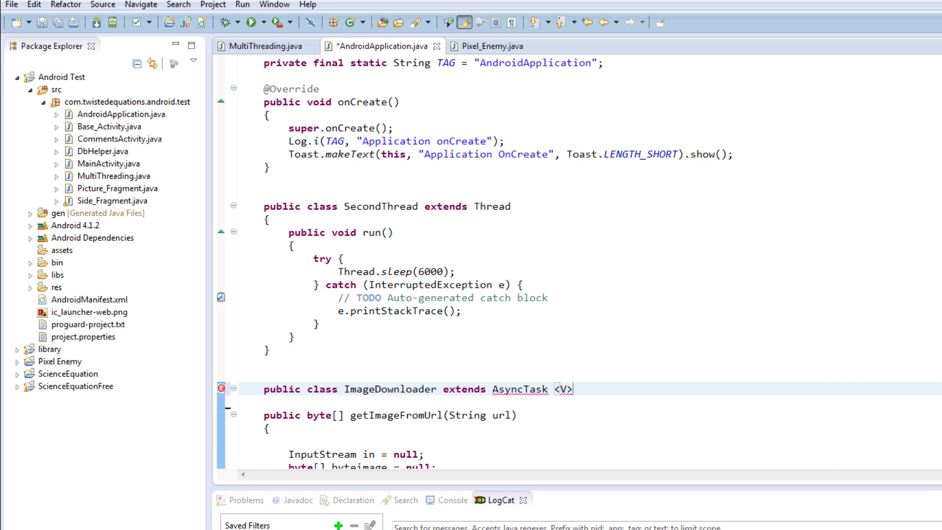
{"action": "type", "text": "oid"}
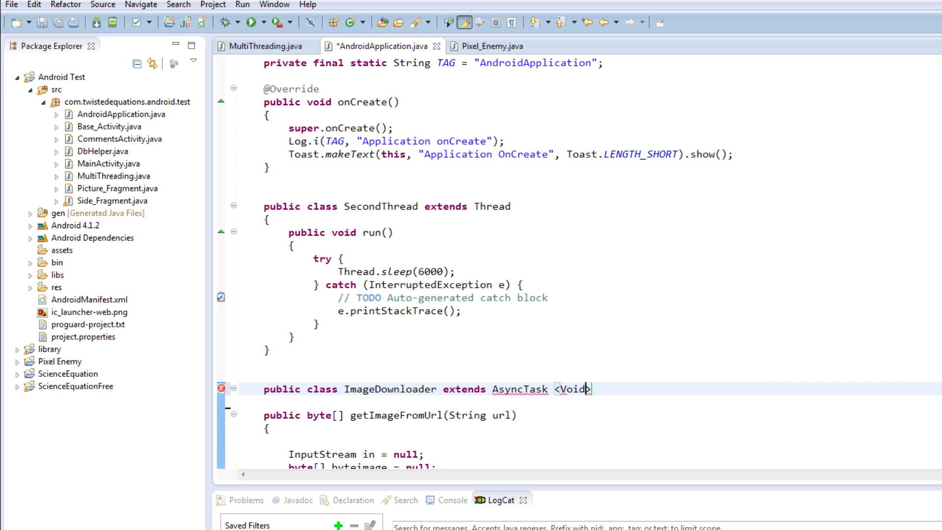
{"action": "type", "text": ", Void, void"}
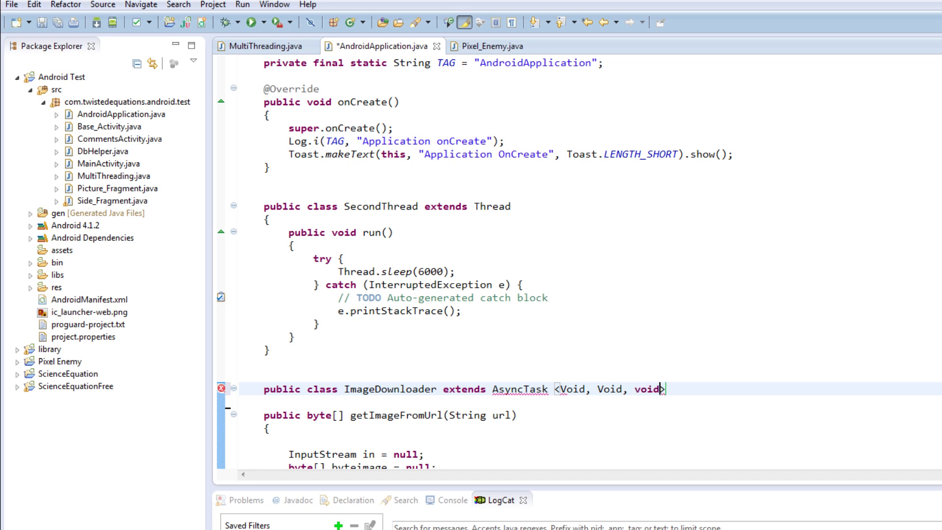
{"action": "key", "text": "BackSpace"}
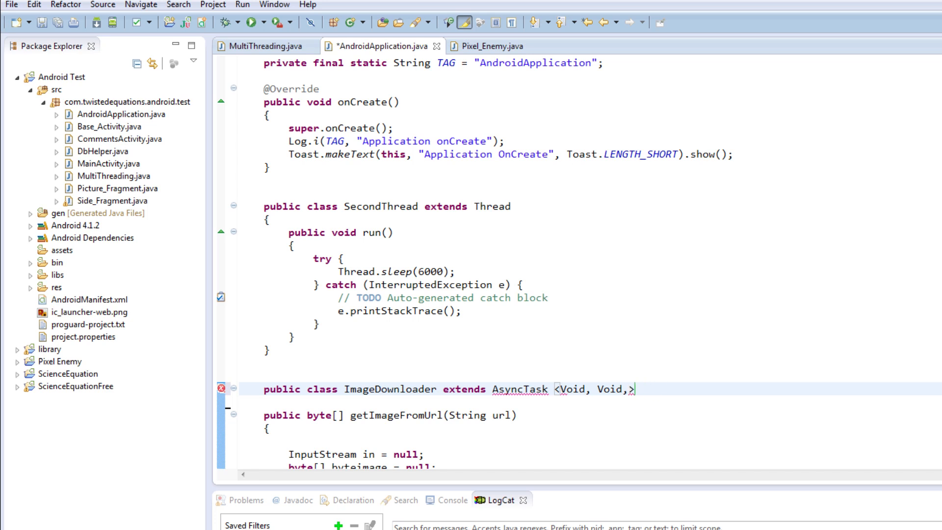
{"action": "type", "text": "Void"}
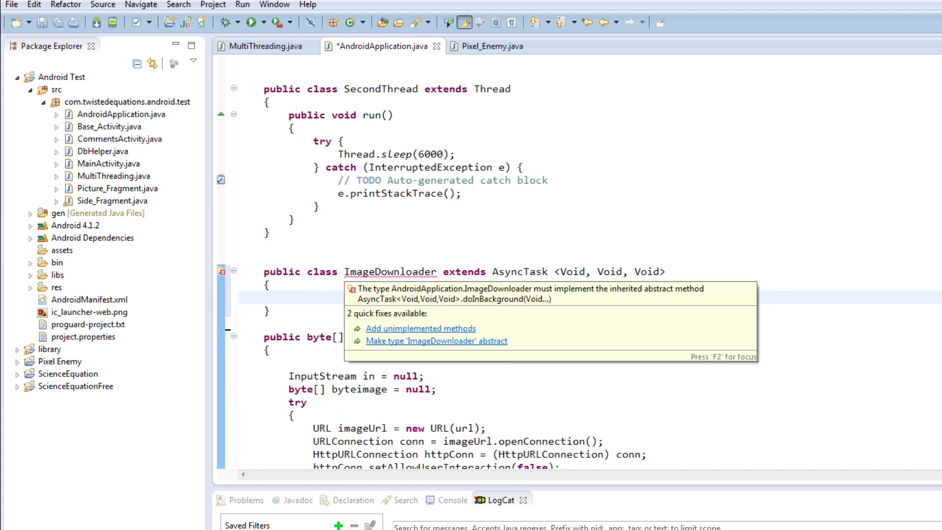
- Generate the doInBackground method stub via Quick Fix and save the file
{"action": "left_click", "coordinate": [420, 328]}
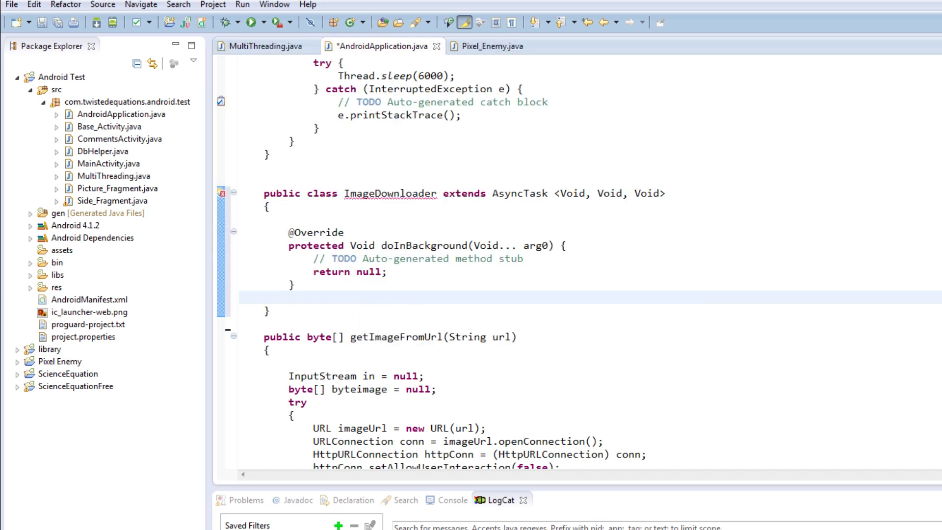
{"action": "key", "text": "ctrl+s"}
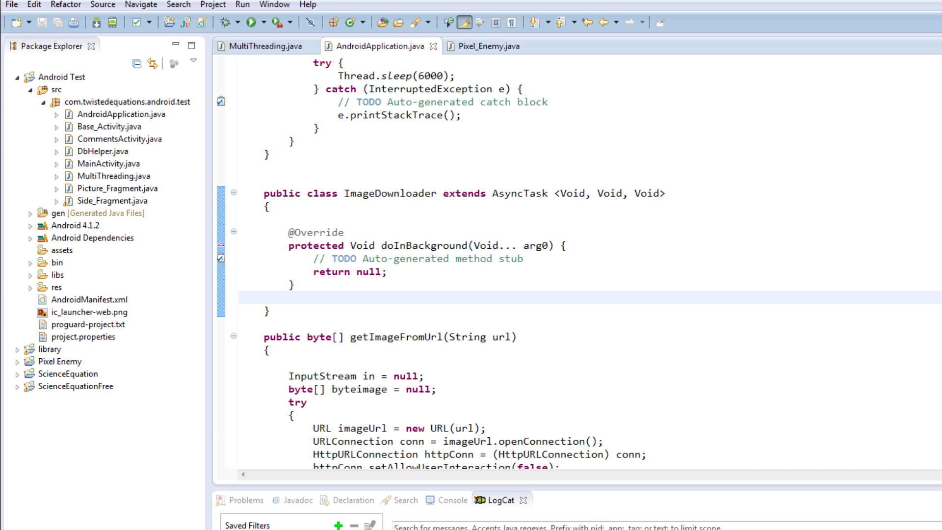
{"action": "left_click", "coordinate": [288, 297]}
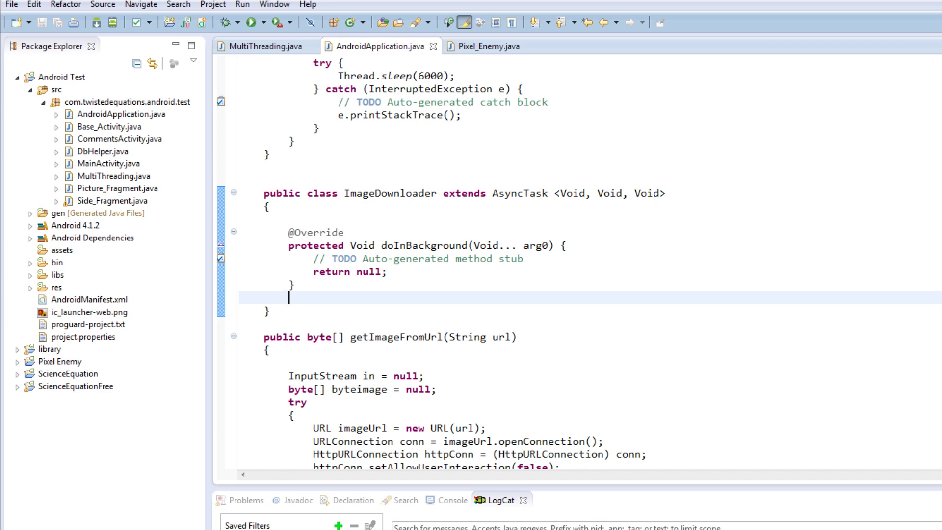
{"action": "scroll", "scroll_direction": "down", "scroll_amount": 3}
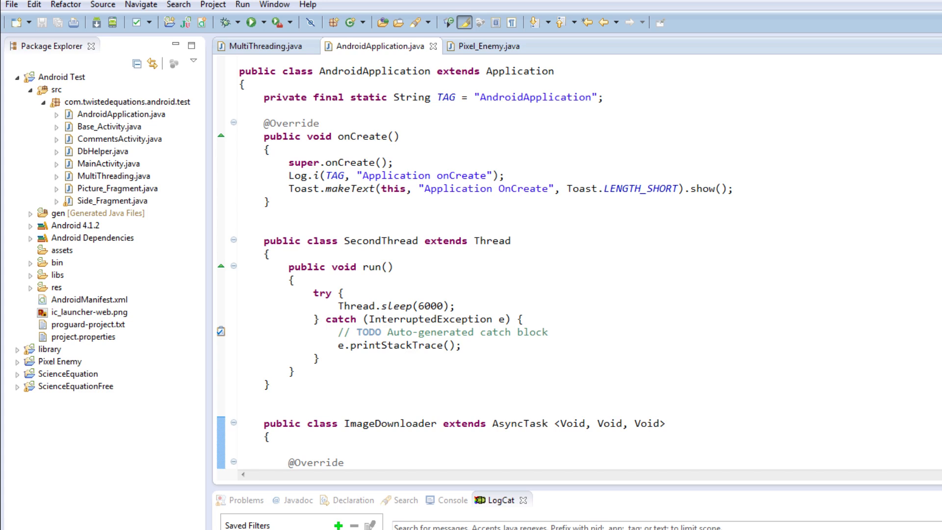
{"action": "scroll", "scroll_direction": "down", "scroll_amount": 3}
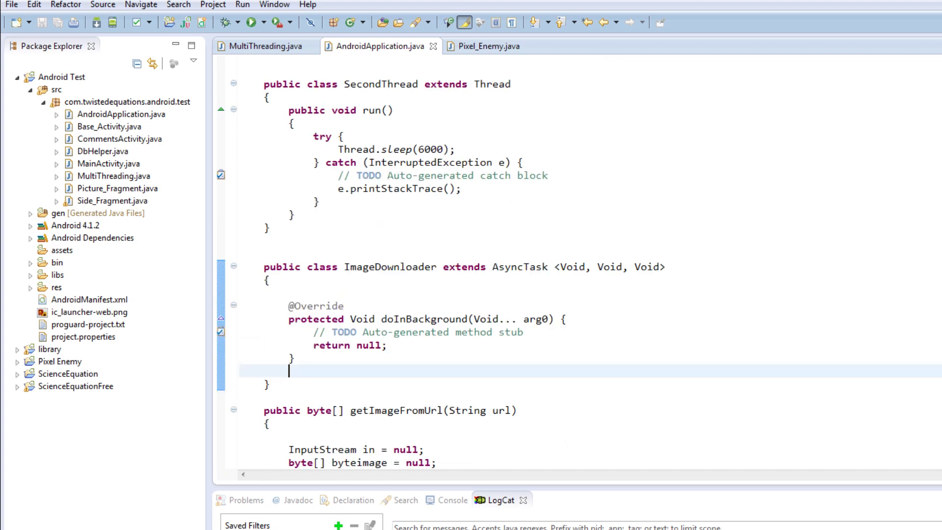
{"action": "scroll", "scroll_direction": "down", "scroll_amount": 3}
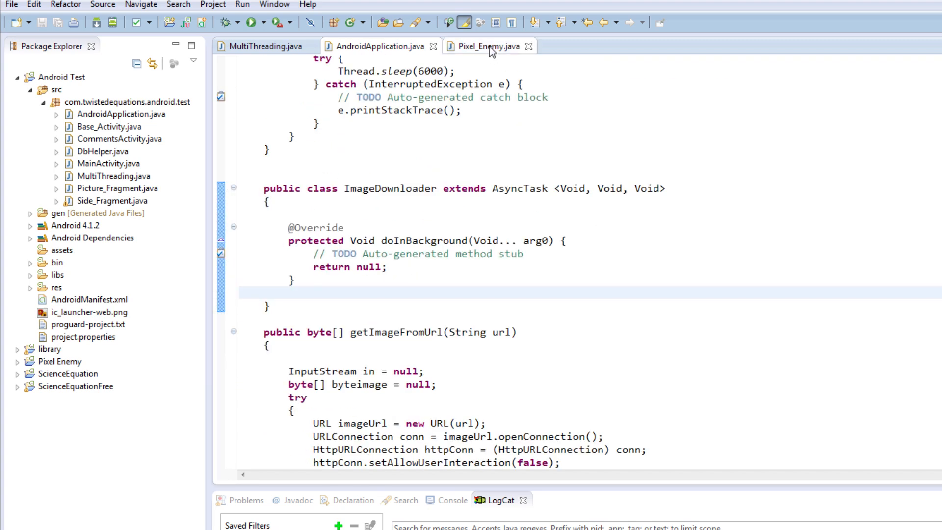
{"action": "mouse_move", "coordinate": [488, 46]}
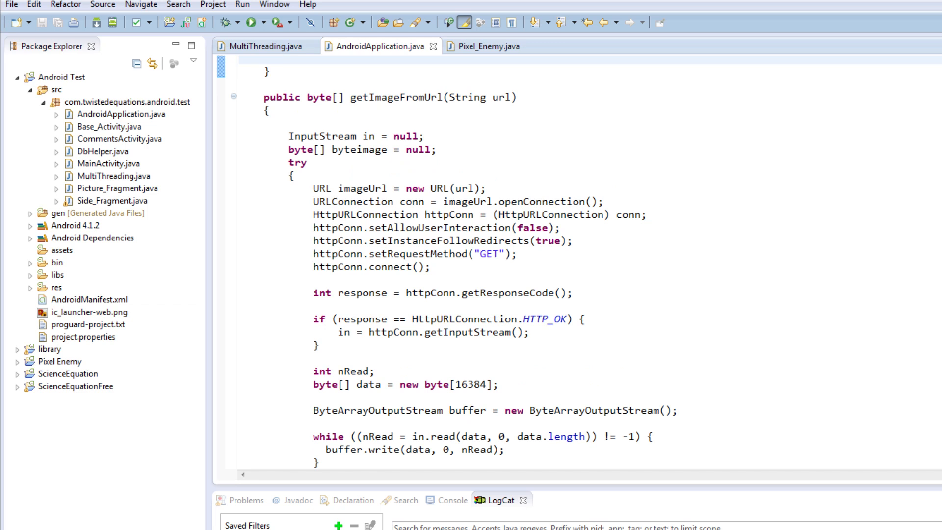
{"action": "scroll", "scroll_direction": "down", "scroll_amount": 3}
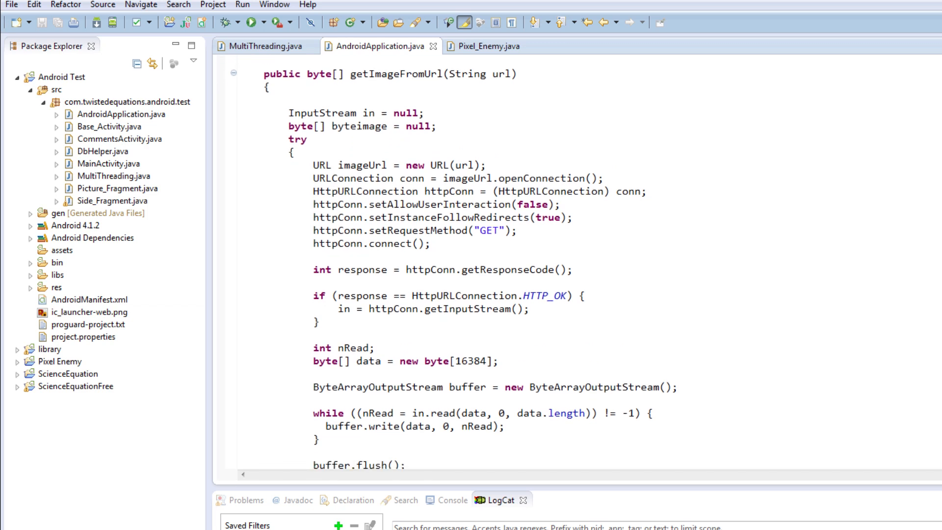
{"action": "scroll", "scroll_direction": "down", "scroll_amount": 3}
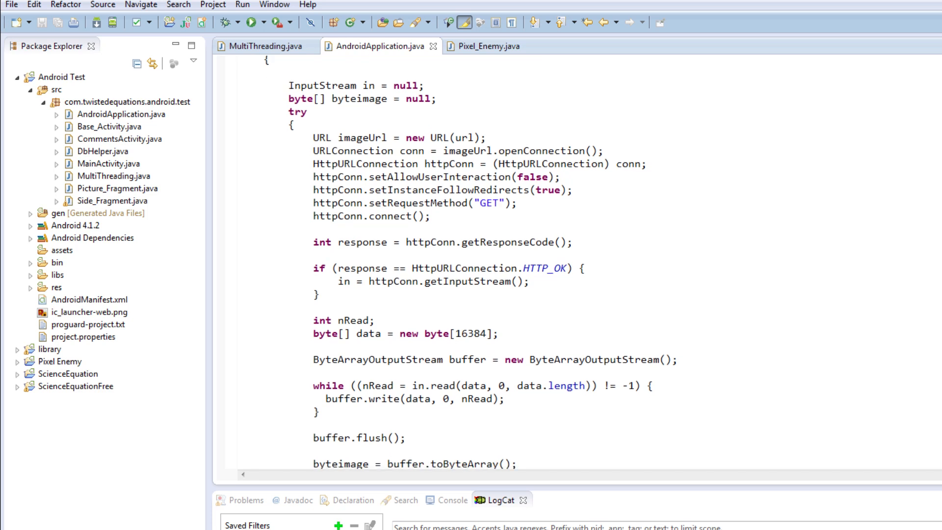
{"action": "scroll", "scroll_direction": "down", "scroll_amount": 3}
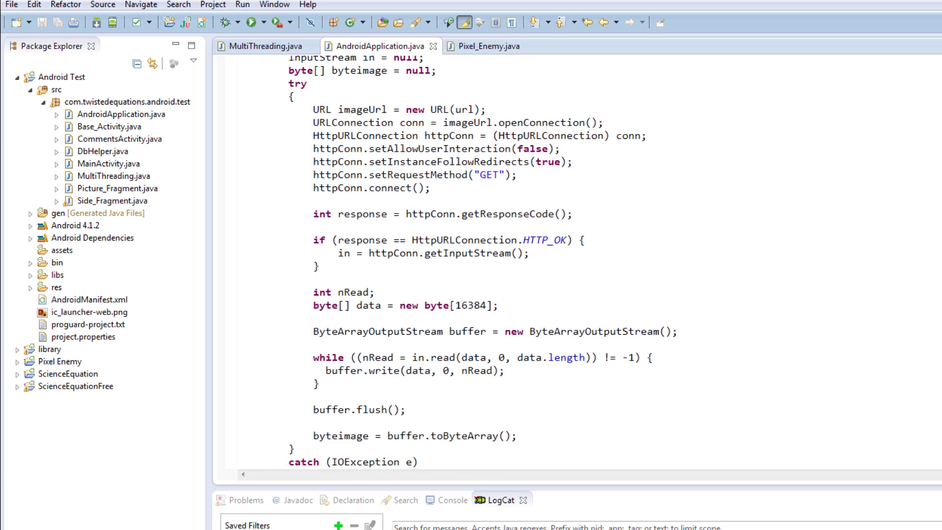
{"action": "scroll", "scroll_direction": "down", "scroll_amount": 3}
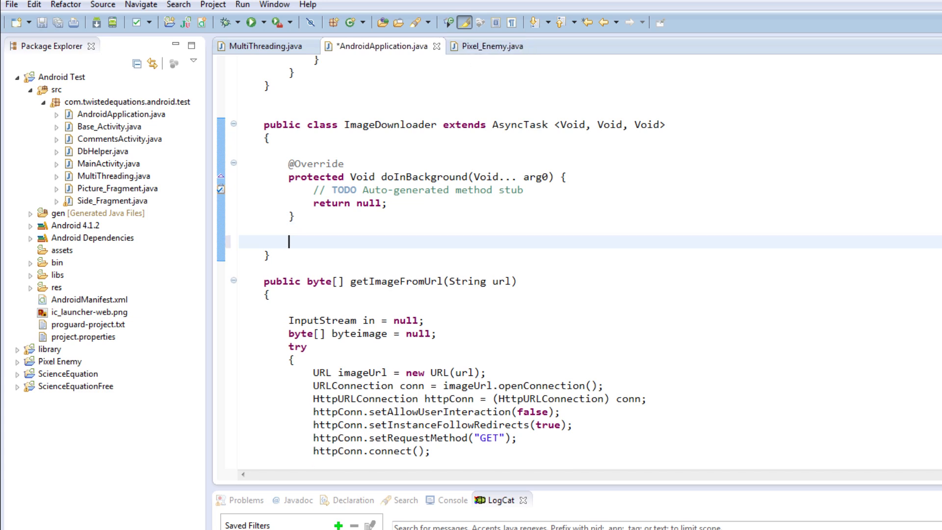
- Write 'protected void onPostExecute(Void parms) { }' with an empty body below doInBackground
{"action": "type", "text": "pro"}
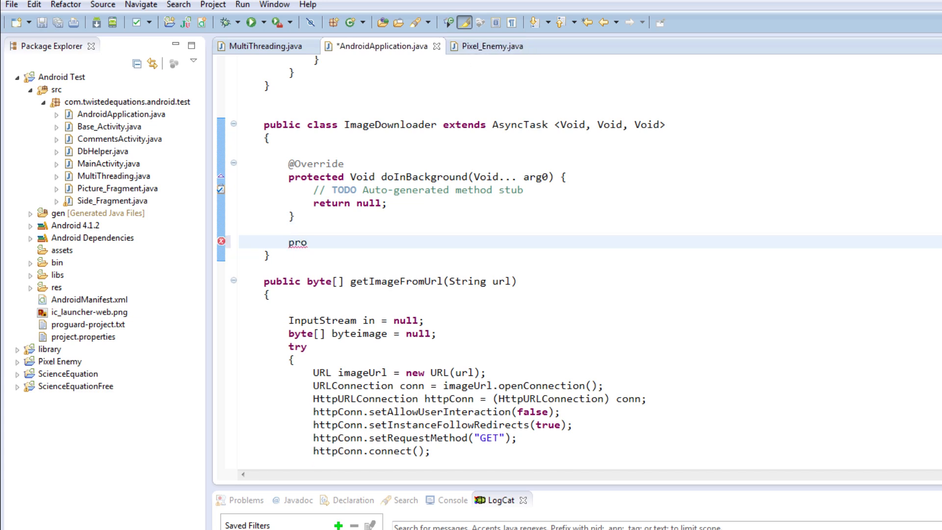
{"action": "type", "text": "tecte"}
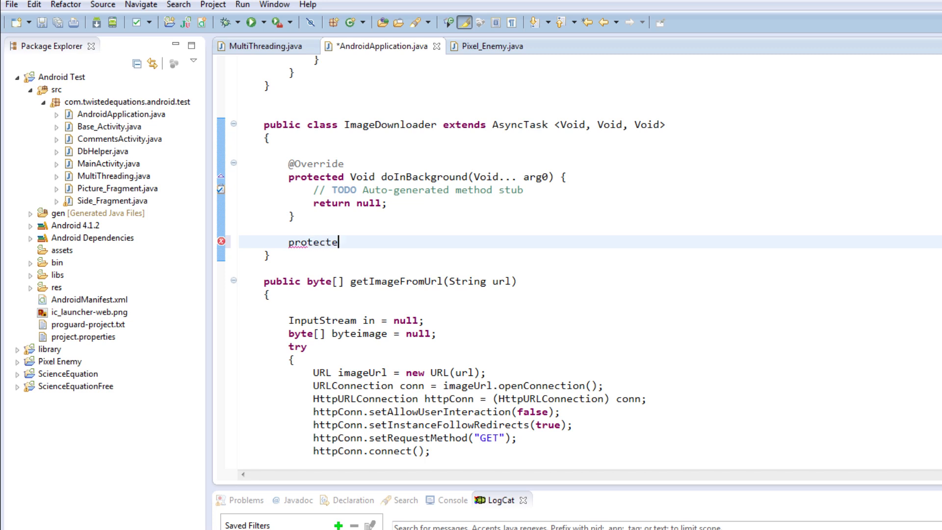
{"action": "type", "text": "d VOI"}
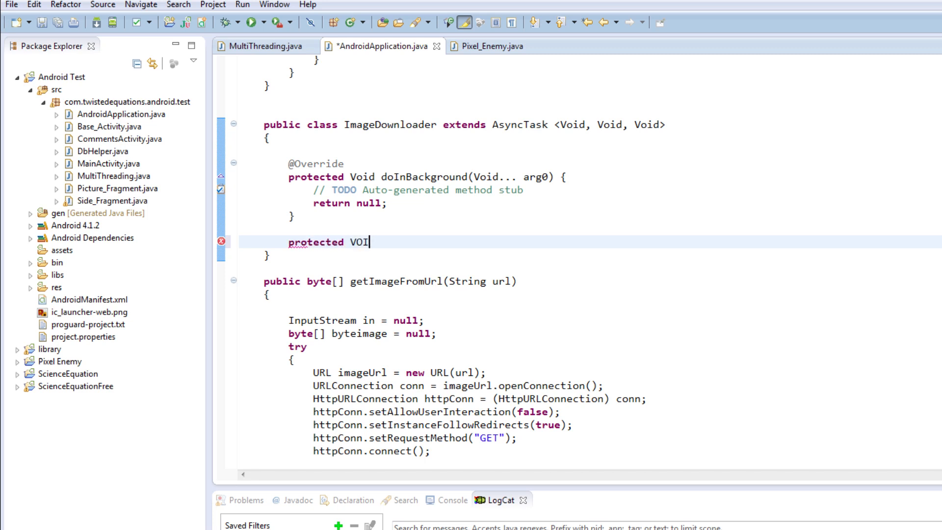
{"action": "type", "text": "id"}
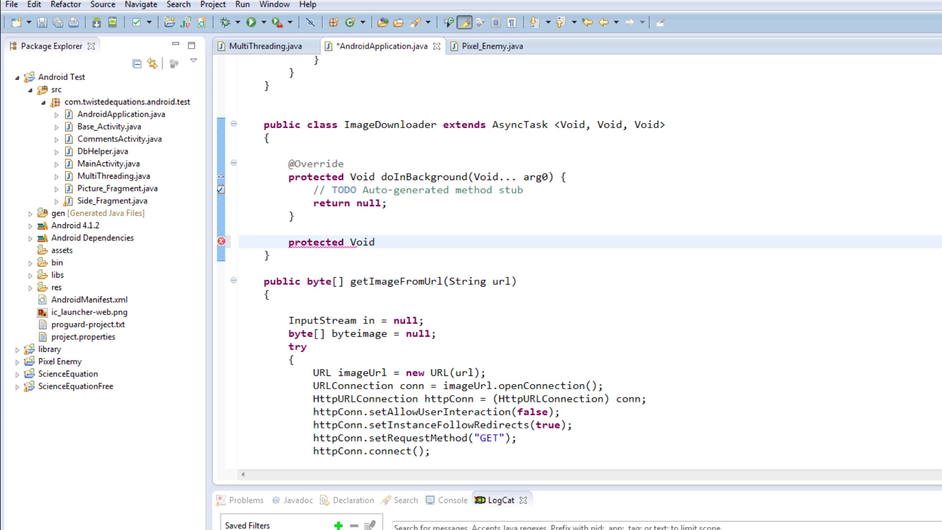
{"action": "type", "text": "onPostr"}
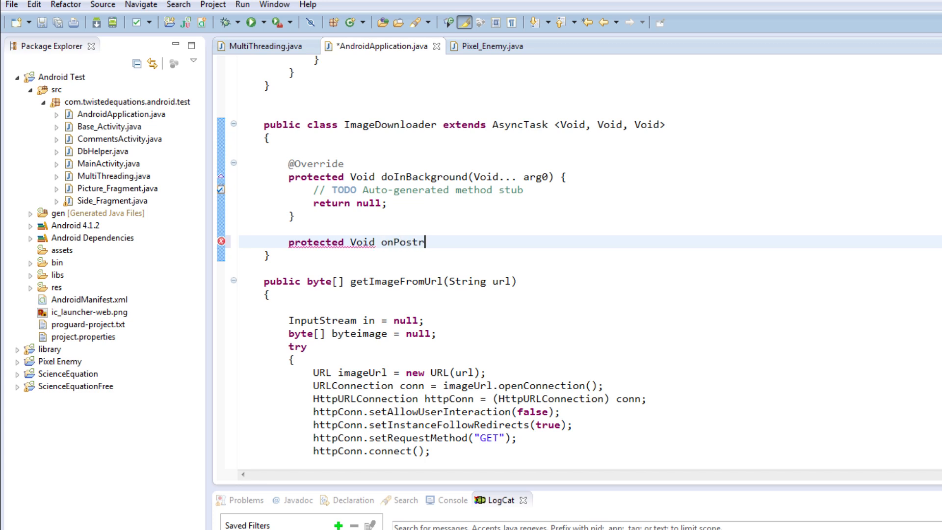
{"action": "type", "text": "Exc"}
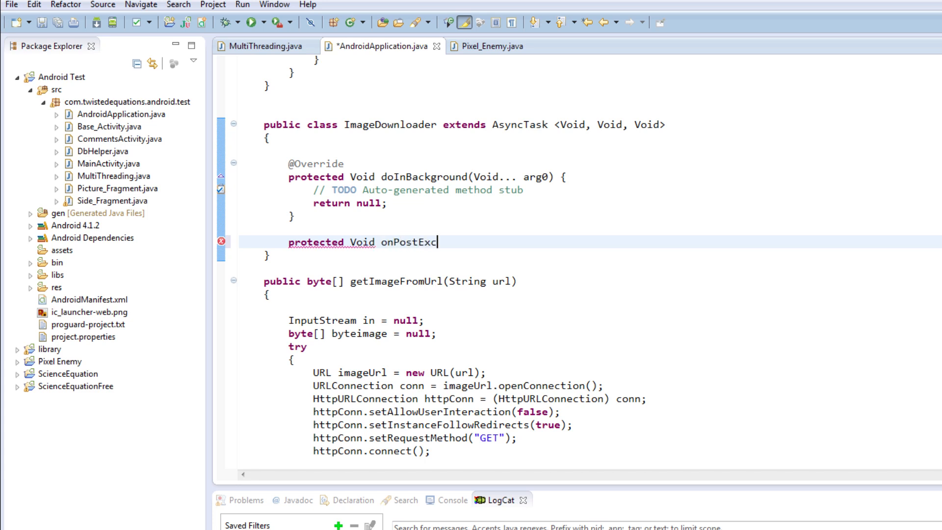
{"action": "type", "text": "tu"}
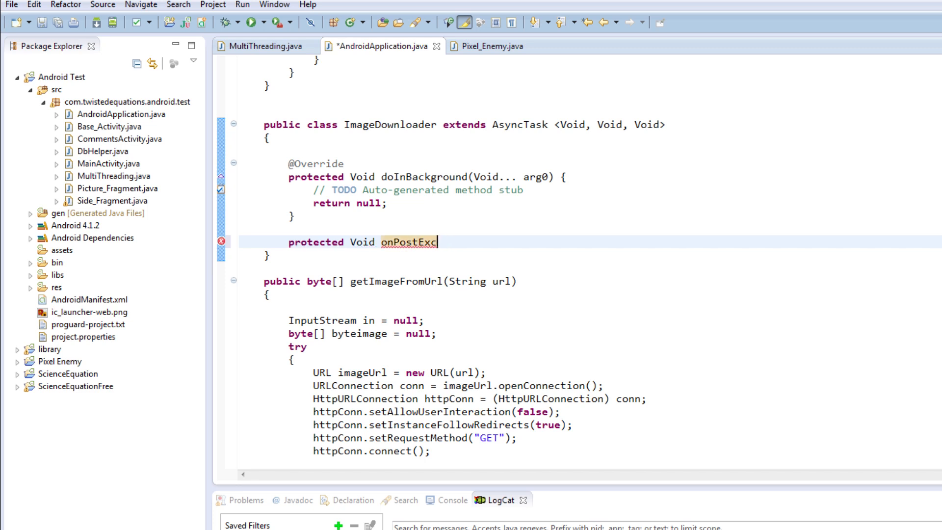
{"action": "type", "text": "ute"}
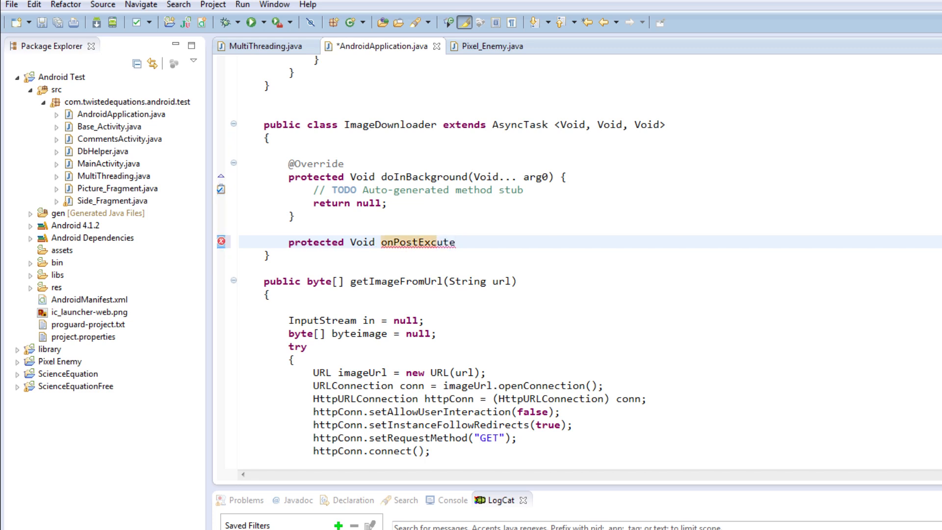
{"action": "type", "text": "("}
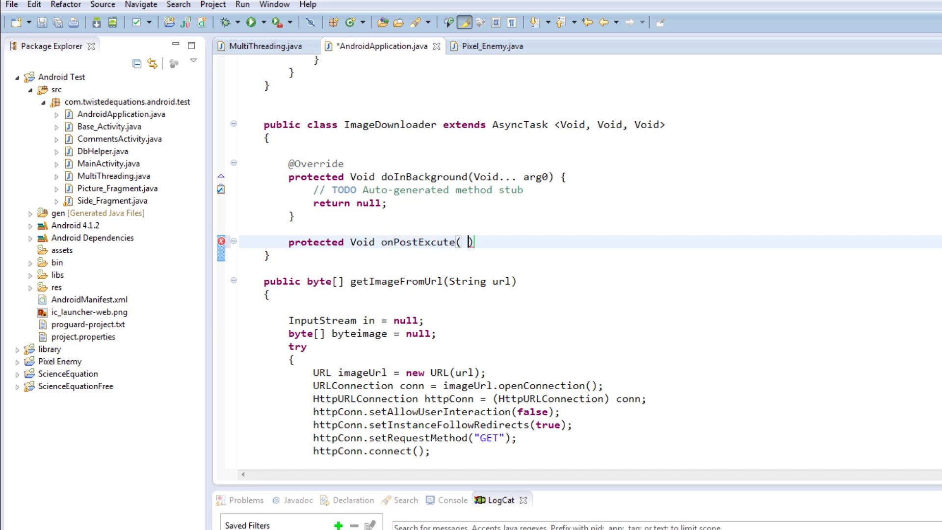
{"action": "type", "text": "Void"}
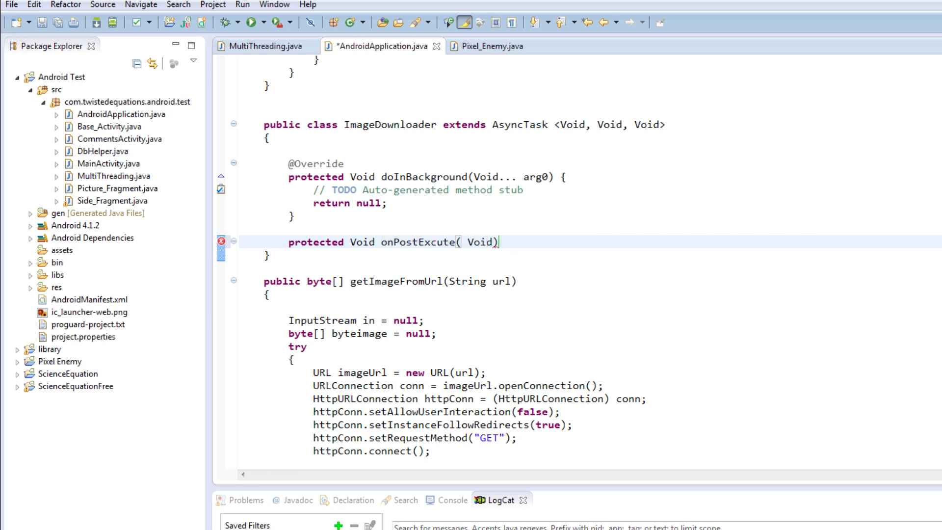
{"action": "key", "text": "Backspace"}
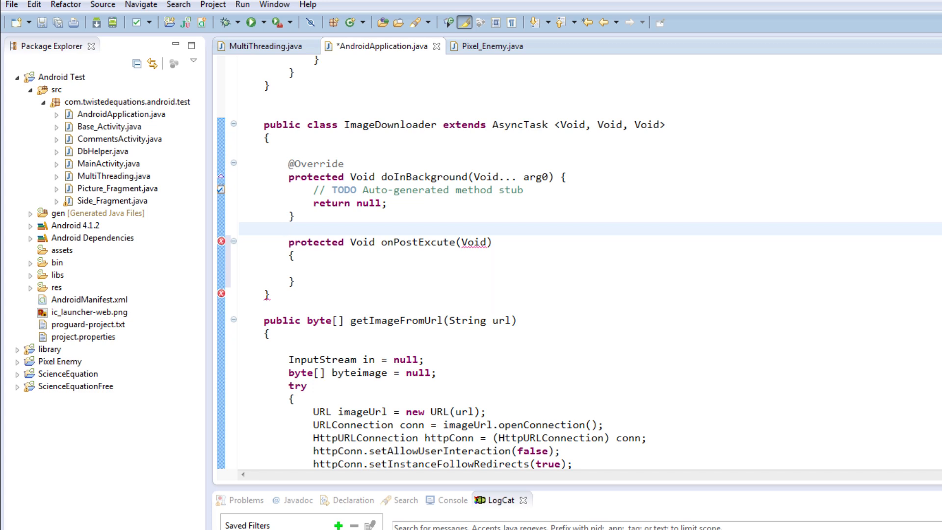
{"action": "type", "text": "@O"}
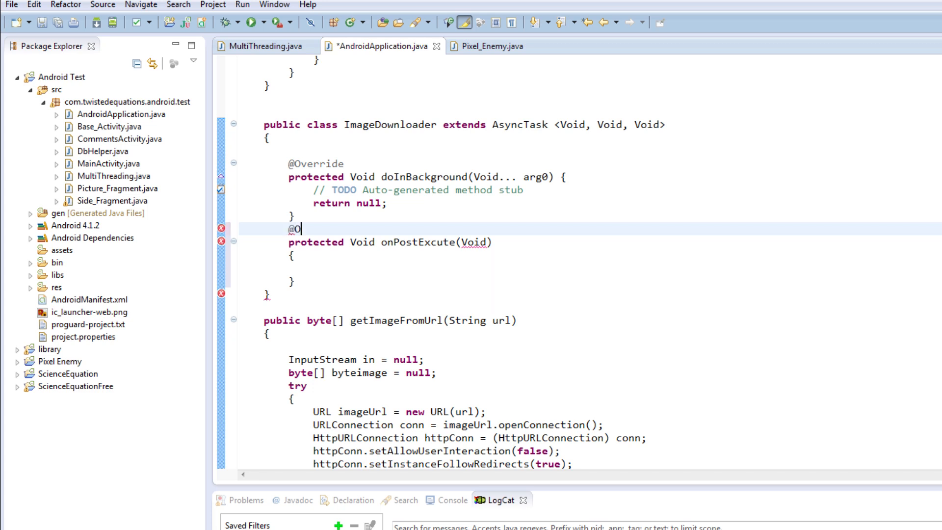
{"action": "type", "text": "verride"}
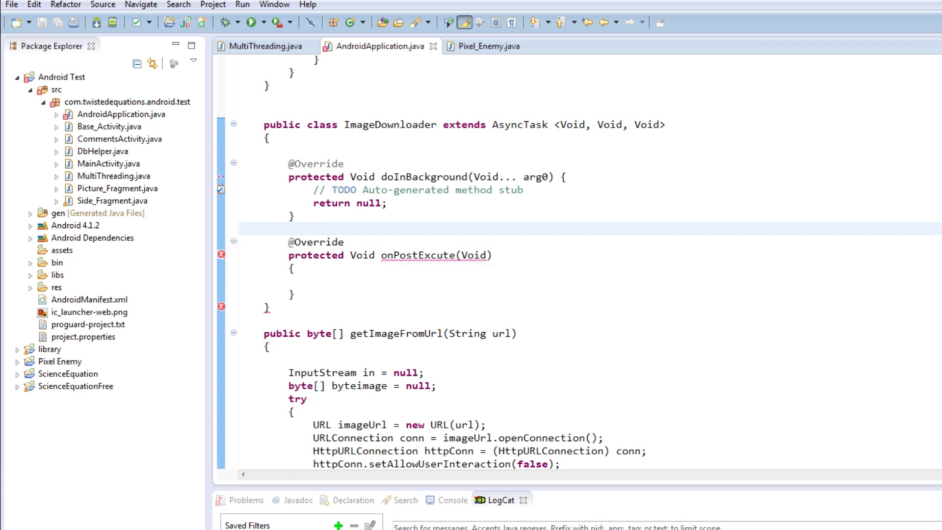
{"action": "scroll", "scroll_direction": "down", "scroll_amount": 3}
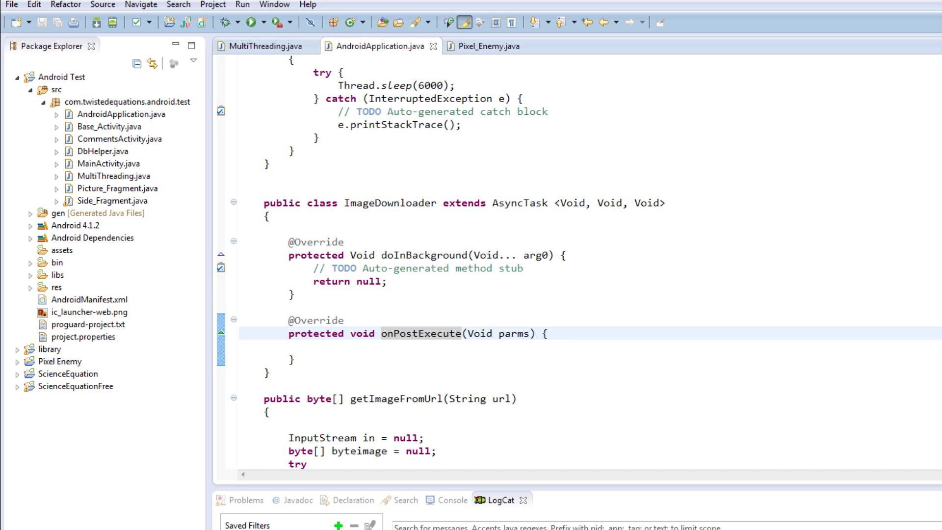
{"action": "left_click", "coordinate": [418, 334]}
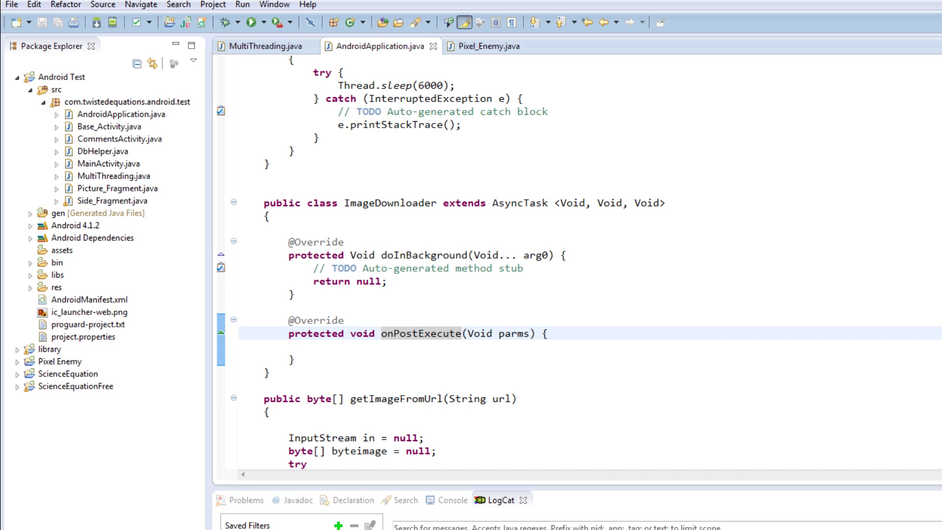
{"action": "left_click", "coordinate": [417, 333]}
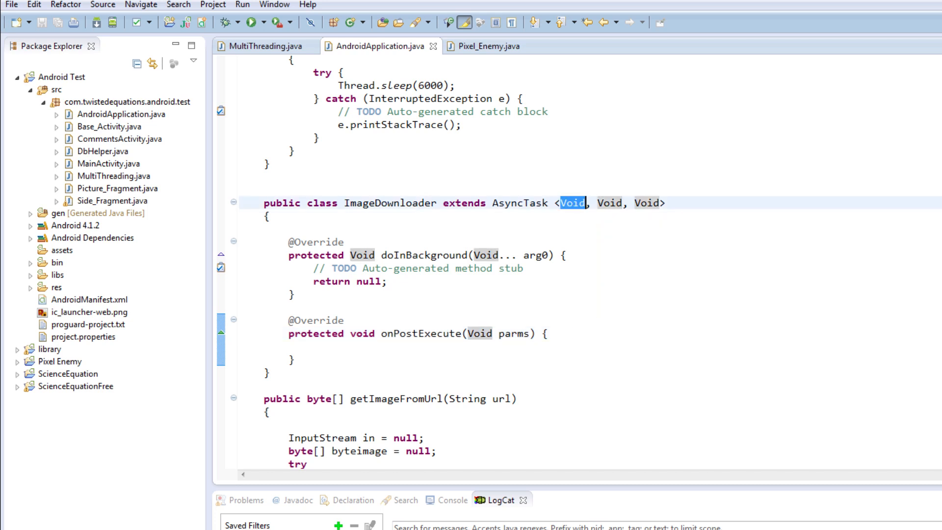
- Change the first AsyncTask type argument to String and rename doInBackground's arg0 parameter to url, then save
{"action": "type", "text": "St"}
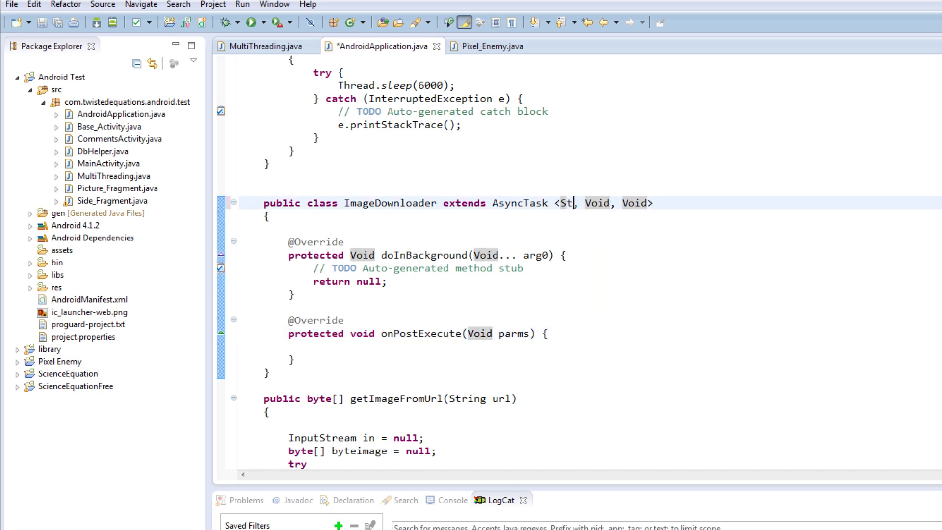
{"action": "type", "text": "ring"}
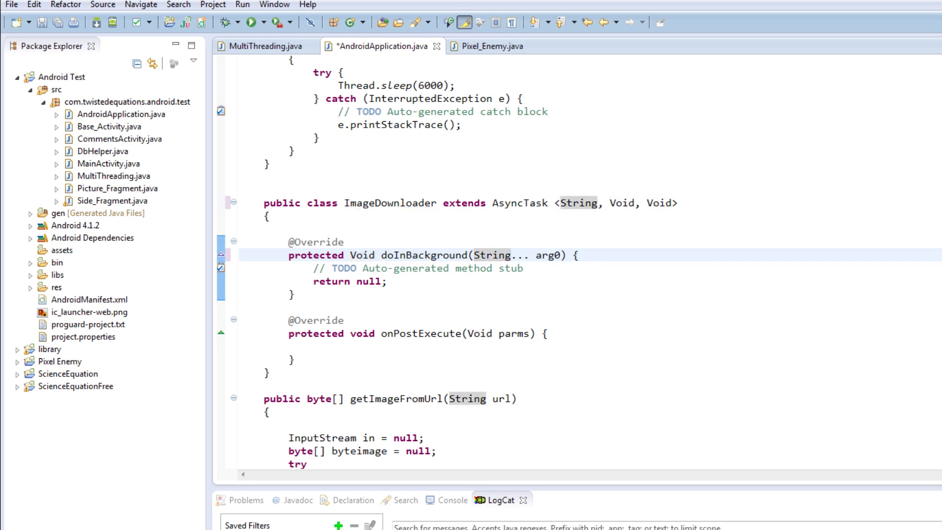
{"action": "double_click", "coordinate": [547, 255]}
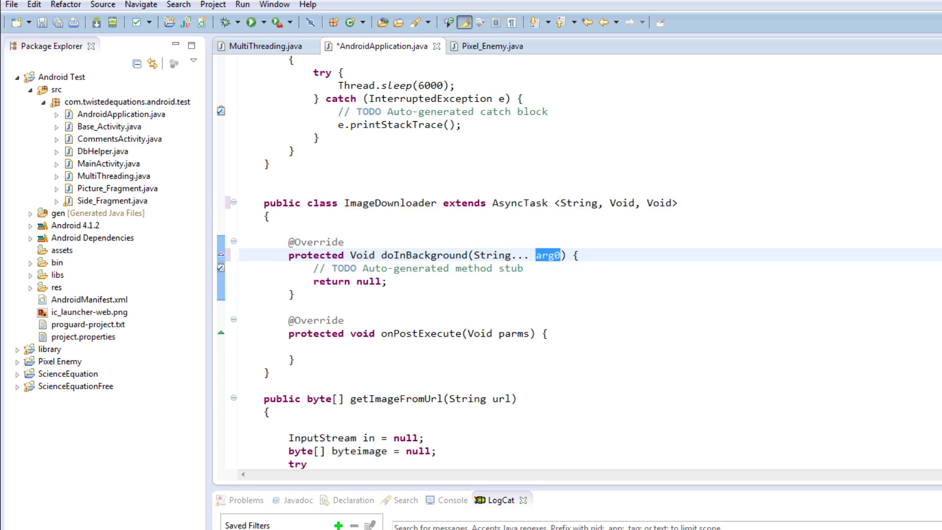
{"action": "type", "text": "url"}
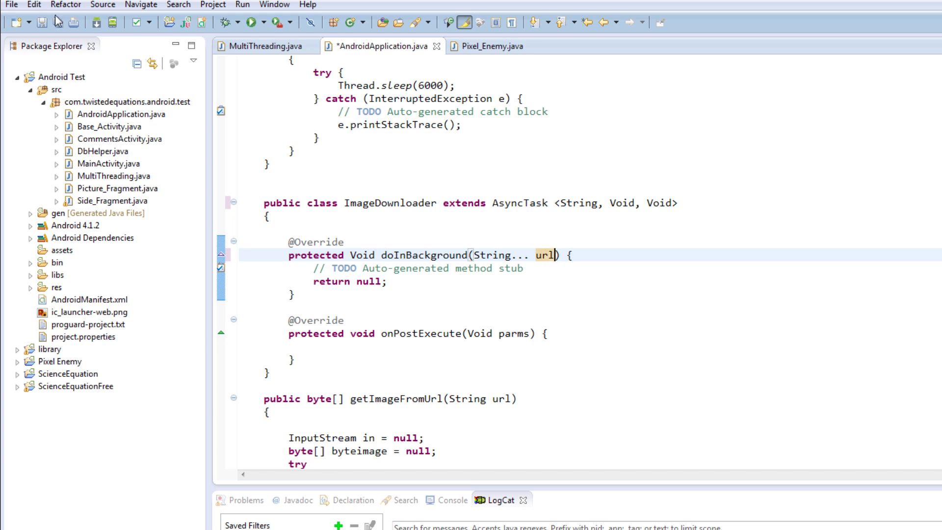
{"action": "left_click", "coordinate": [43, 23]}
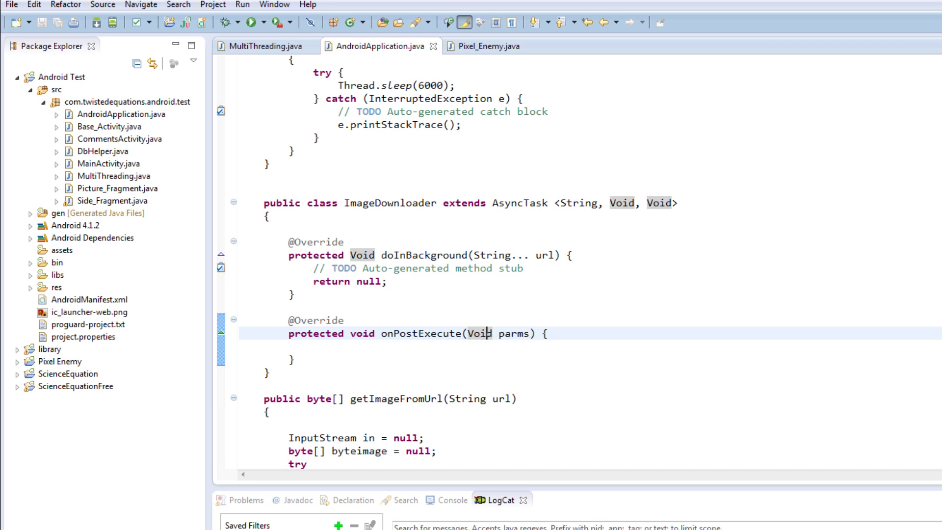
- Make onPostExecute take Bitmap bitmap, the result type Bitmap, and doInBackground return Bitmap
{"action": "double_click", "coordinate": [480, 334]}
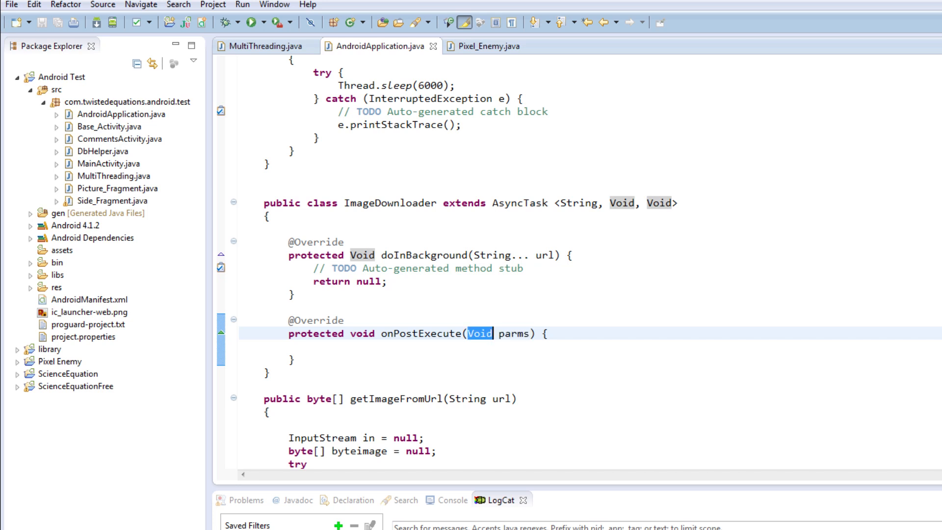
{"action": "type", "text": "Bitmap"}
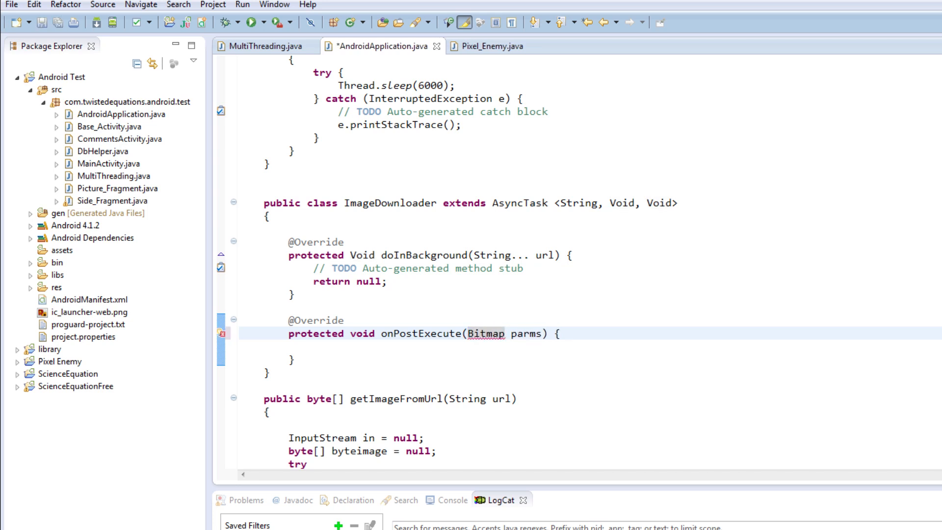
{"action": "type", "text": "bit"}
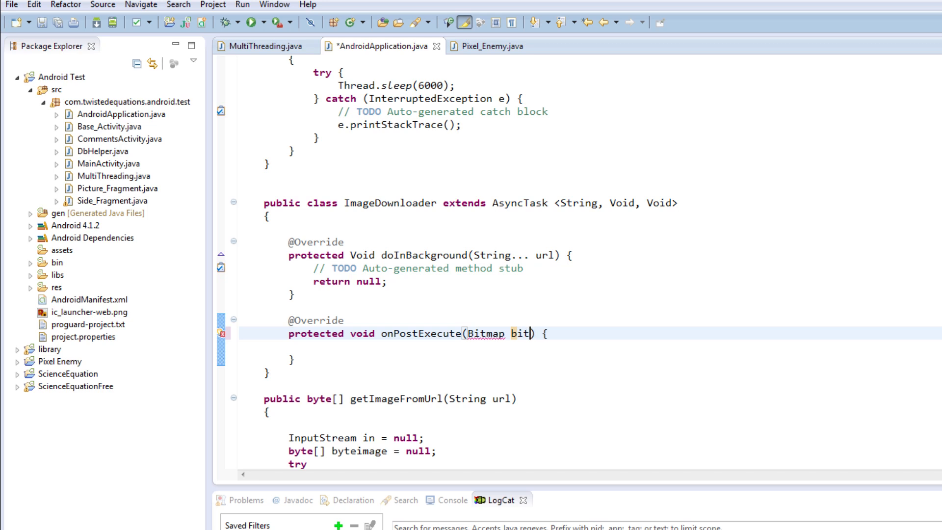
{"action": "type", "text": "map"}
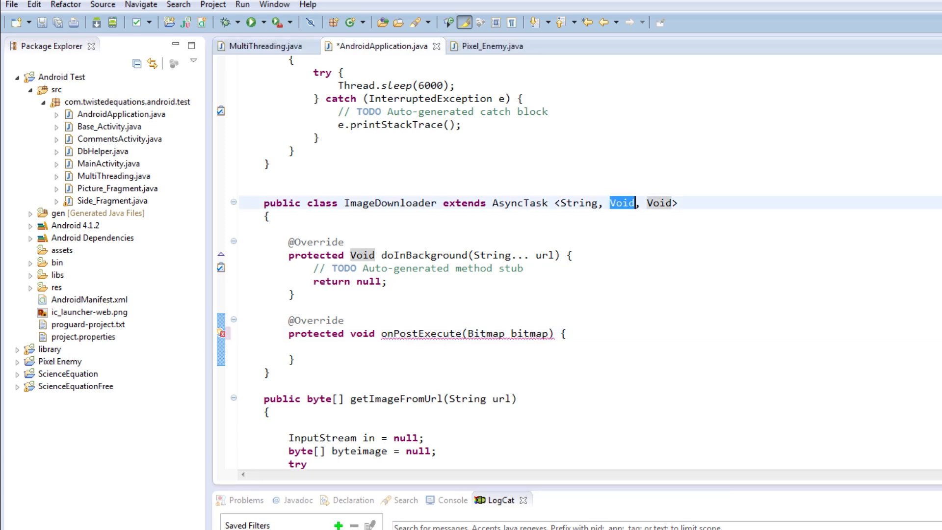
{"action": "type", "text": "Bitmap"}
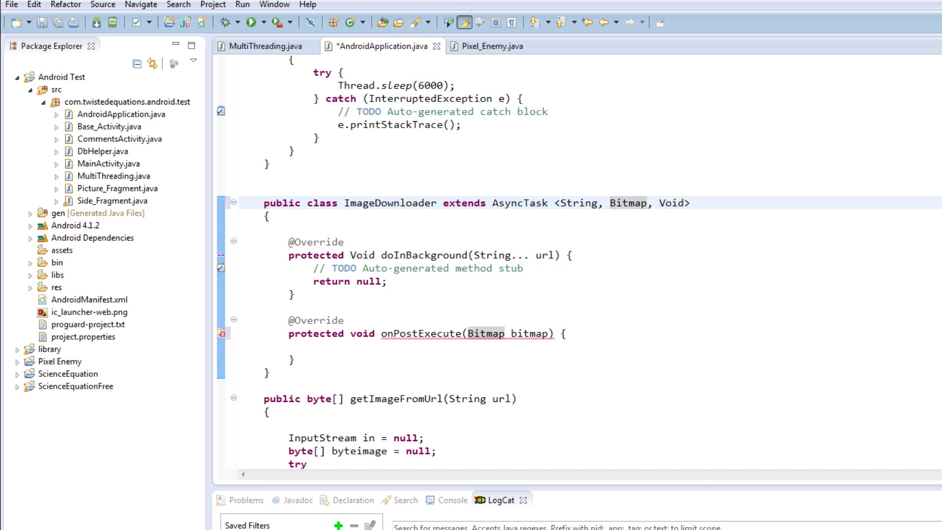
{"action": "mouse_move", "coordinate": [628, 202]}
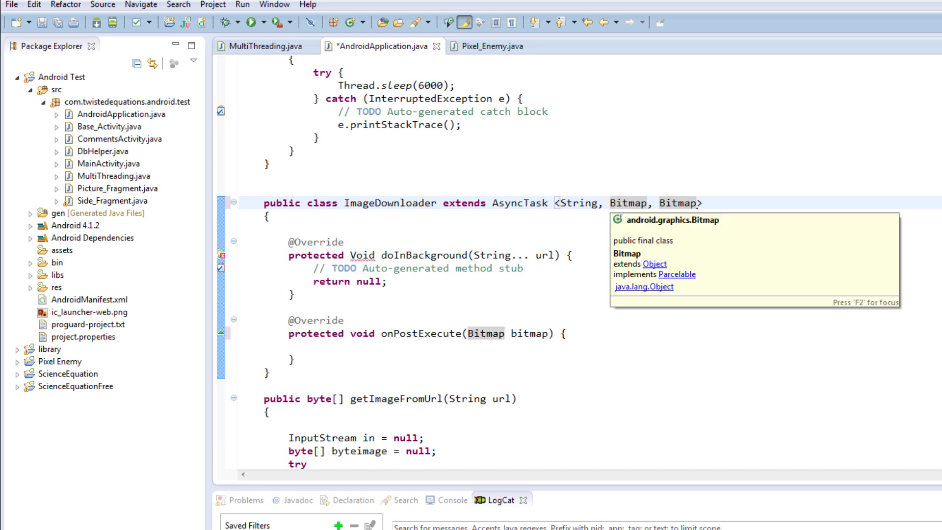
{"action": "type", "text": "VO"}
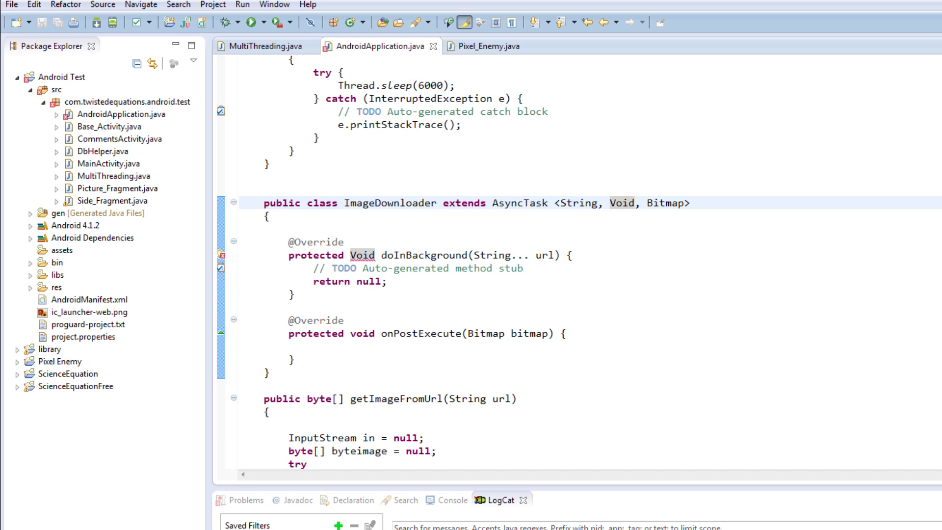
{"action": "left_click", "coordinate": [635, 202]}
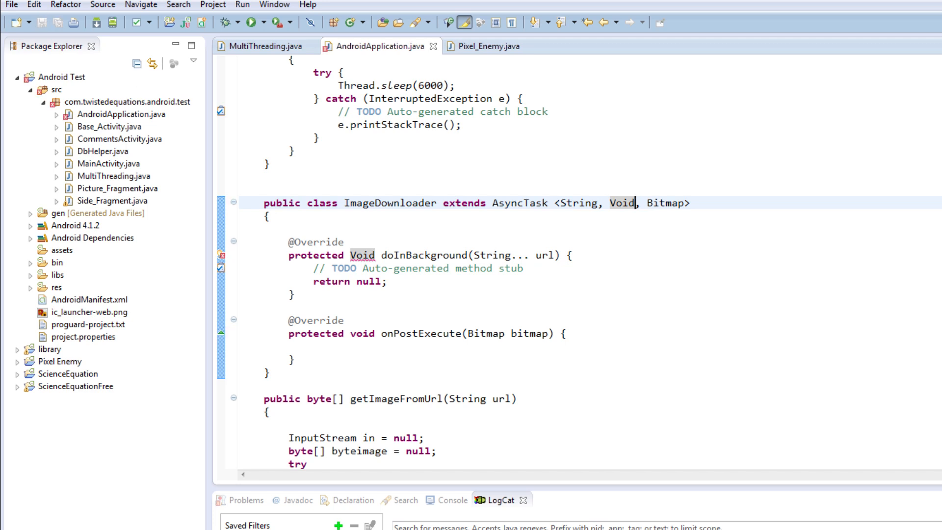
{"action": "double_click", "coordinate": [362, 255]}
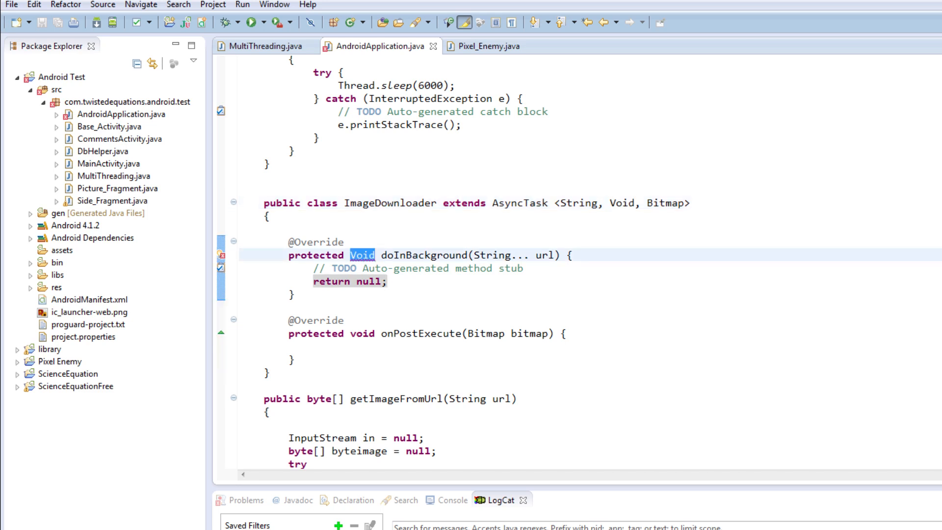
{"action": "type", "text": "Bitmap"}
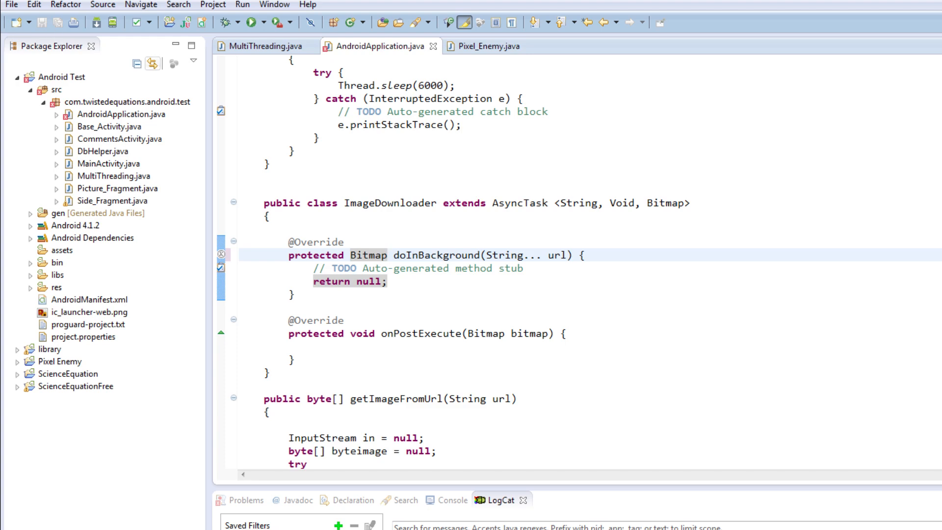
- Remove the '// TODO Auto-generated method stub' comment from doInBackground
{"action": "scroll", "scroll_direction": "down", "scroll_amount": 3}
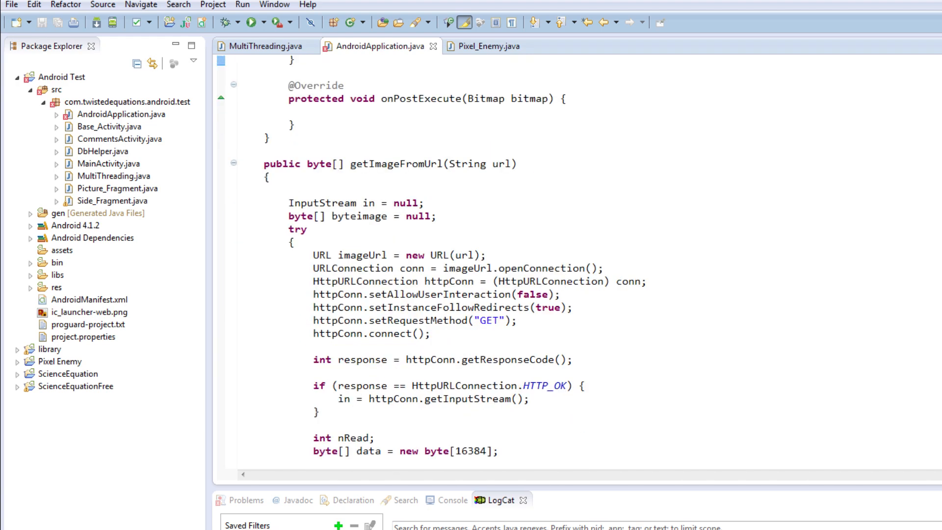
{"action": "scroll", "scroll_direction": "down", "scroll_amount": 3}
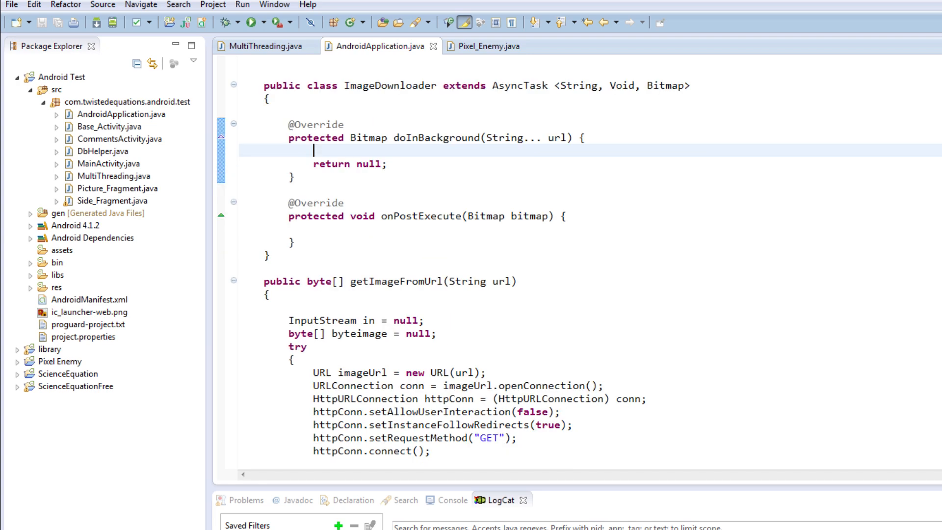
- Declare 'Bitmap bitmap = null;' at the start of doInBackground
{"action": "key", "text": "enter"}
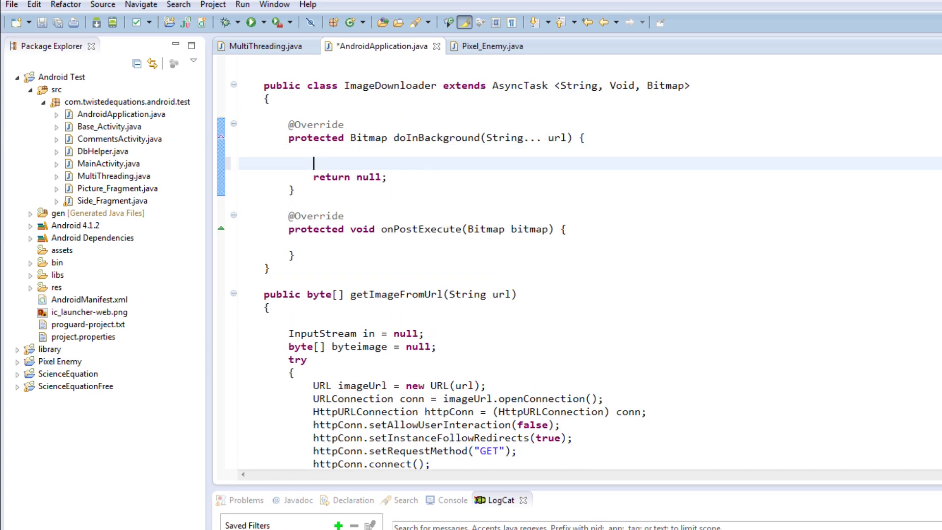
{"action": "type", "text": "Bitmap ret"}
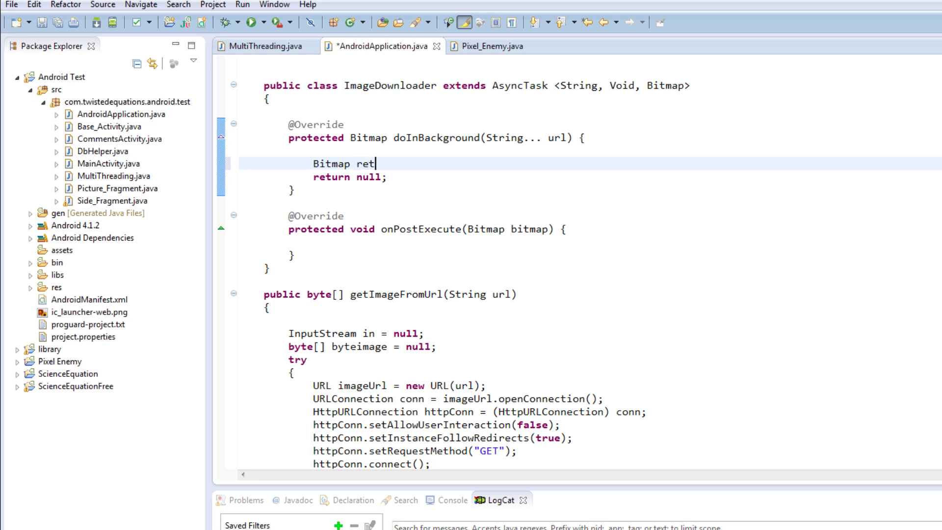
{"action": "key", "text": "BackSpace"}
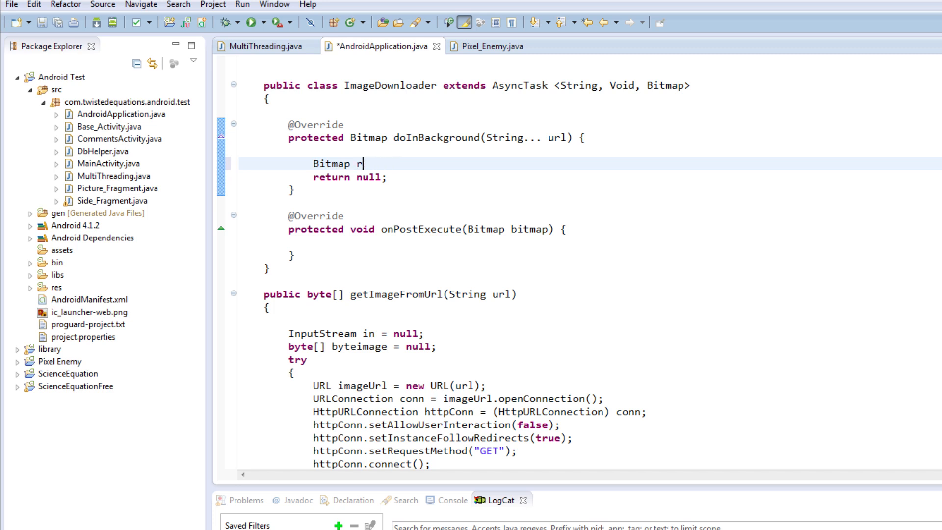
{"action": "type", "text": "b"}
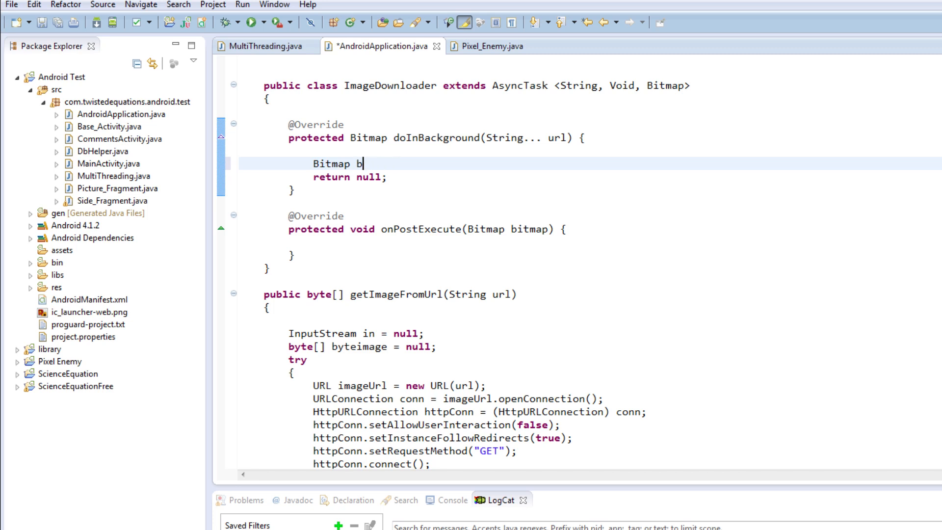
{"action": "type", "text": "itm"}
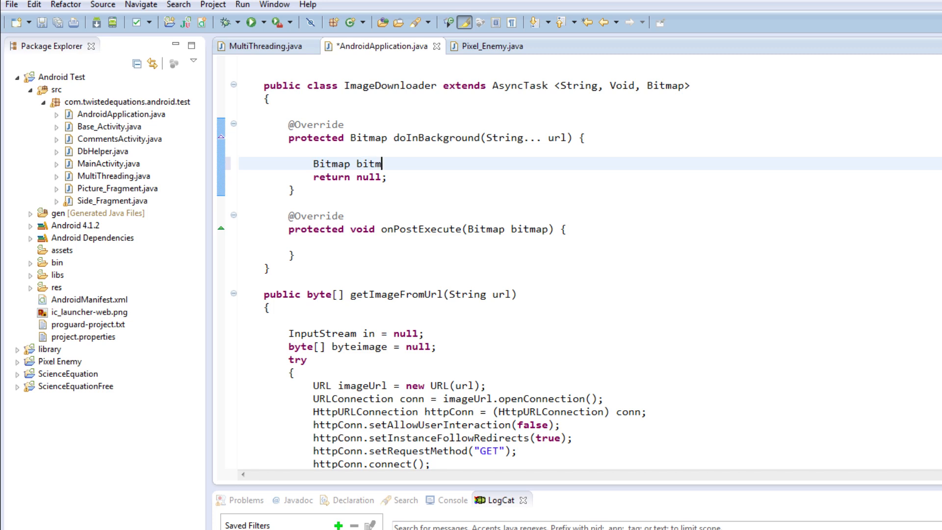
{"action": "type", "text": "ap ="}
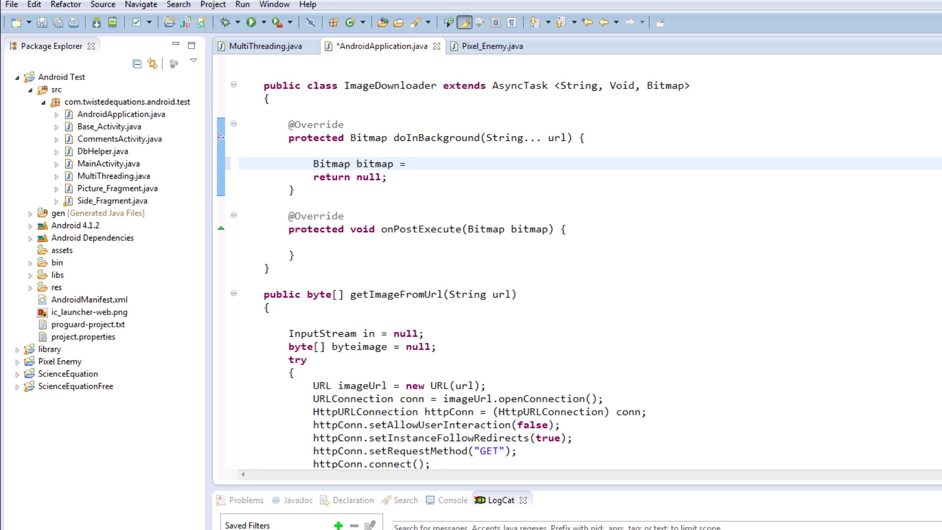
{"action": "type", "text": "null;"}
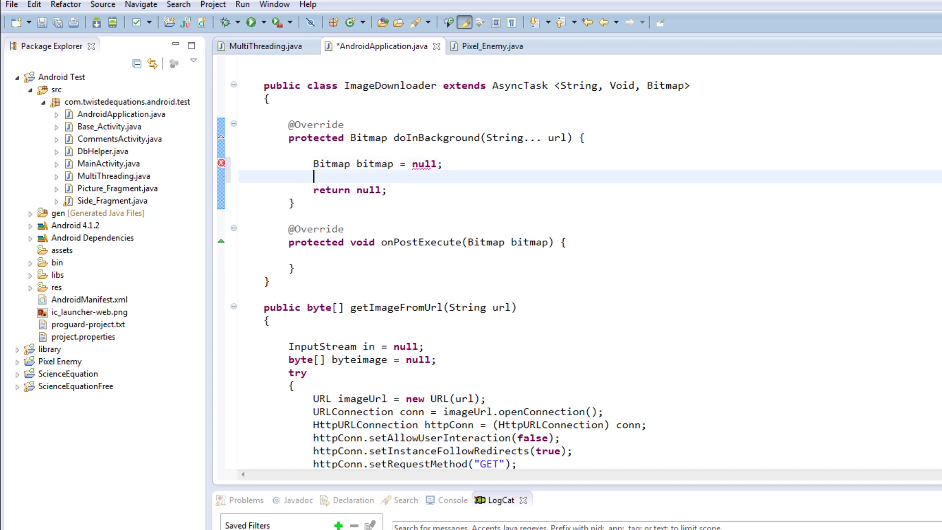
- Add 'byte[] imageData = getImageFromUrl (url);' on the next line
{"action": "type", "text": "byte"}
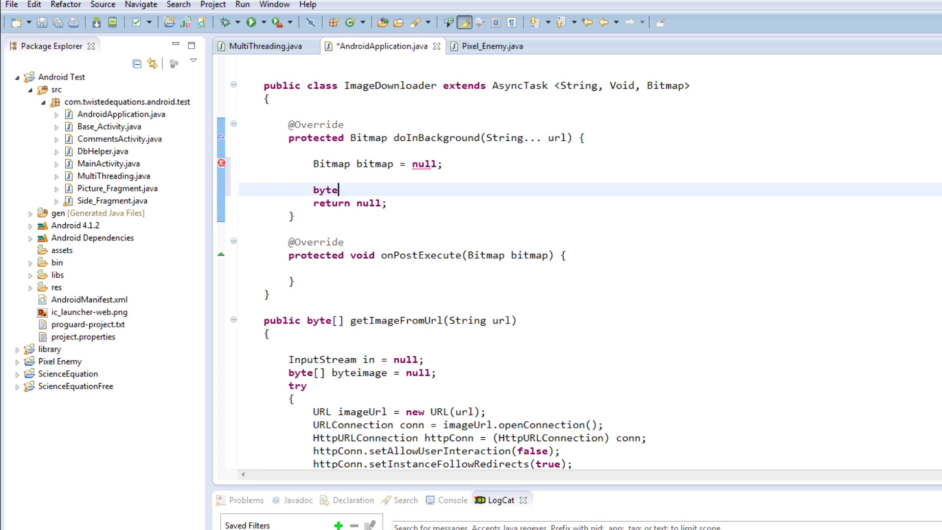
{"action": "type", "text": "[] i"}
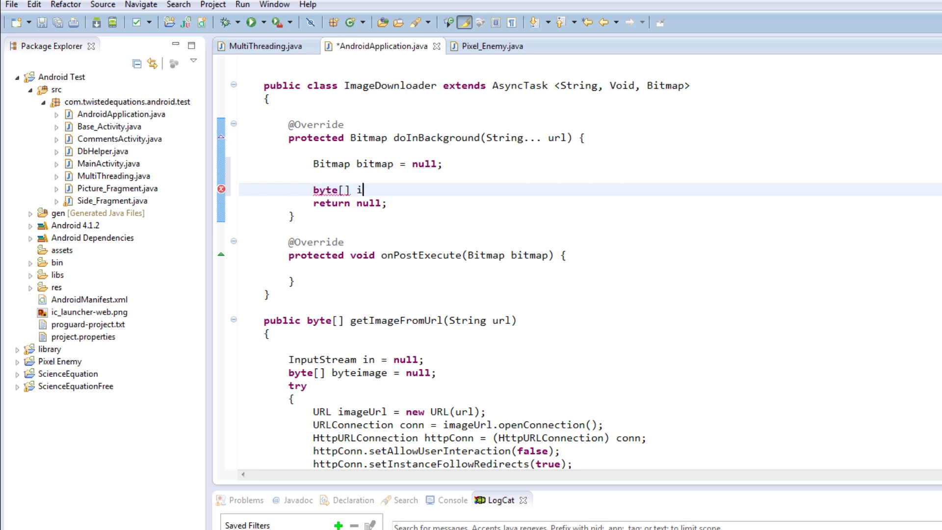
{"action": "type", "text": "magedate"}
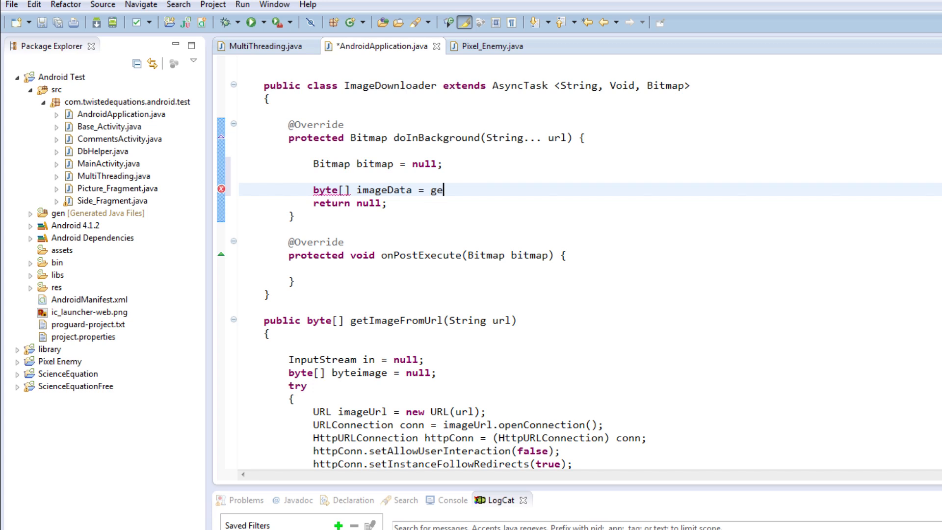
{"action": "type", "text": "tImage"}
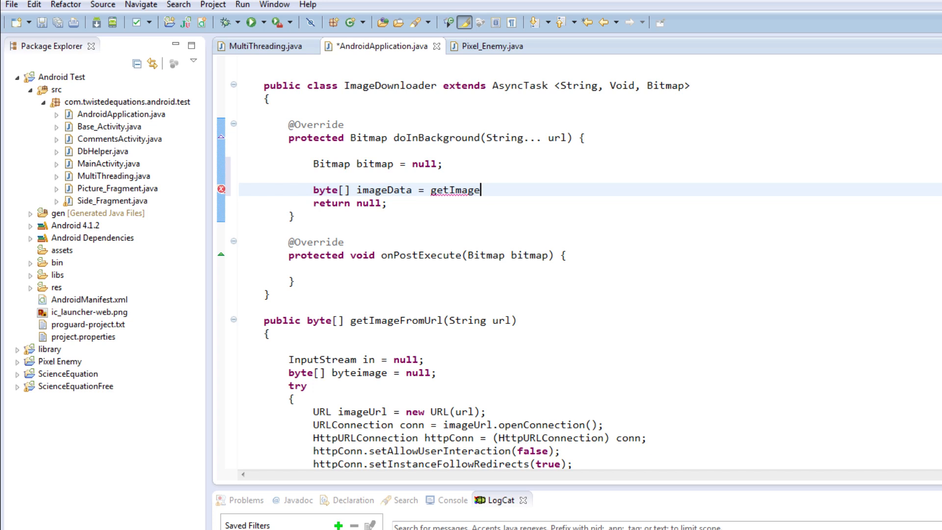
{"action": "type", "text": "From"}
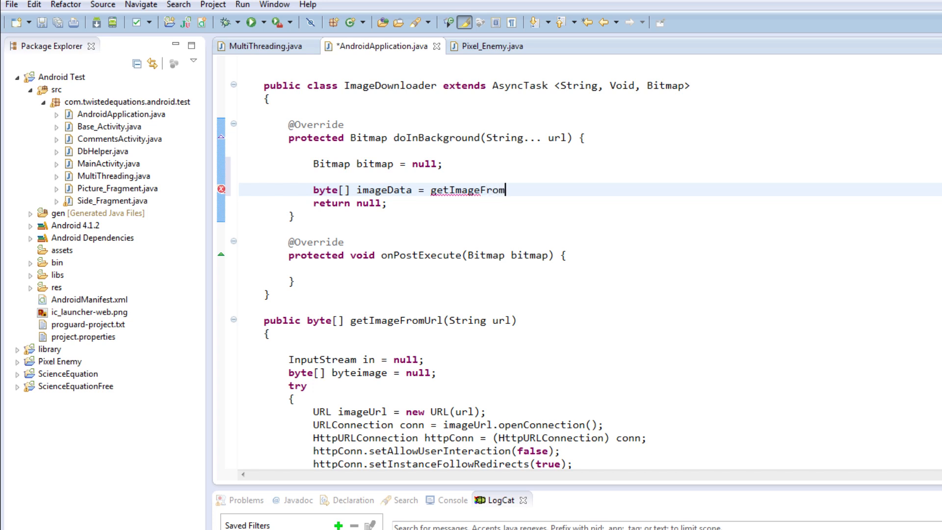
{"action": "type", "text": "Url"}
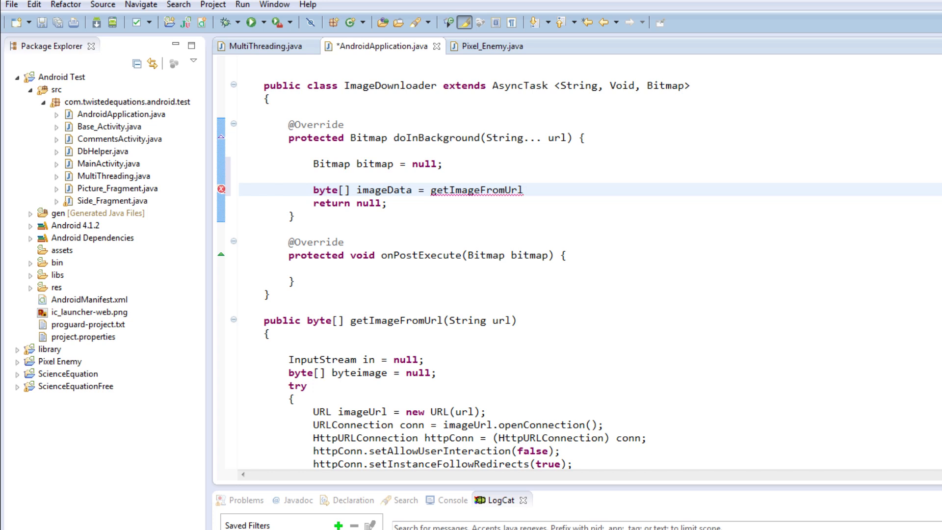
{"action": "type", "text": "()"}
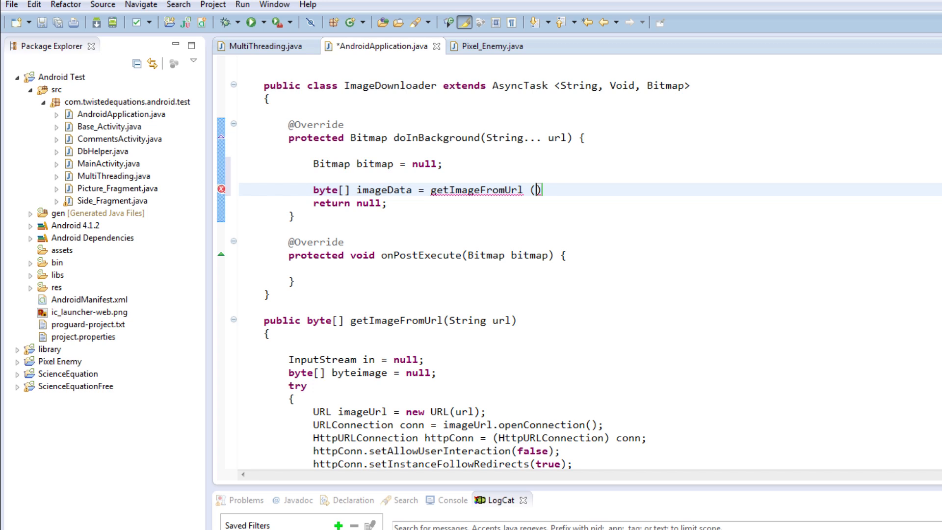
{"action": "type", "text": "url"}
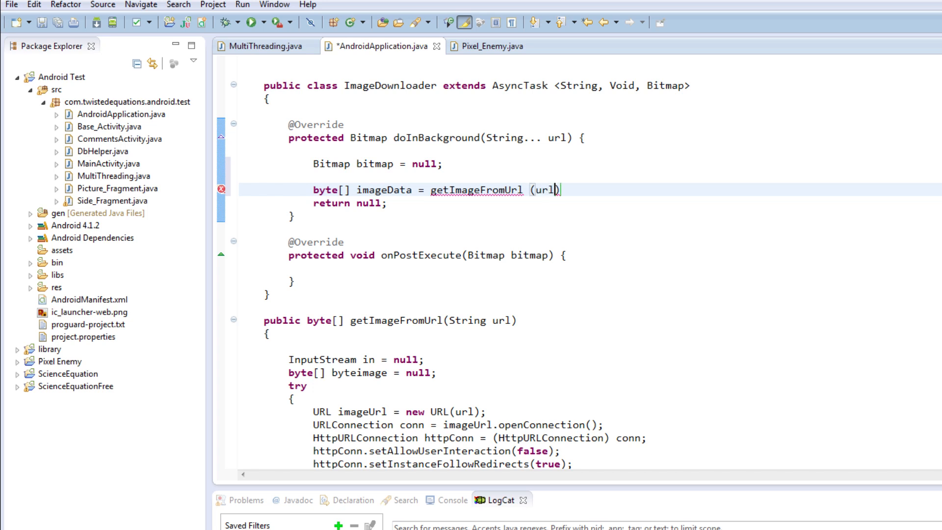
{"action": "type", "text": ";"}
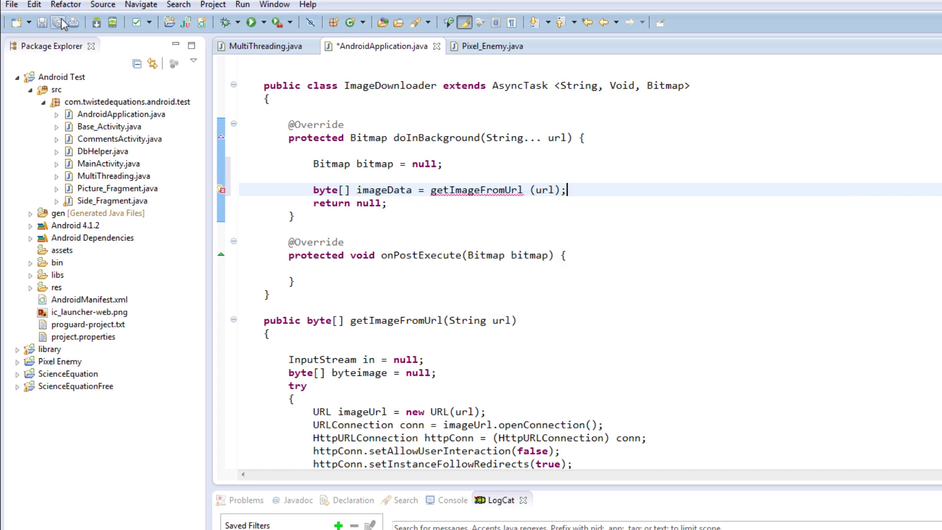
- Declare 'String url2 = url[0];' in doInBackground and pass url2 to getImageFromUrl, then save
{"action": "left_click", "coordinate": [60, 22]}
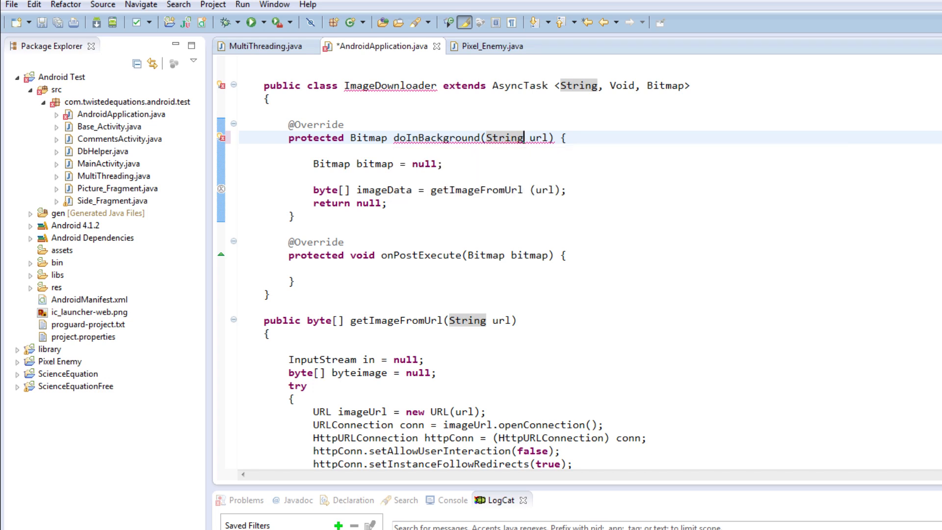
{"action": "type", "text": "..."}
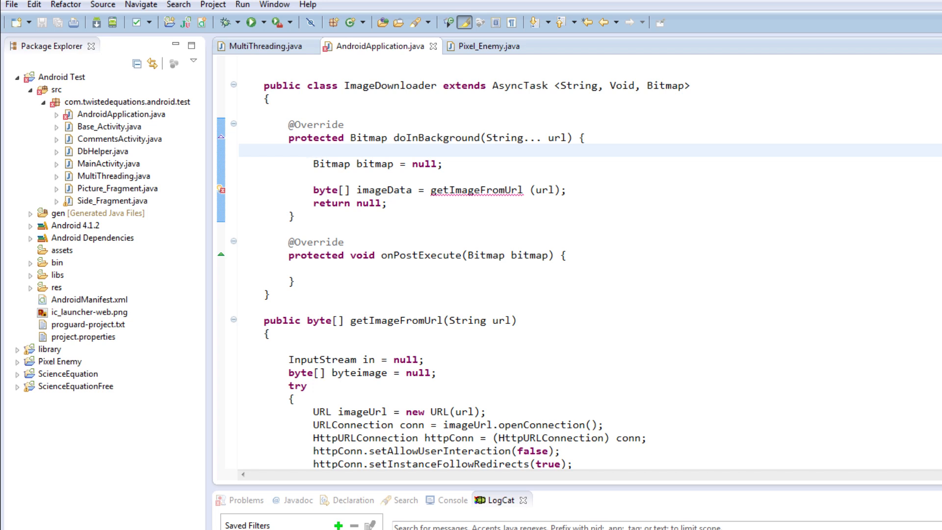
{"action": "type", "text": "String"}
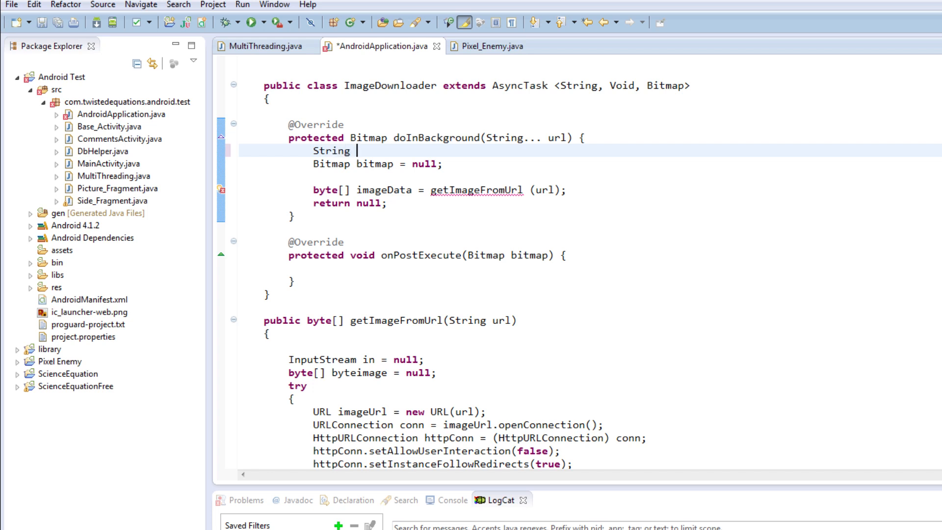
{"action": "type", "text": "url2 ="}
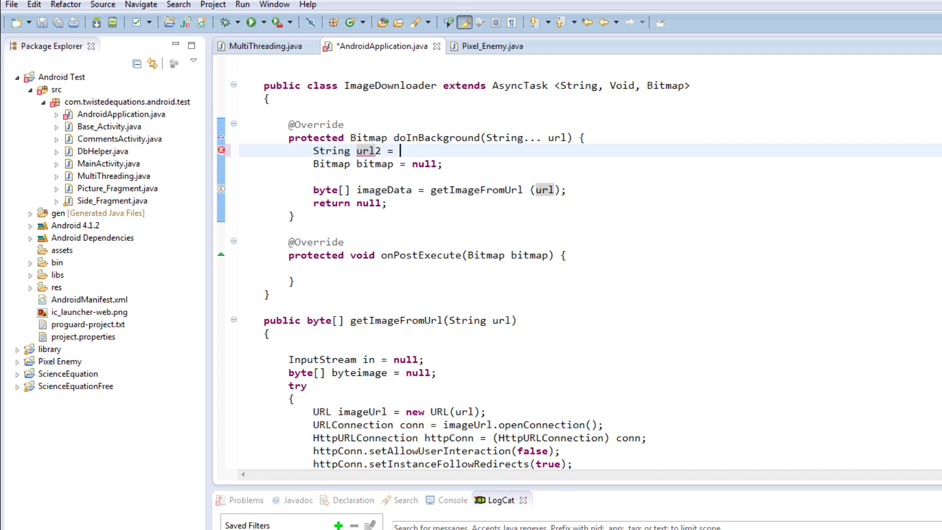
{"action": "type", "text": "url{"}
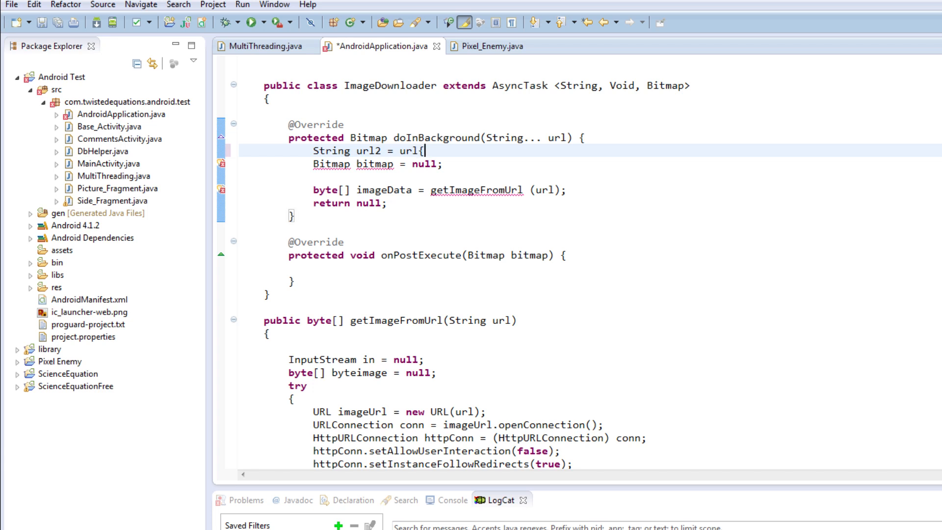
{"action": "key", "text": "Backspace"}
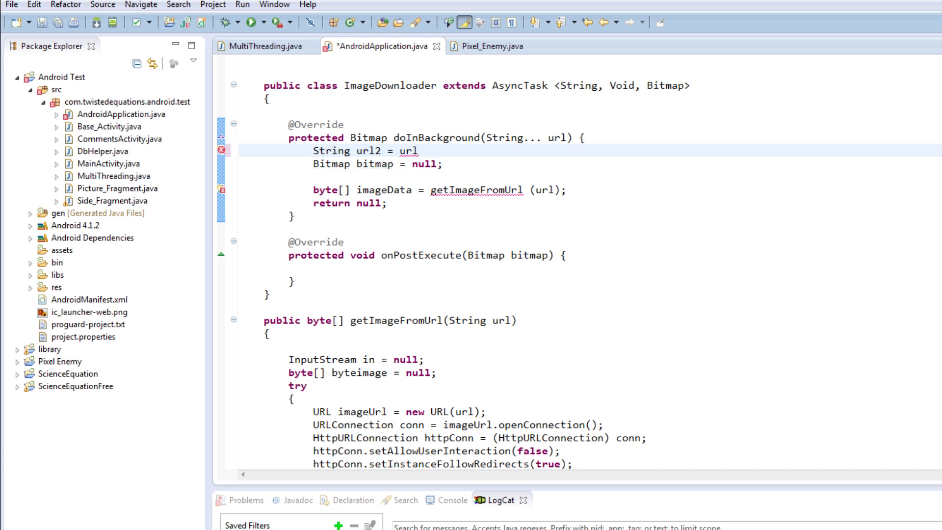
{"action": "type", "text": "[0];"}
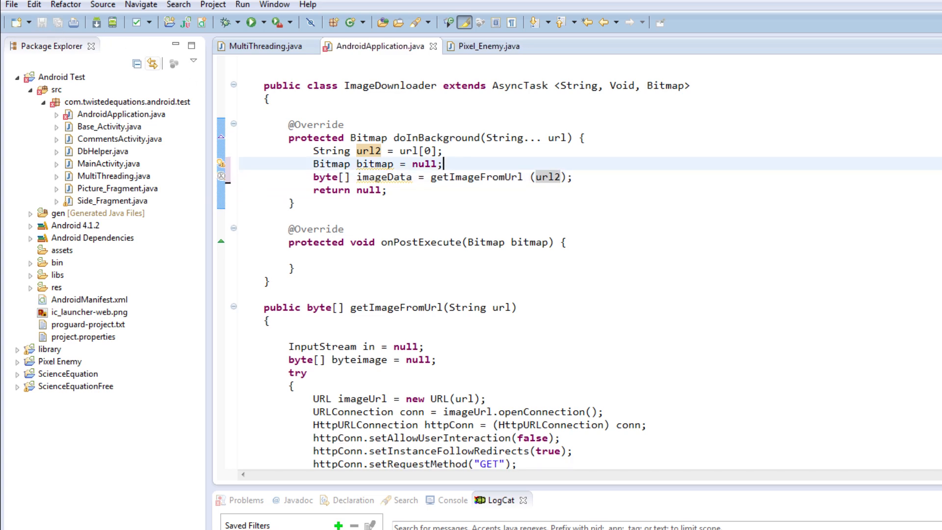
- Wrap imageData in a ByteArrayInputStream and paste the createScaledBitmap line without a duplicate Bitmap declaration
{"action": "left_click", "coordinate": [489, 46]}
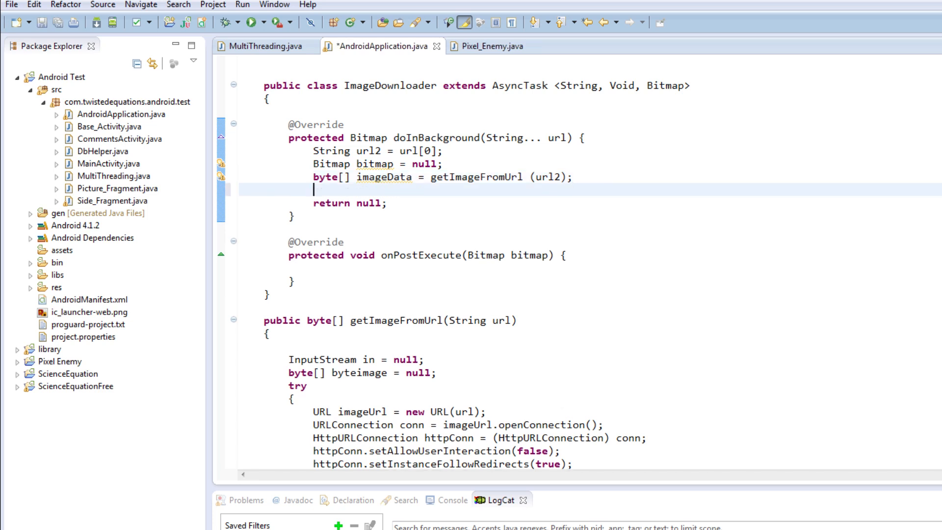
{"action": "type", "text": "ByteArrayInputStream inputStream = new ByteArrayInputStream(data);"}
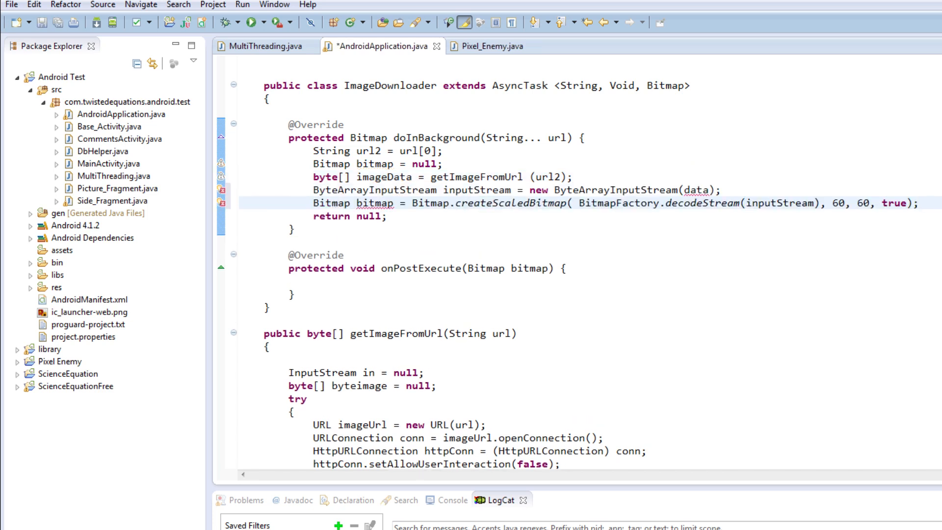
{"action": "double_click", "coordinate": [373, 202]}
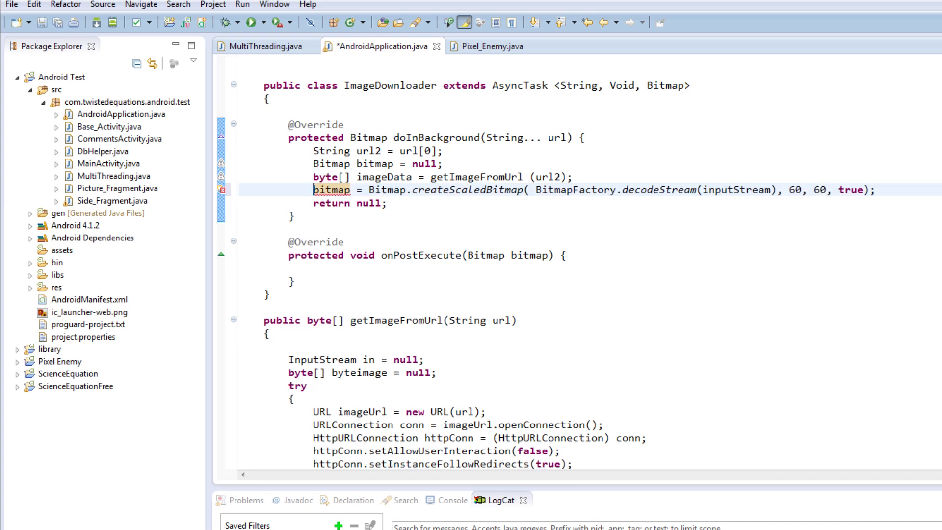
{"action": "type", "text": "ByteArrayInputStream inputStream = new ByteArrayInputStream(data);"}
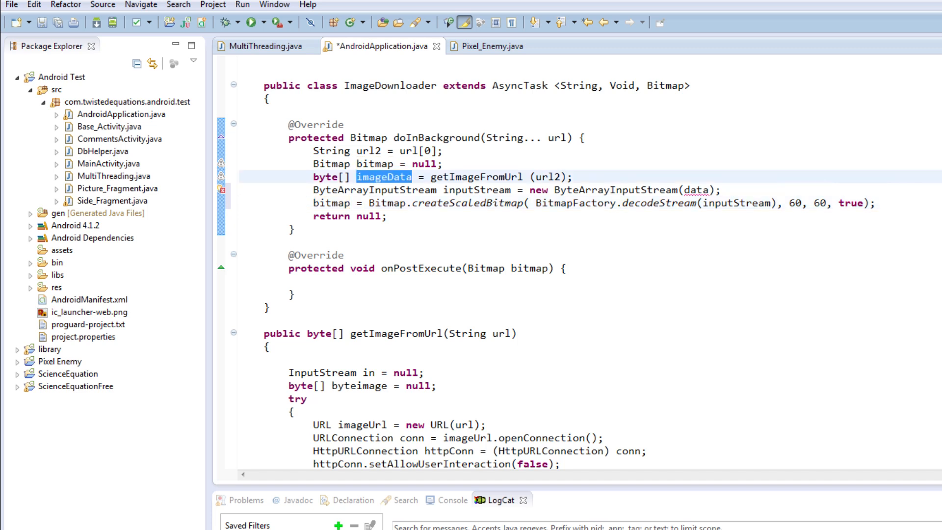
{"action": "type", "text": "imageData"}
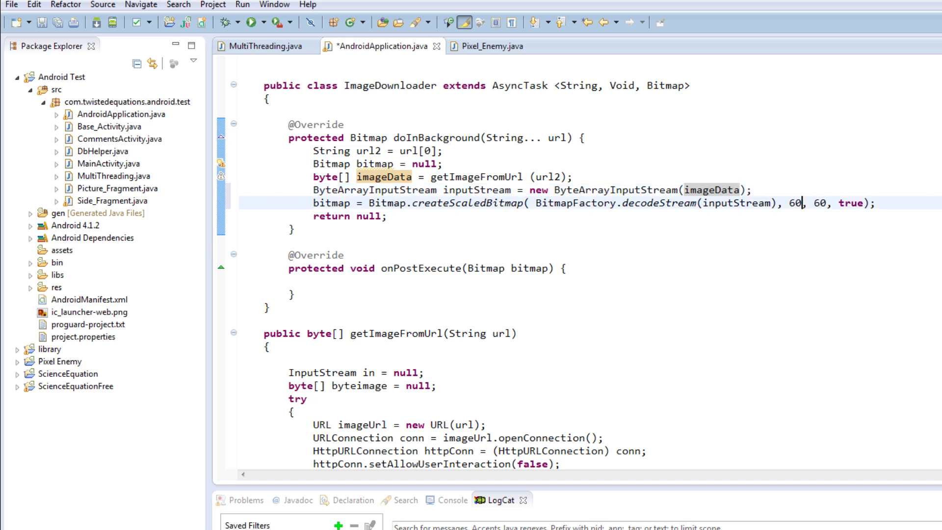
- Set the scaled bitmap size to 200 x 200, return bitmap, and save the file
{"action": "type", "text": "200"}
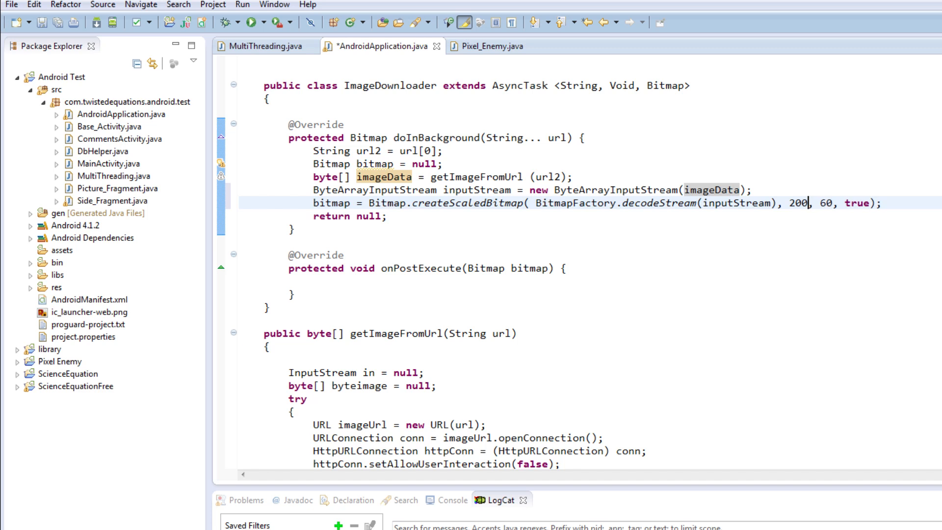
{"action": "key", "text": "BackSpace"}
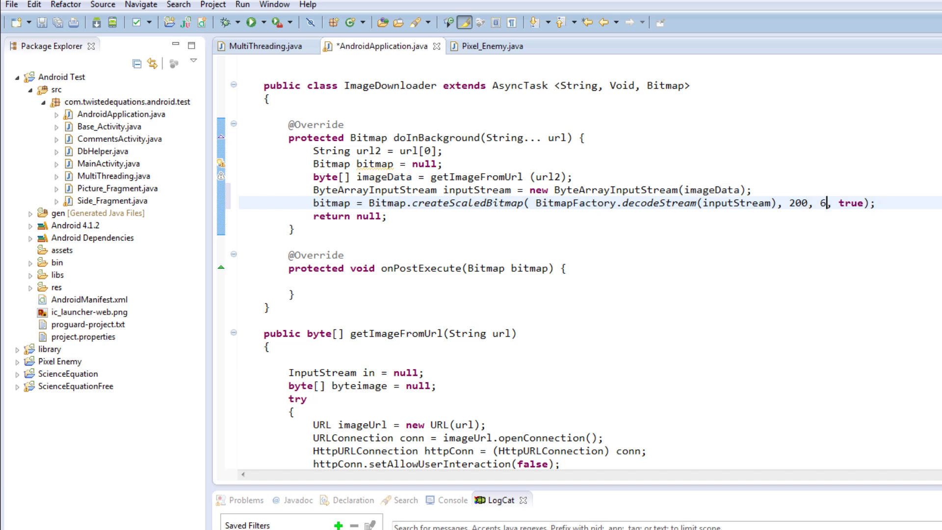
{"action": "type", "text": "00"}
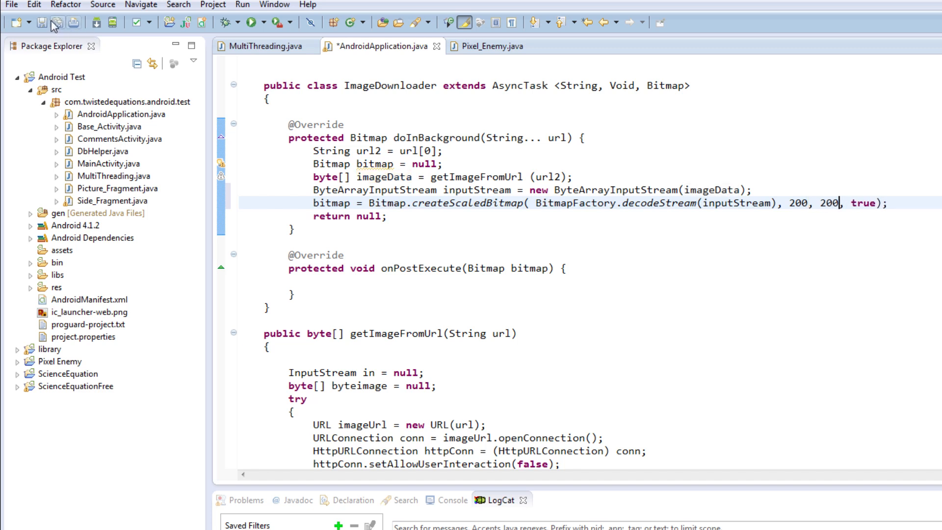
{"action": "left_click", "coordinate": [42, 22]}
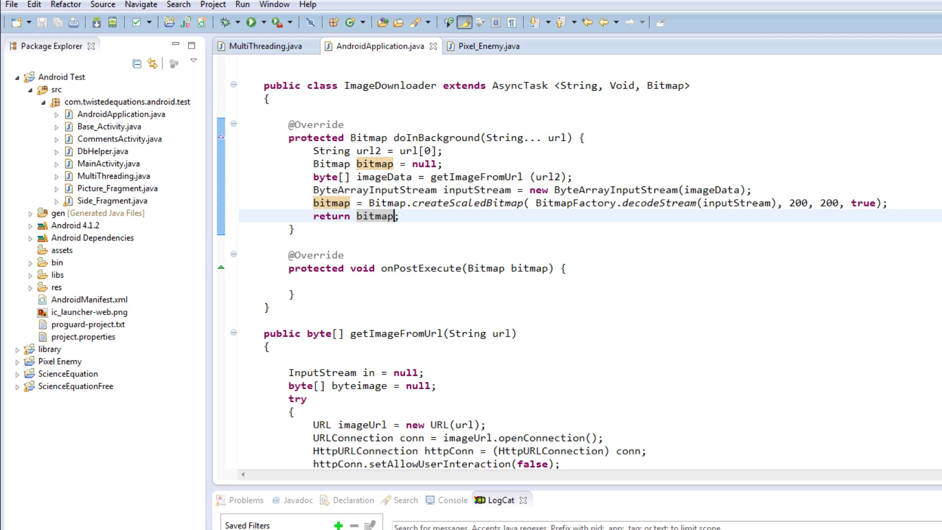
{"action": "scroll", "scroll_direction": "down", "scroll_amount": 3}
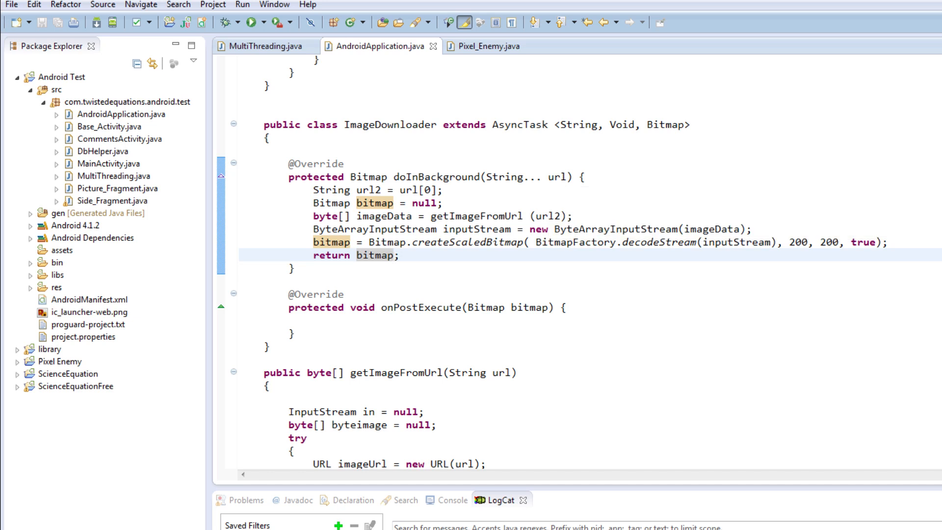
- Start a new 'public' member declaration at the top of ImageDownloader
{"action": "left_click", "coordinate": [395, 255]}
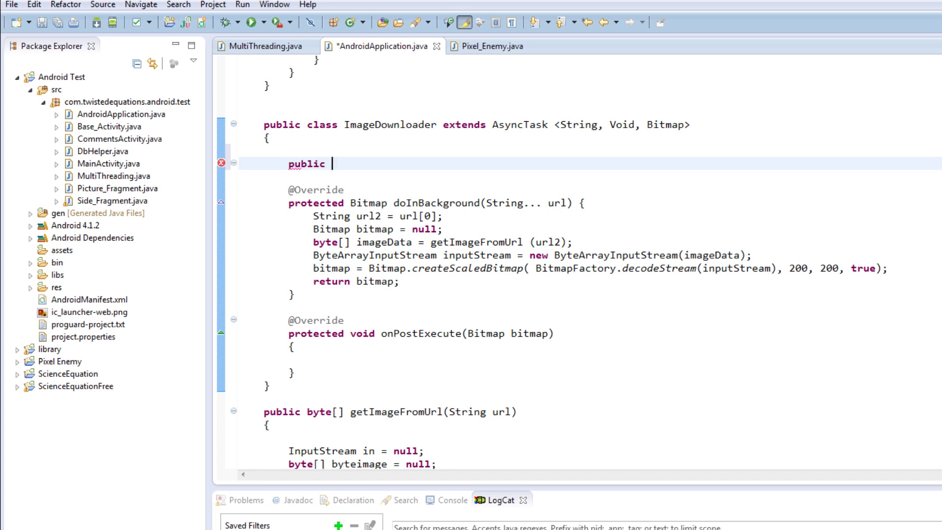
- Declare 'public ImageDownloader(ImageView view)' and convert it to a constructor via Quick Fix
{"action": "type", "text": "Imager"}
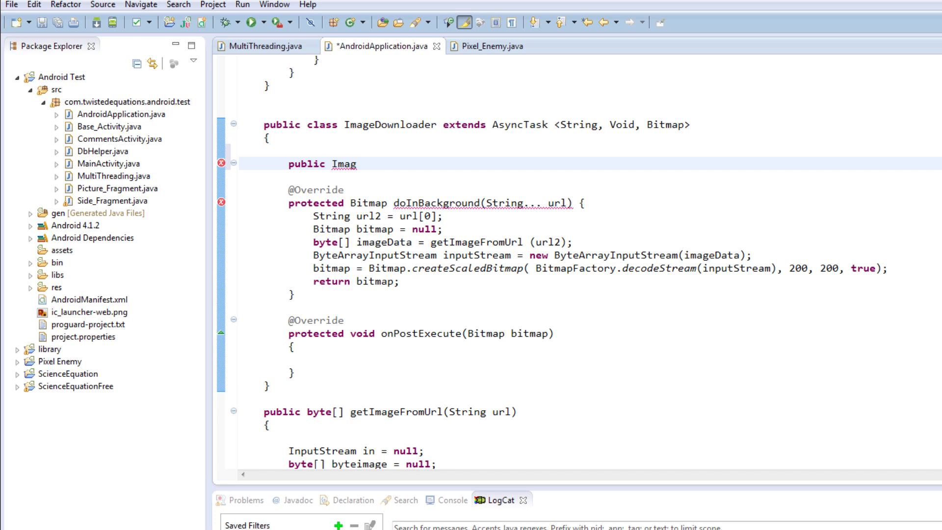
{"action": "type", "text": "eDowe"}
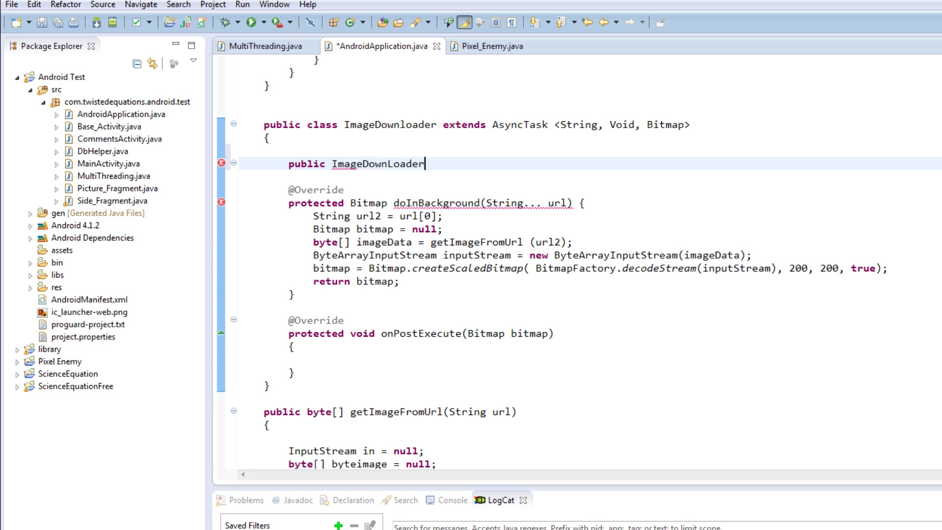
{"action": "type", "text": "()"}
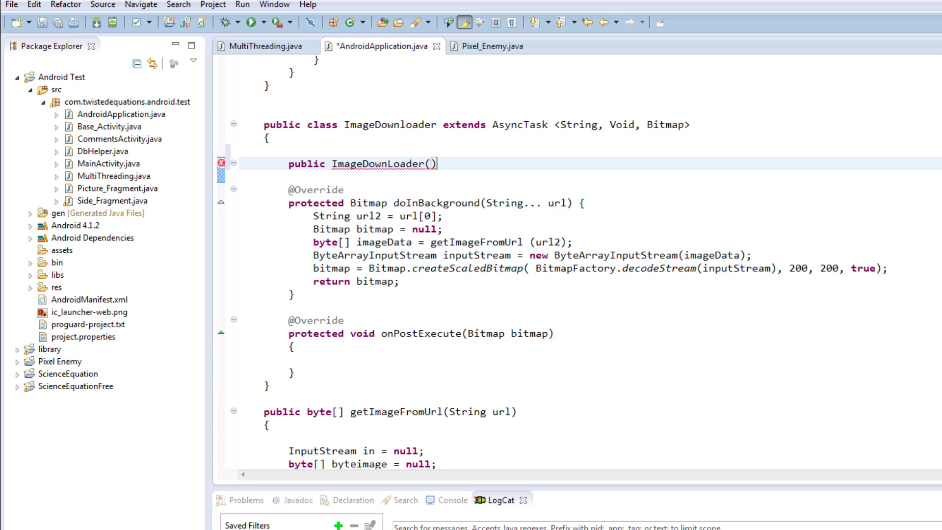
{"action": "type", "text": "Imagev"}
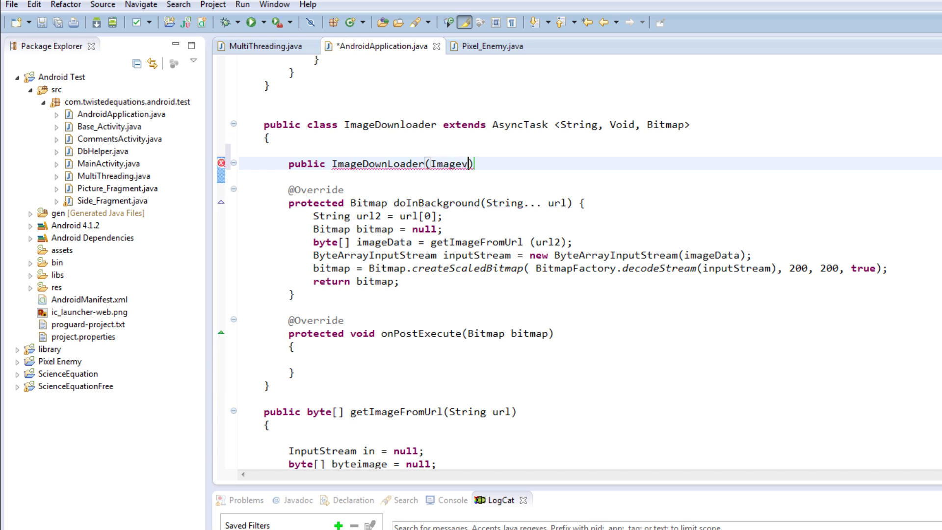
{"action": "key", "text": "Backspace"}
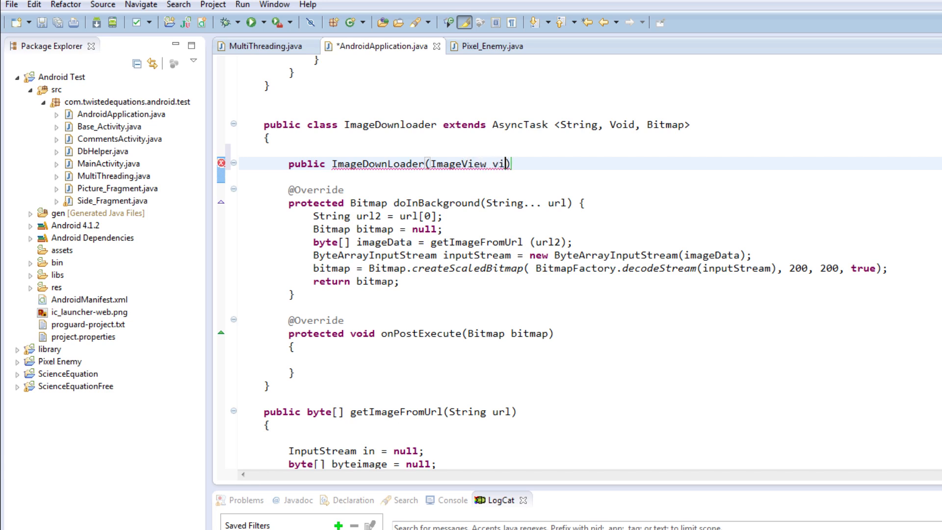
{"action": "type", "text": "ew"}
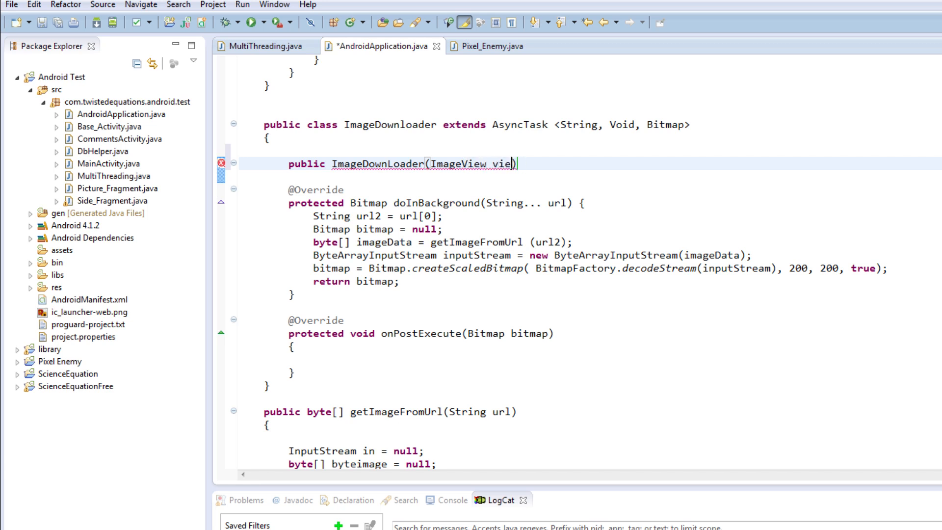
{"action": "type", "text": "w"}
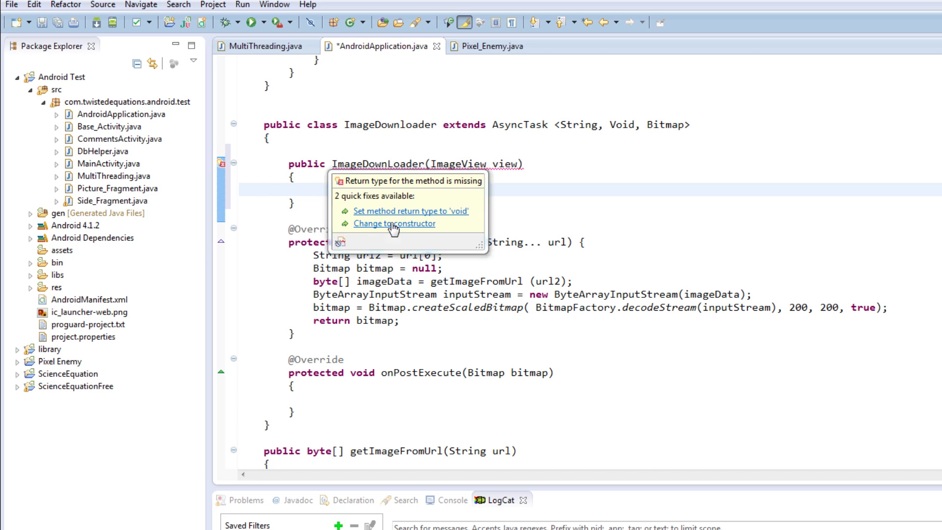
{"action": "left_click", "coordinate": [394, 223]}
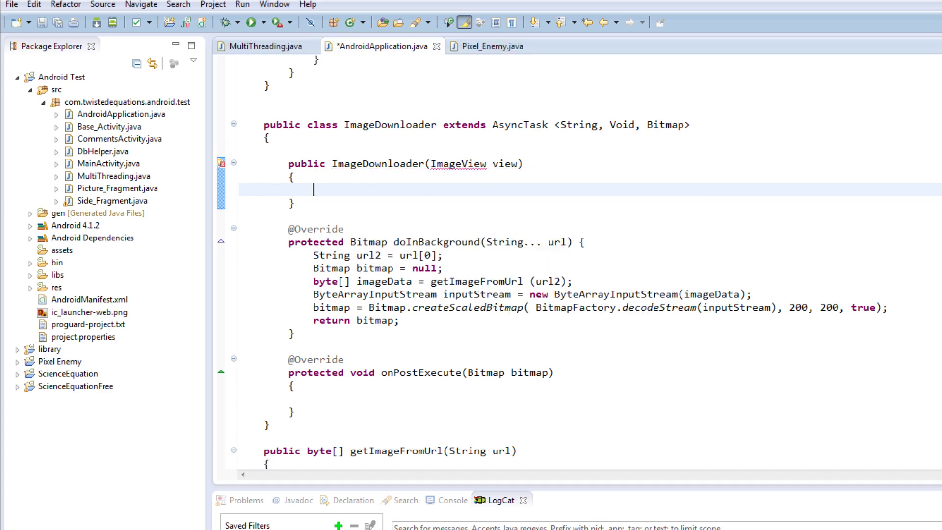
{"action": "left_click", "coordinate": [41, 23]}
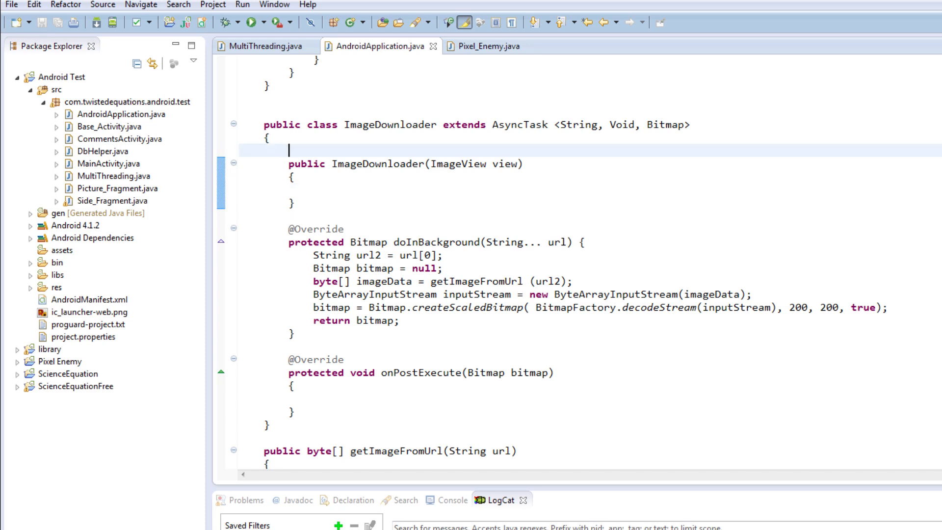
- Declare an 'ImageView image;' field in the ImageDownloader class
{"action": "type", "text": "ImageView I"}
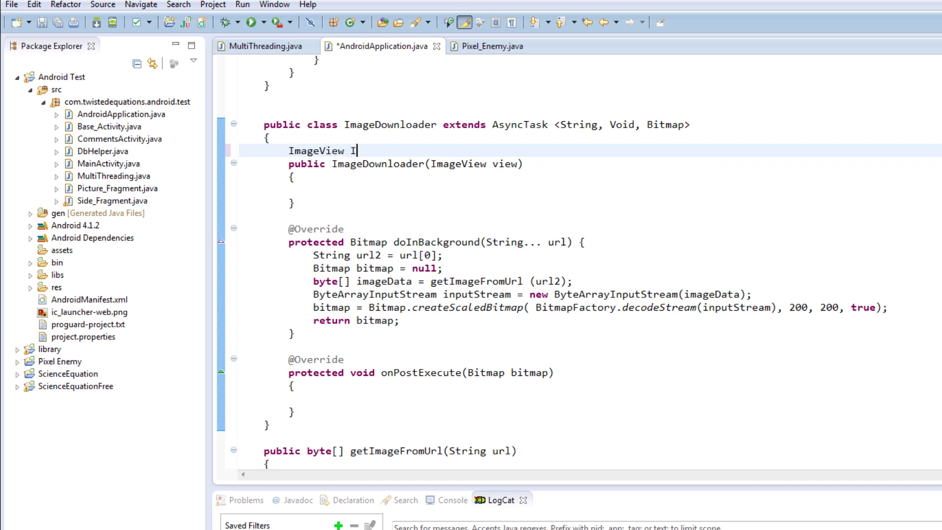
{"action": "key", "text": "BackSpace"}
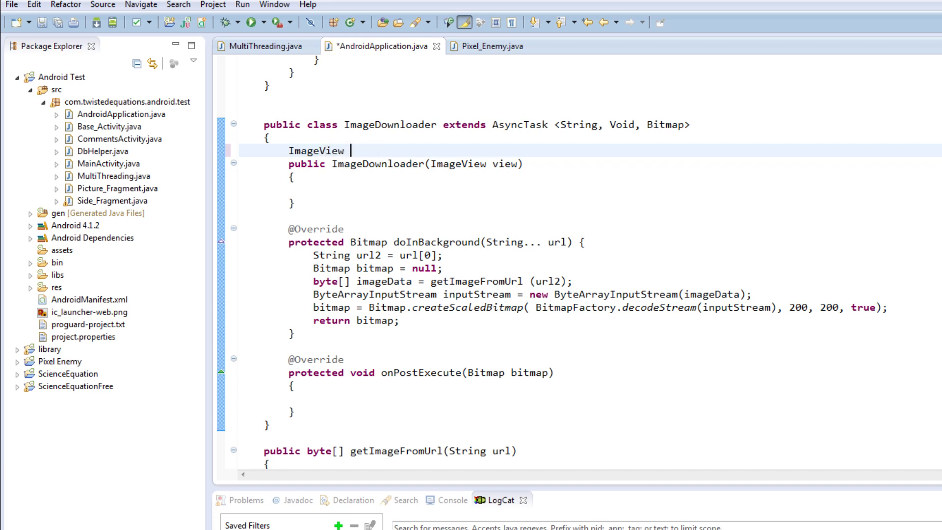
{"action": "type", "text": "image;"}
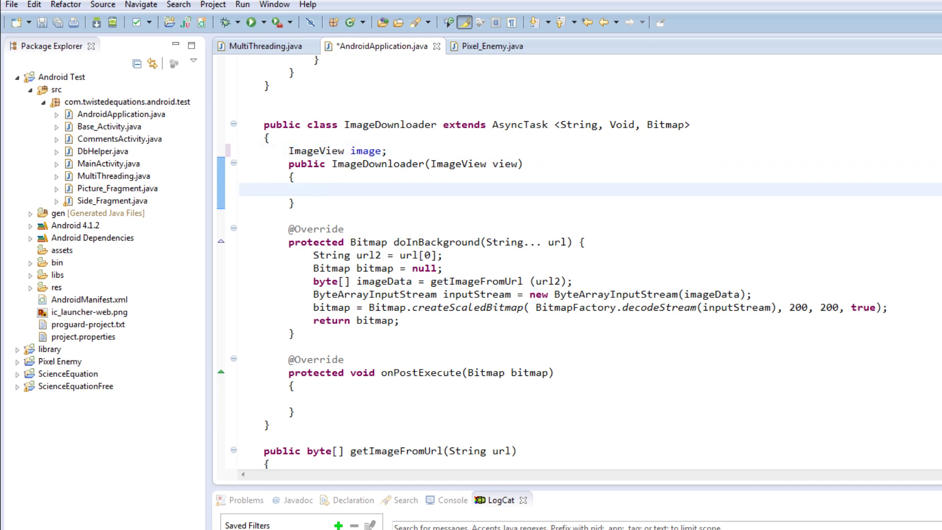
- Assign 'image = view; view = null;' in the constructor and save the file
{"action": "type", "text": "image = v"}
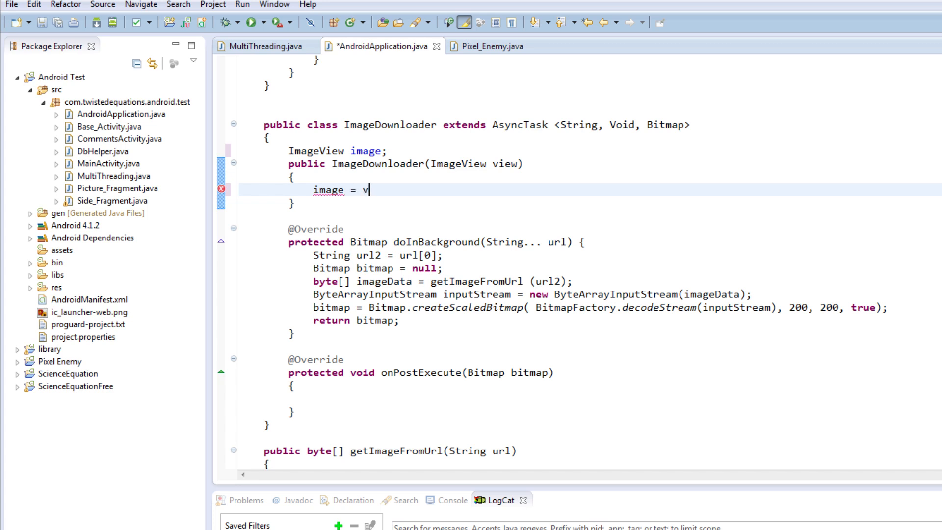
{"action": "type", "text": "iew;"}
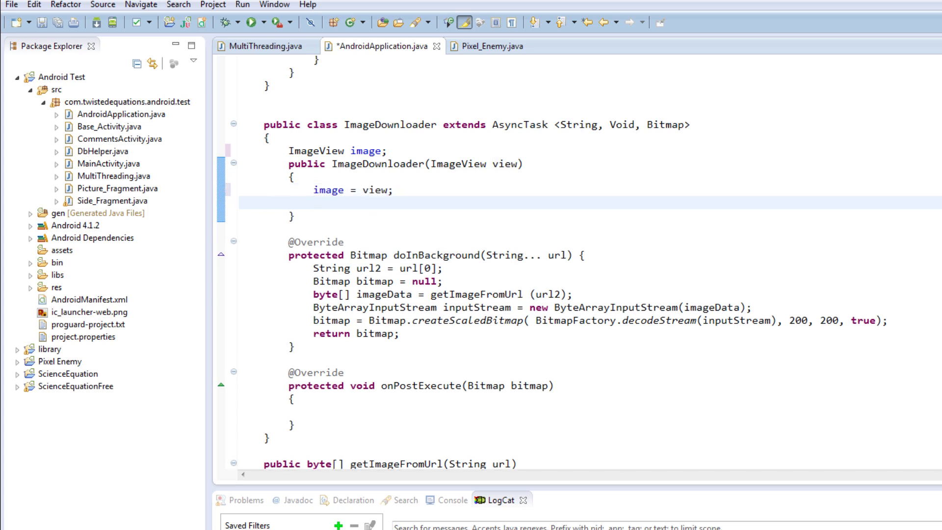
{"action": "type", "text": "view = null;"}
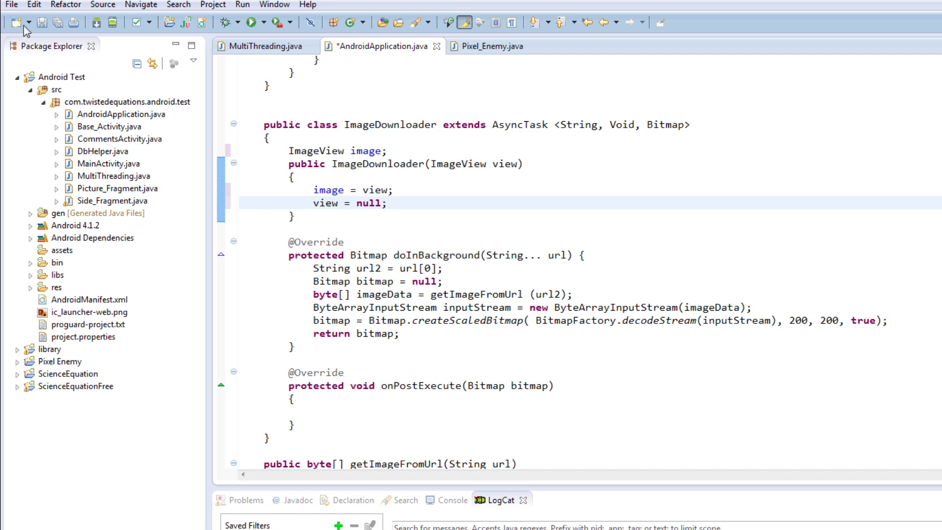
{"action": "left_click", "coordinate": [43, 23]}
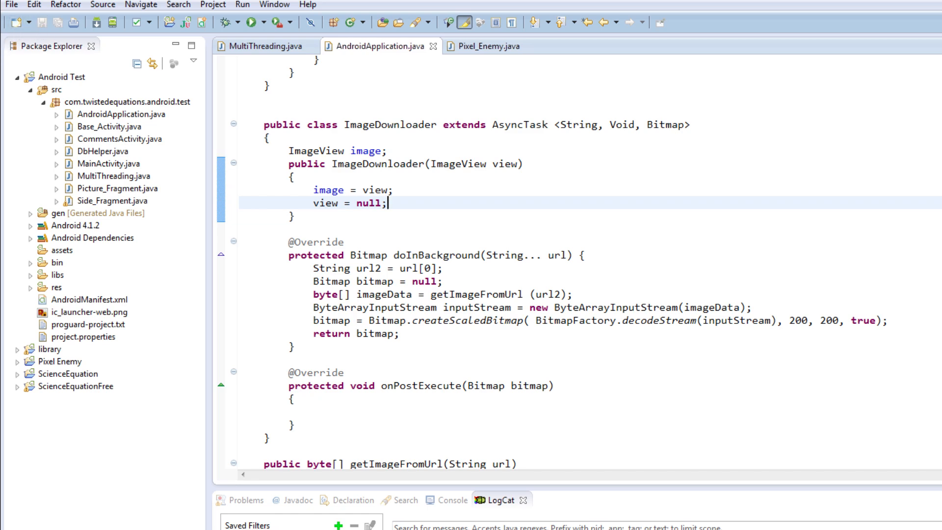
- Make onPostExecute call image.setImageBitmap(bitmap) via content assist
{"action": "scroll", "scroll_direction": "down", "scroll_amount": 3}
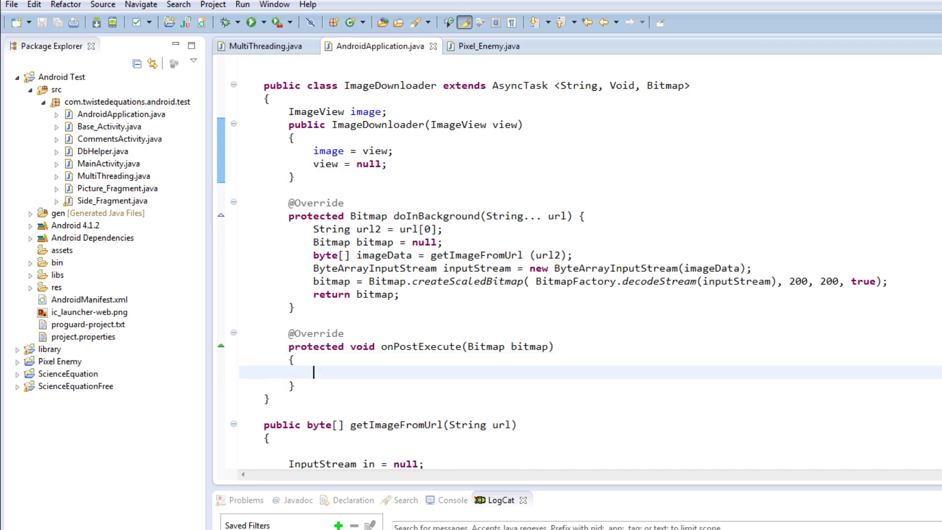
{"action": "type", "text": "im"}
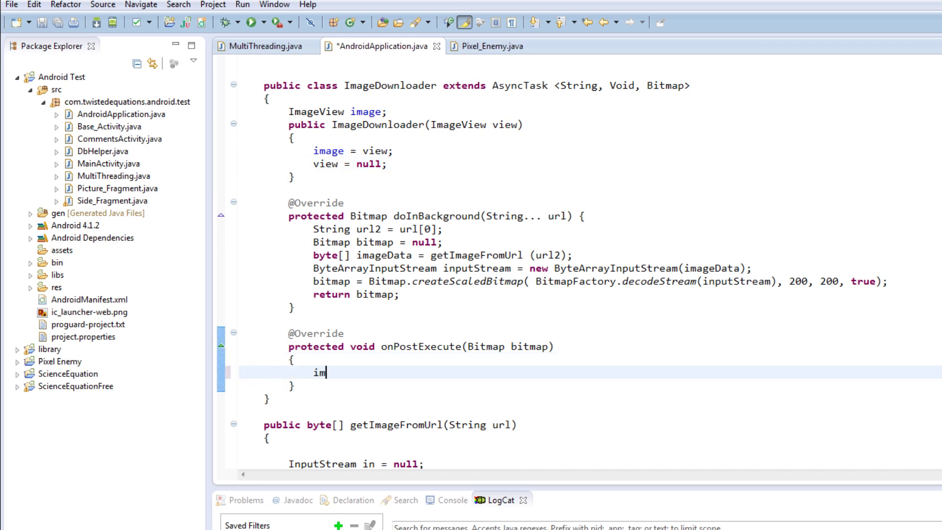
{"action": "type", "text": "age."}
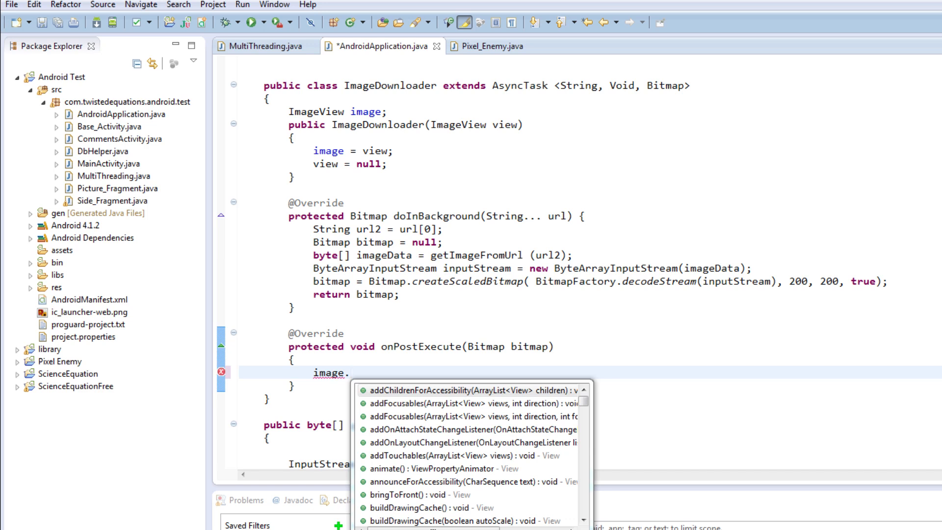
{"action": "type", "text": "s"}
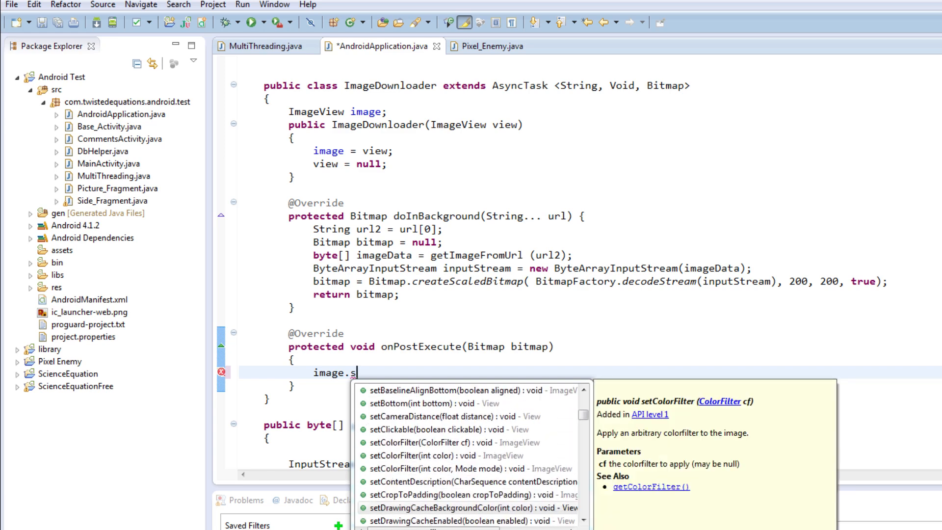
{"action": "scroll", "scroll_direction": "down", "scroll_amount": 3}
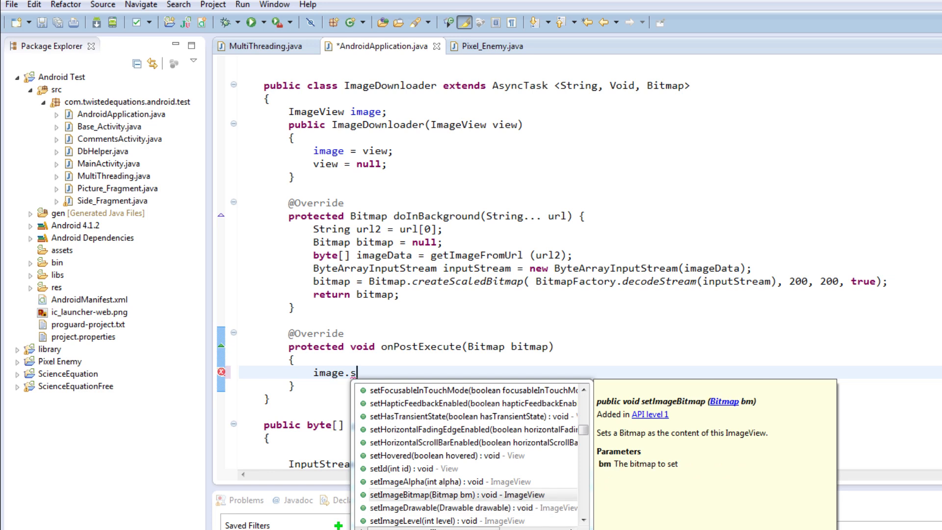
{"action": "double_click", "coordinate": [455, 494]}
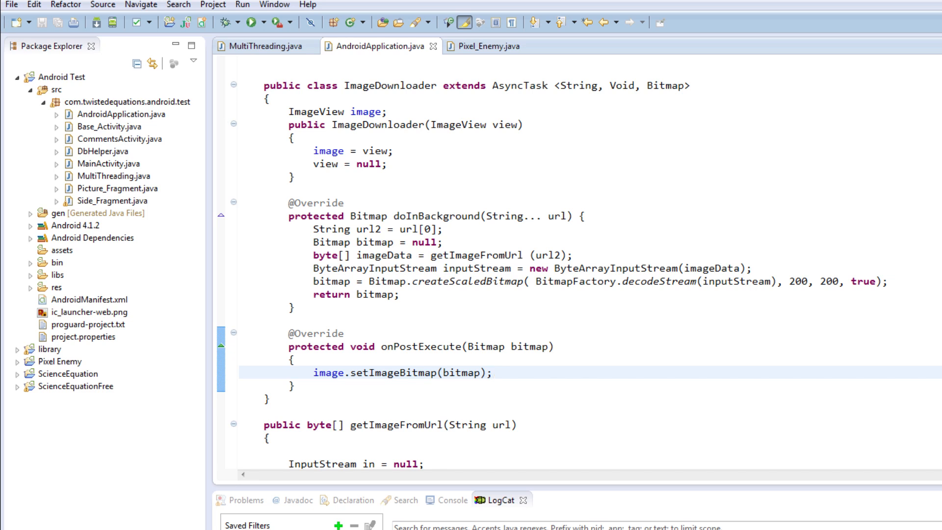
{"action": "left_click", "coordinate": [493, 373]}
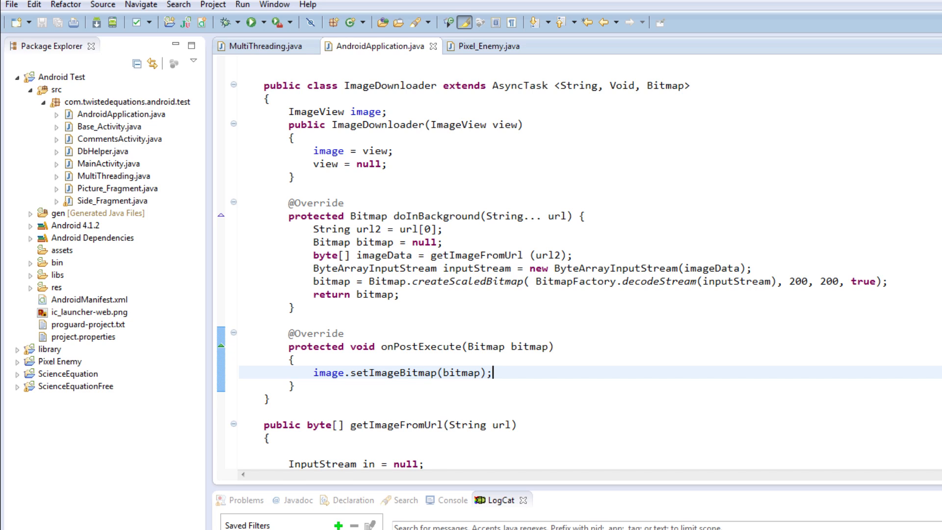
{"action": "mouse_move", "coordinate": [20, 311]}
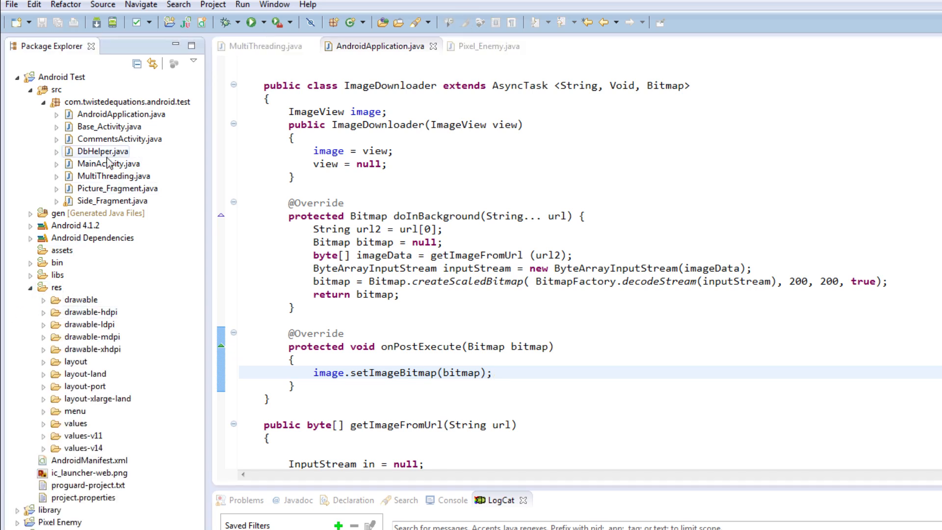
- Open multi_threading.xml from res/layout in the graphical layout editor
{"action": "left_click", "coordinate": [45, 361]}
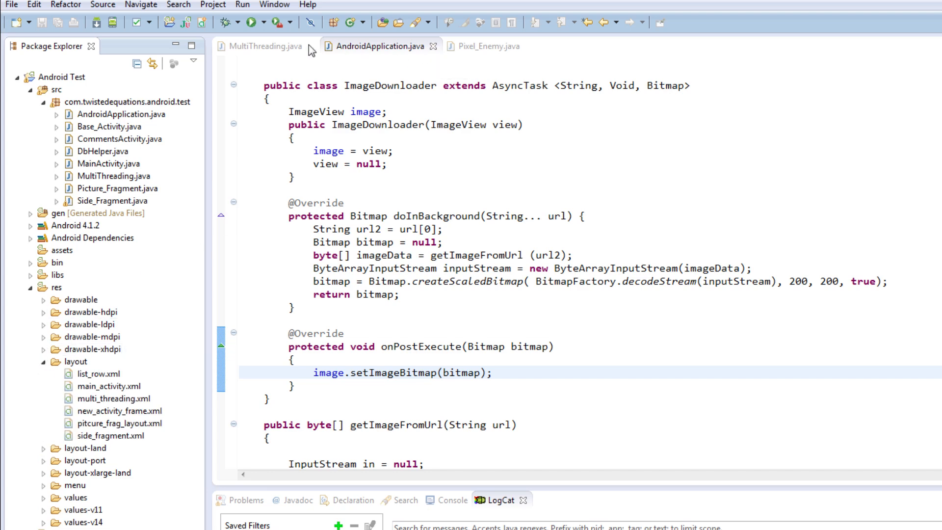
{"action": "left_click", "coordinate": [263, 46]}
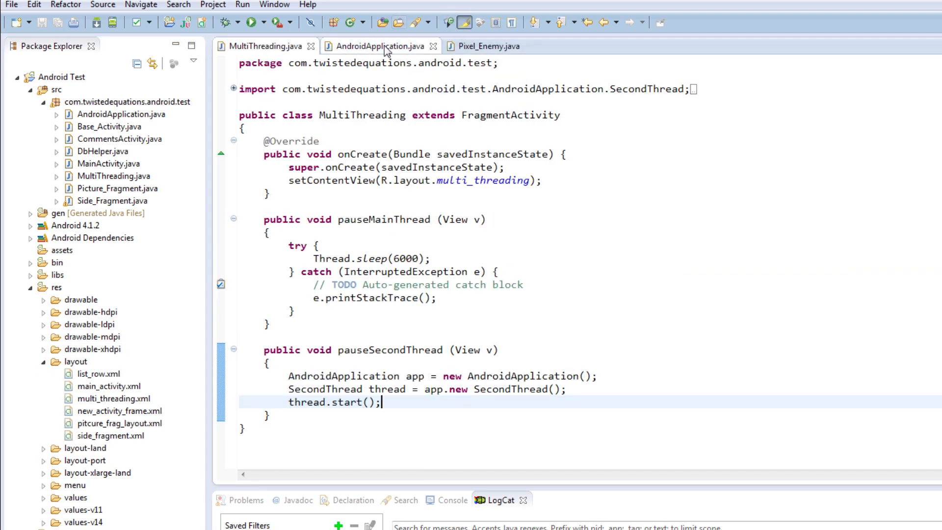
{"action": "left_click", "coordinate": [378, 47]}
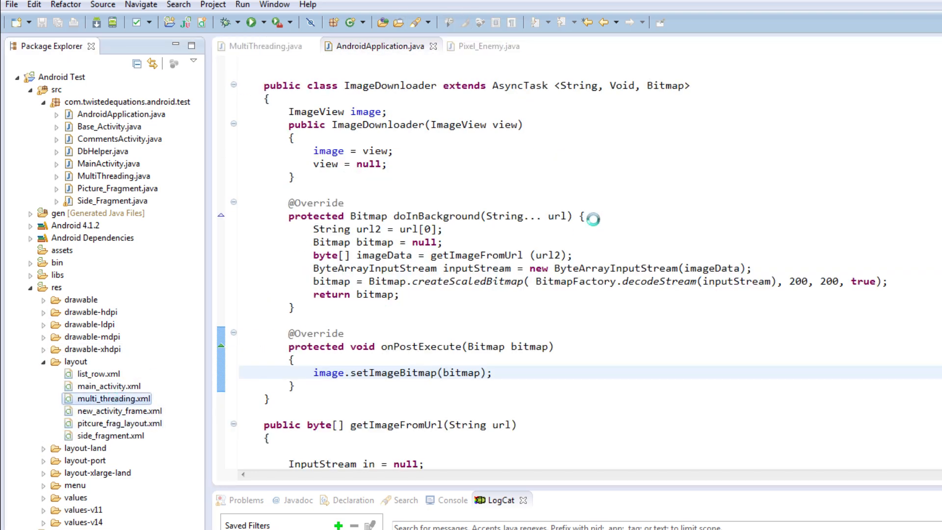
{"action": "double_click", "coordinate": [113, 397]}
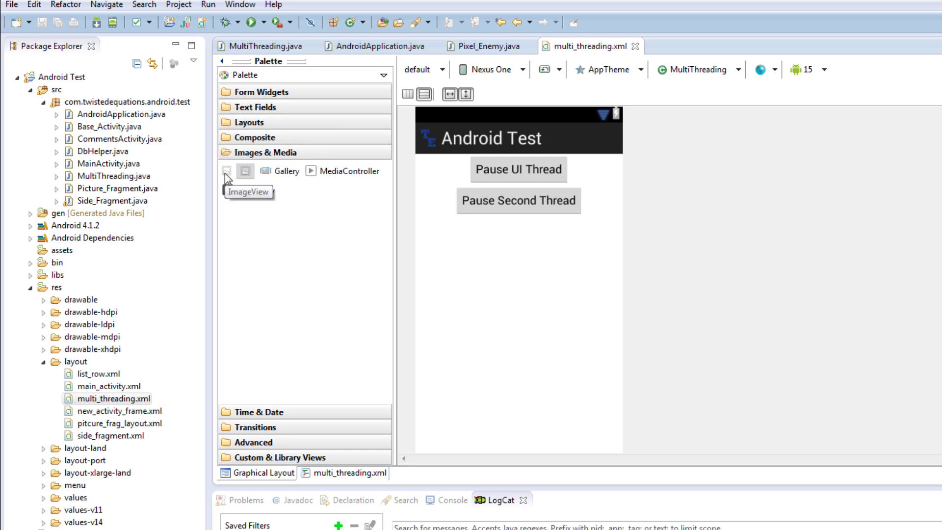
- Add an ImageView with the ic_launcher drawable below the Pause Second Thread button
{"action": "left_click", "coordinate": [245, 170]}
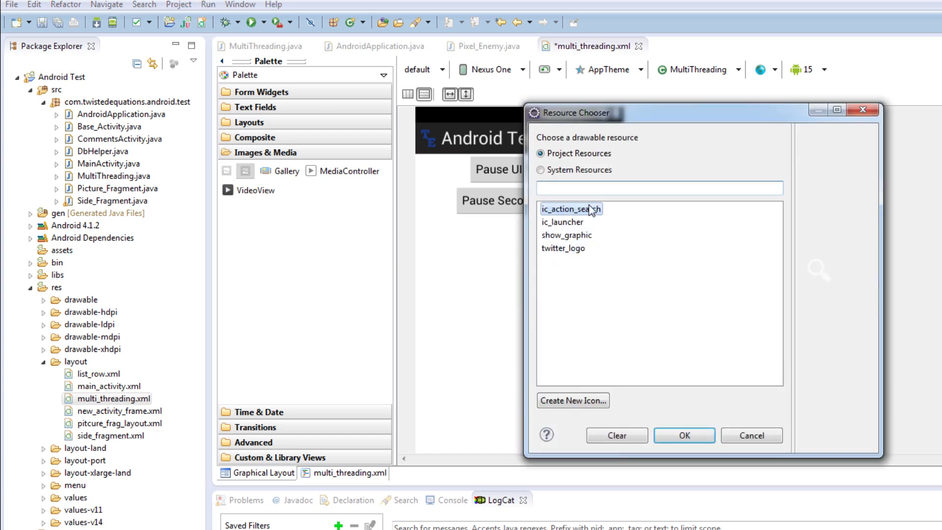
{"action": "left_click", "coordinate": [566, 235]}
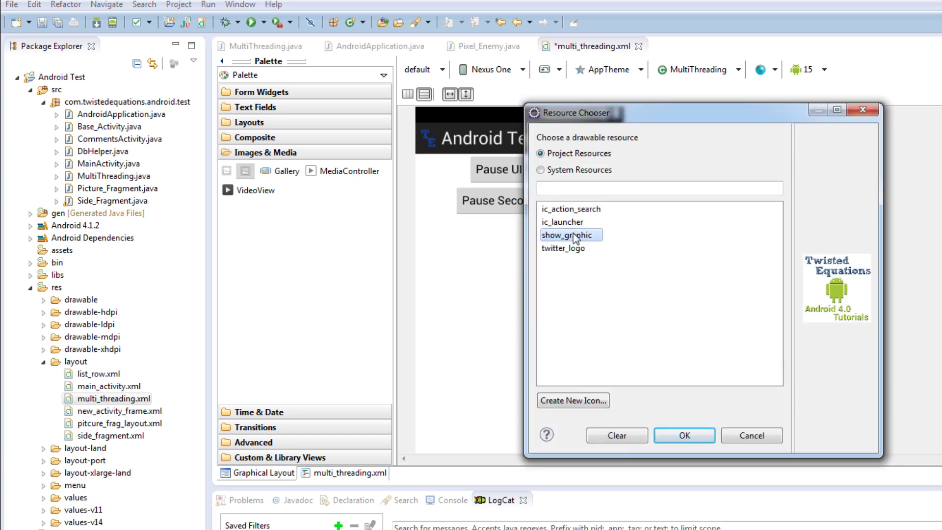
{"action": "left_click", "coordinate": [570, 208]}
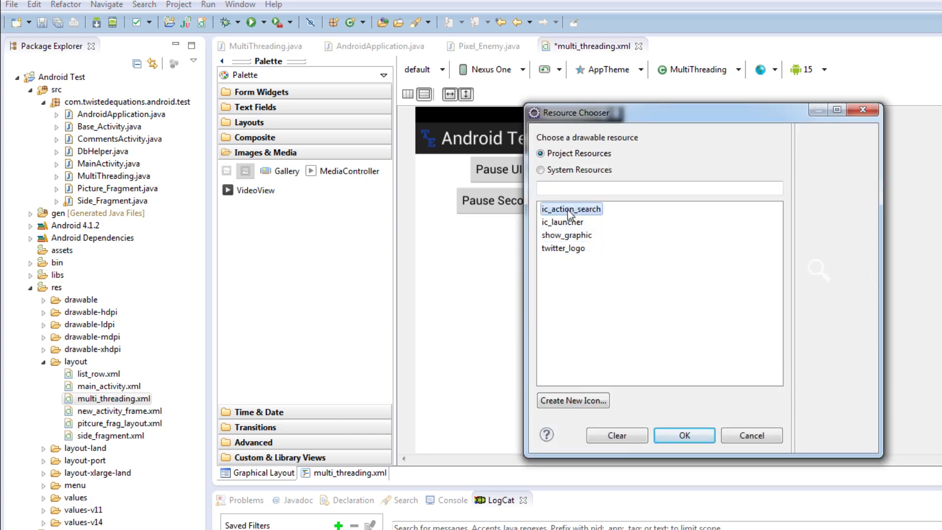
{"action": "left_click", "coordinate": [562, 221]}
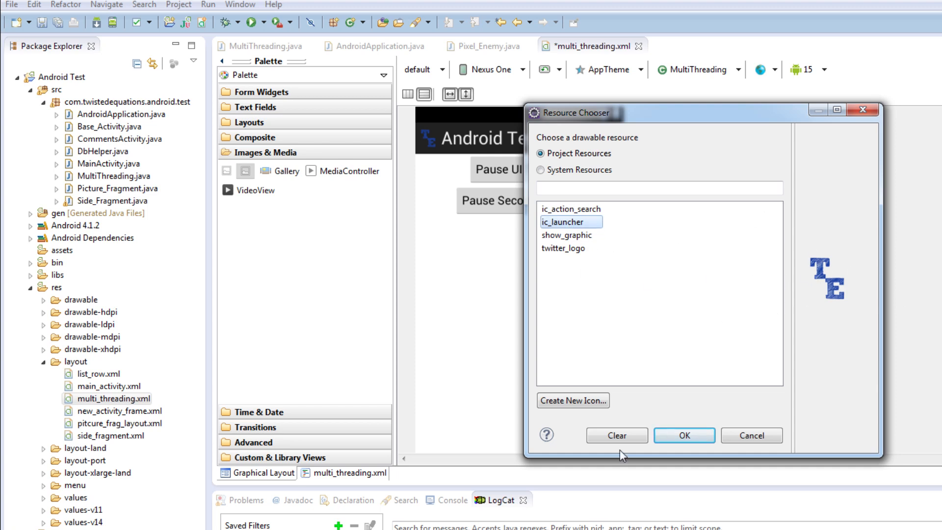
{"action": "left_click", "coordinate": [684, 435]}
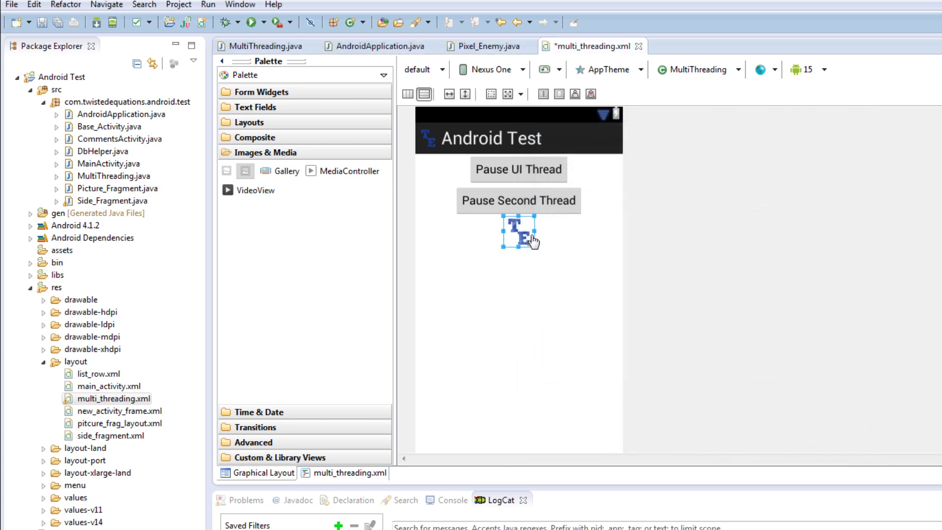
{"action": "mouse_move", "coordinate": [528, 226]}
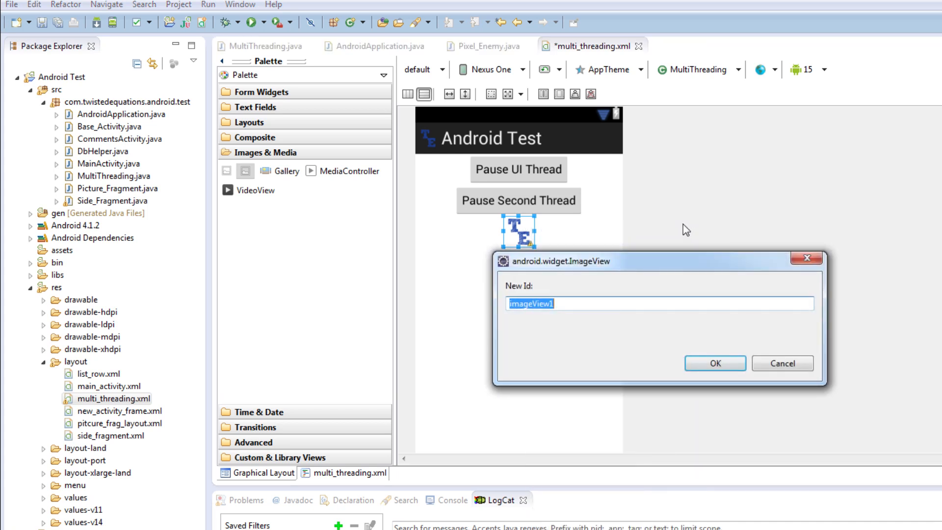
- Name the ImageView's new ID downloaded_image, correcting the typo
{"action": "type", "text": "do"}
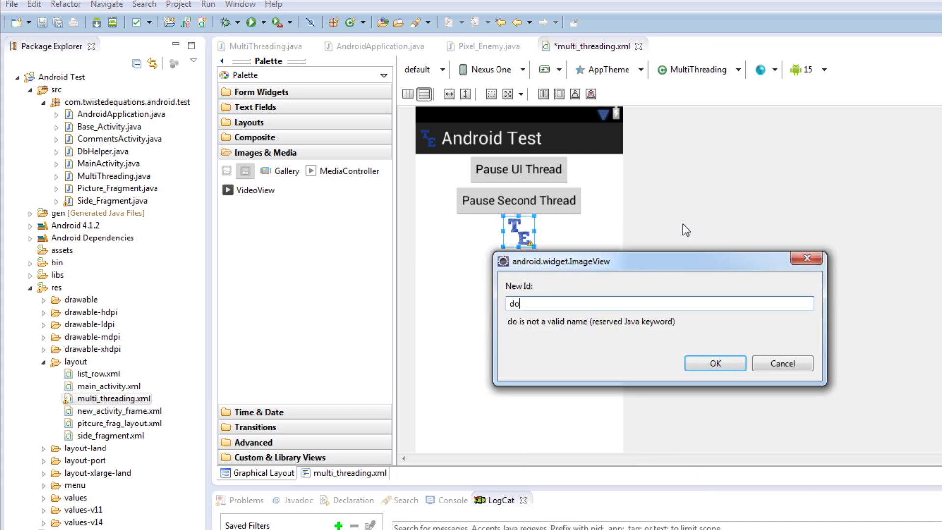
{"action": "type", "text": "wnloae"}
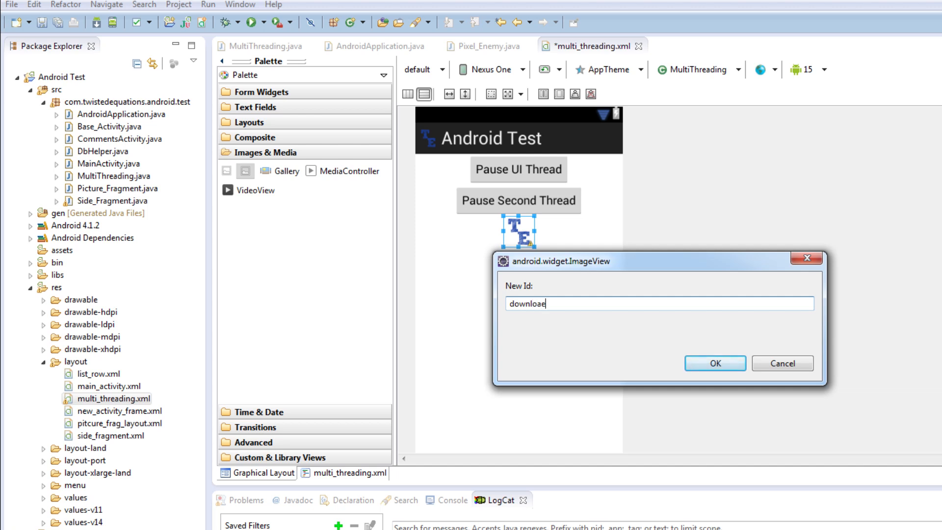
{"action": "key", "text": "Backspace"}
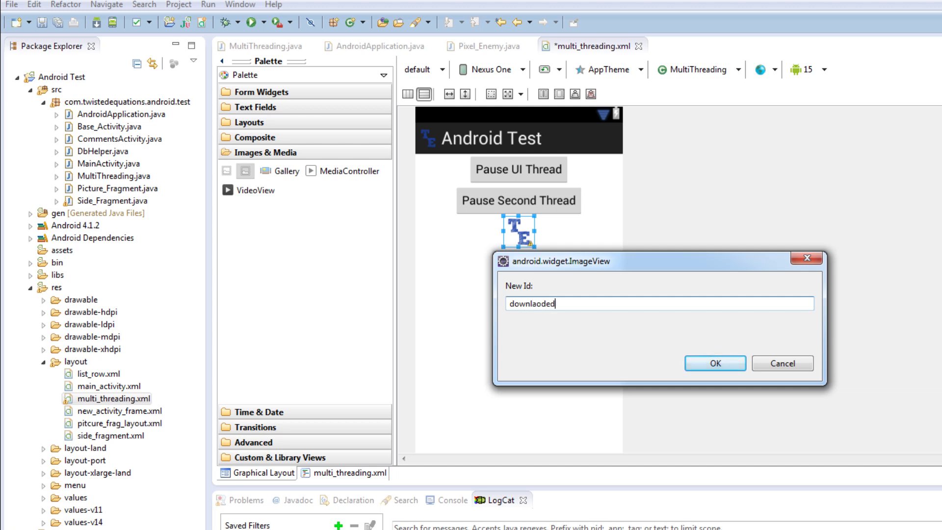
{"action": "type", "text": "_image"}
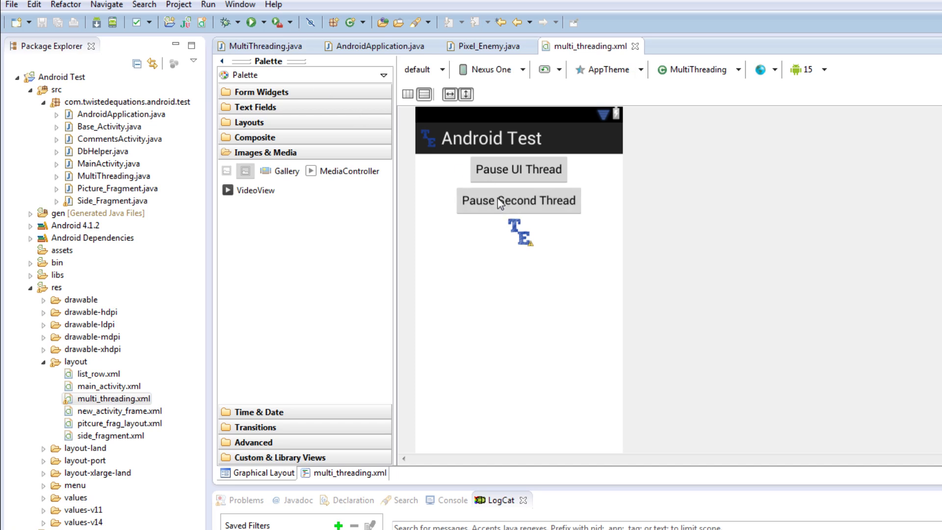
- In strings.xml change 'Pause Second Thread' to 'Download Image' and save
{"action": "left_click", "coordinate": [518, 200]}
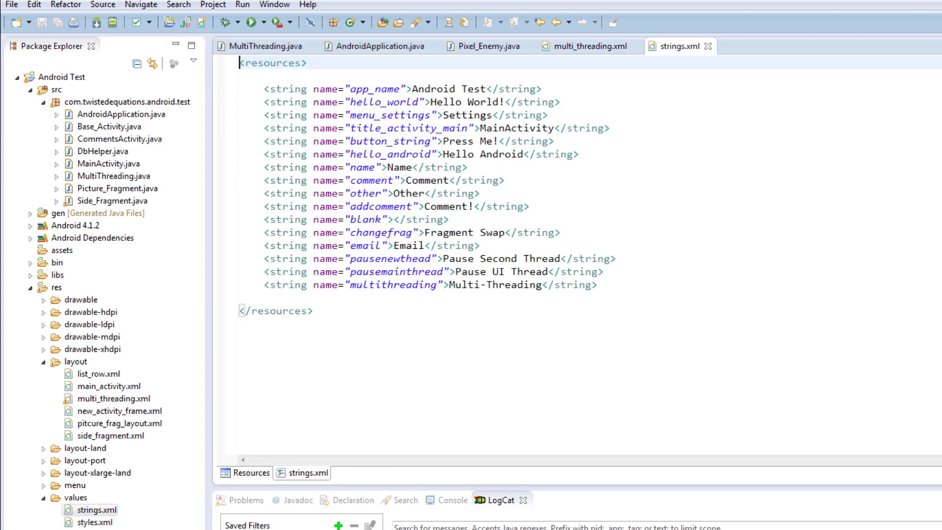
{"action": "double_click", "coordinate": [500, 258]}
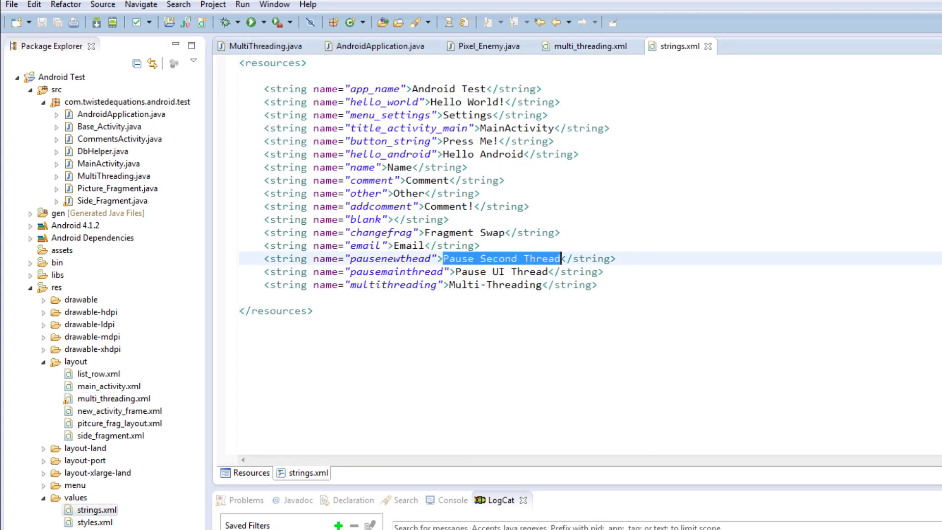
{"action": "type", "text": "Do"}
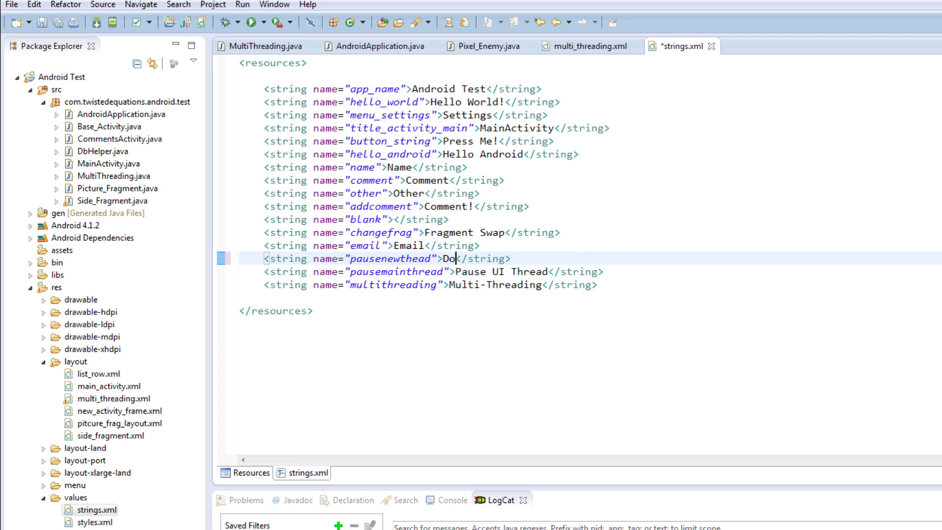
{"action": "type", "text": "wnload Image"}
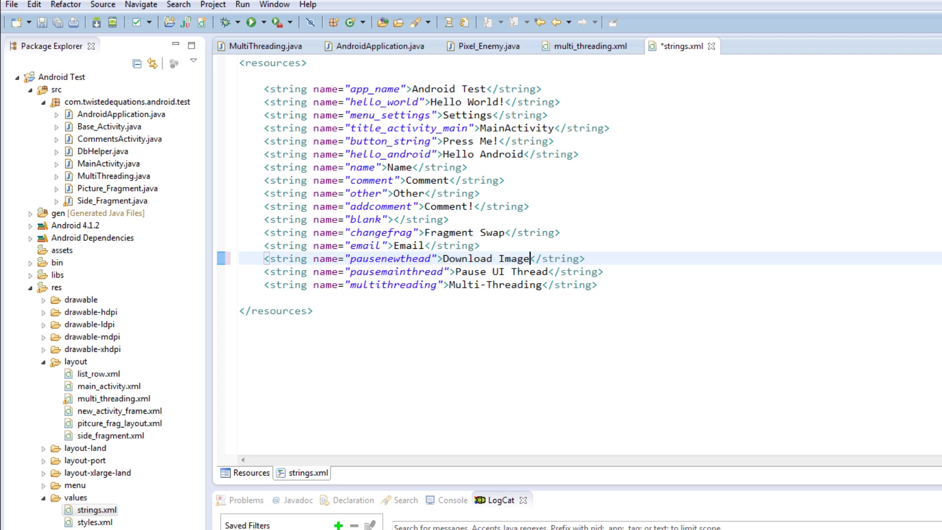
{"action": "key", "text": "ctrl+s"}
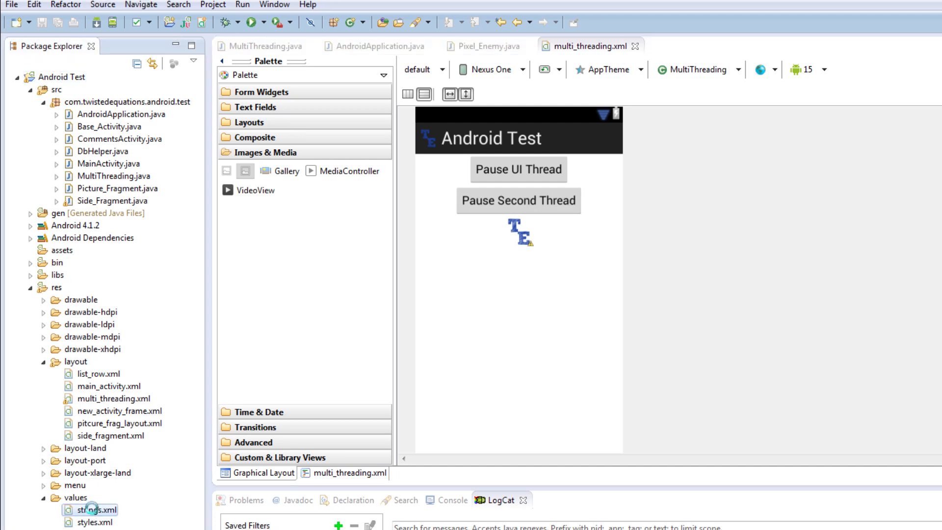
- Bring up Pixel_Enemy.java to view its ImageLoader AsyncTask code
{"action": "double_click", "coordinate": [96, 509]}
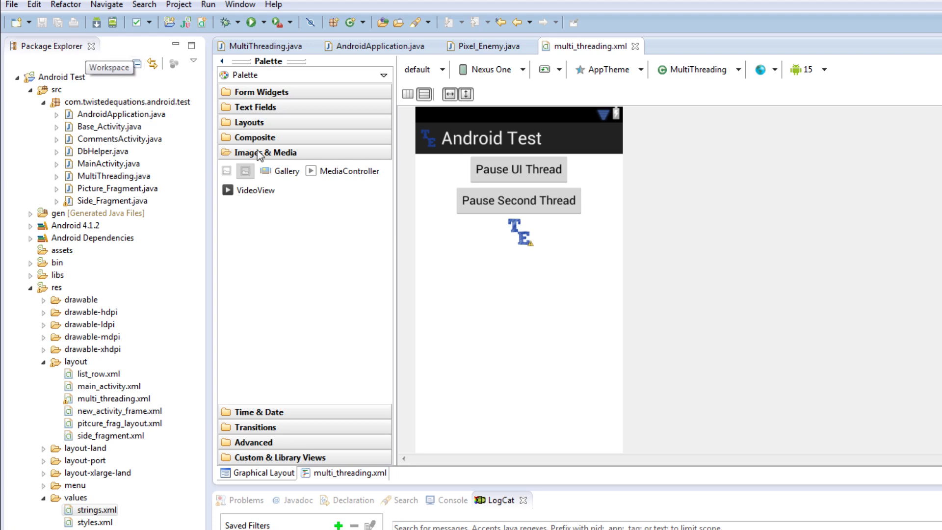
{"action": "right_click", "coordinate": [96, 510]}
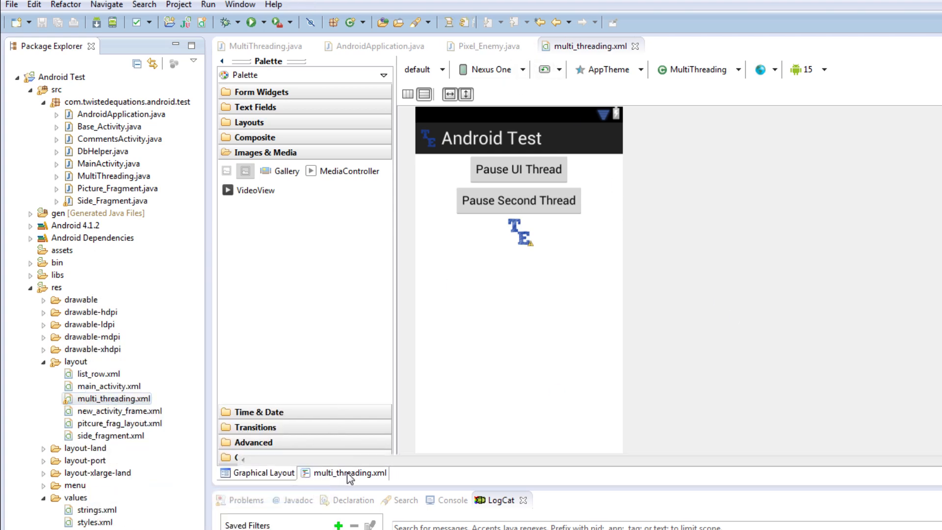
{"action": "left_click", "coordinate": [349, 473]}
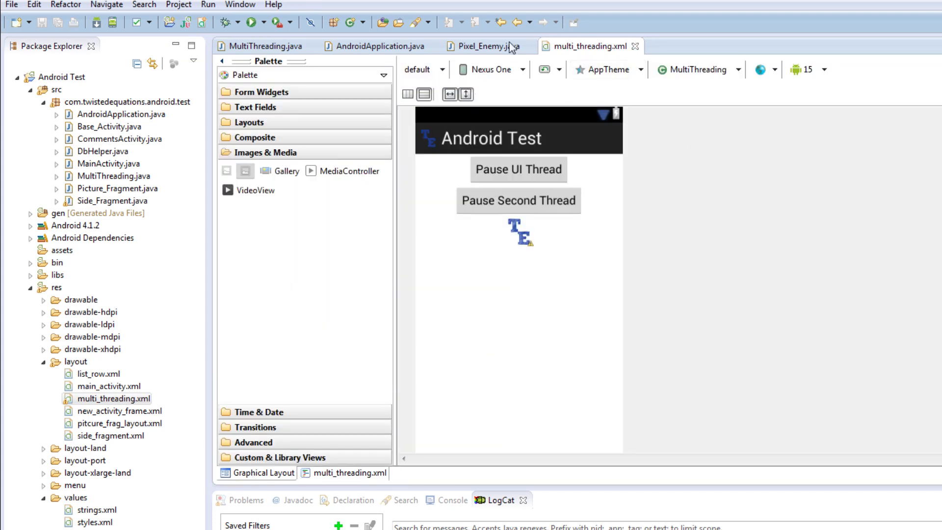
{"action": "left_click", "coordinate": [485, 46]}
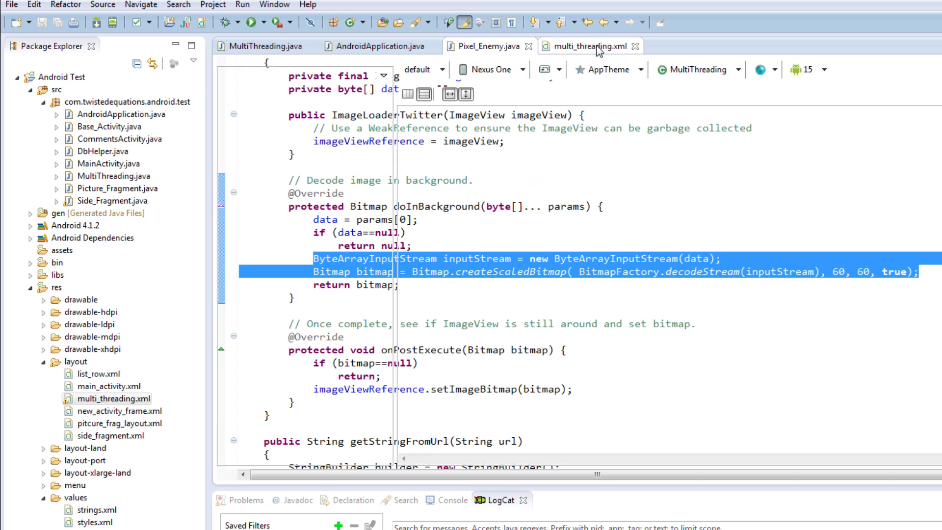
- In pauseSecondThread delete thread.start() and begin 'ImageView image = (ImageView)'
{"action": "left_click", "coordinate": [267, 46]}
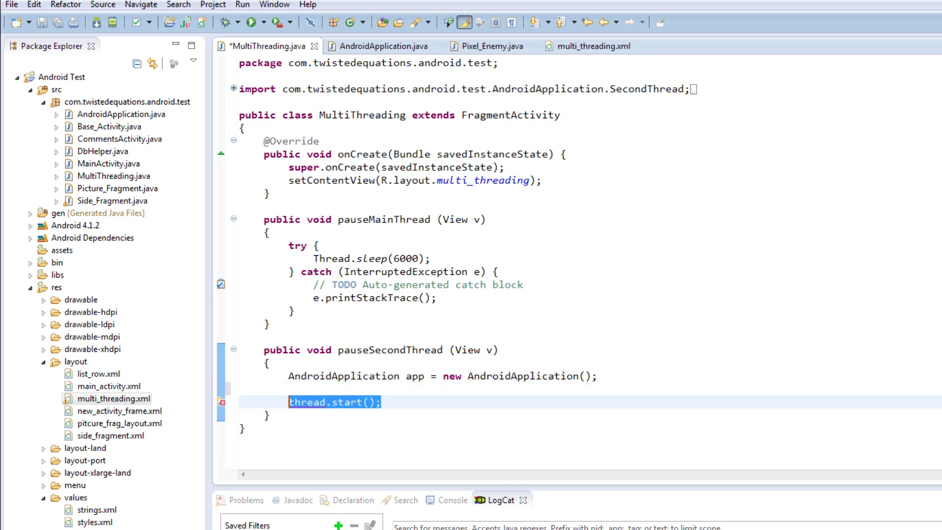
{"action": "key", "text": "Delete"}
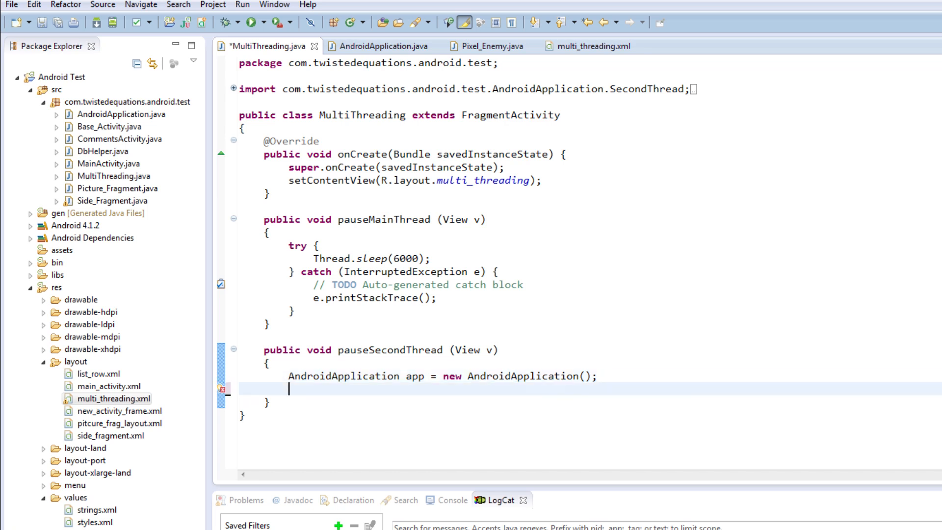
{"action": "type", "text": "ImageVi"}
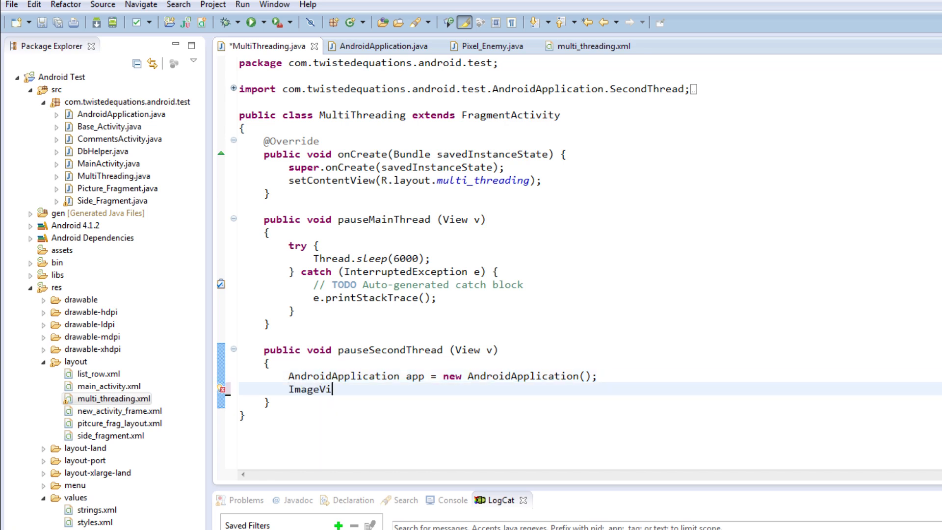
{"action": "type", "text": "ew"}
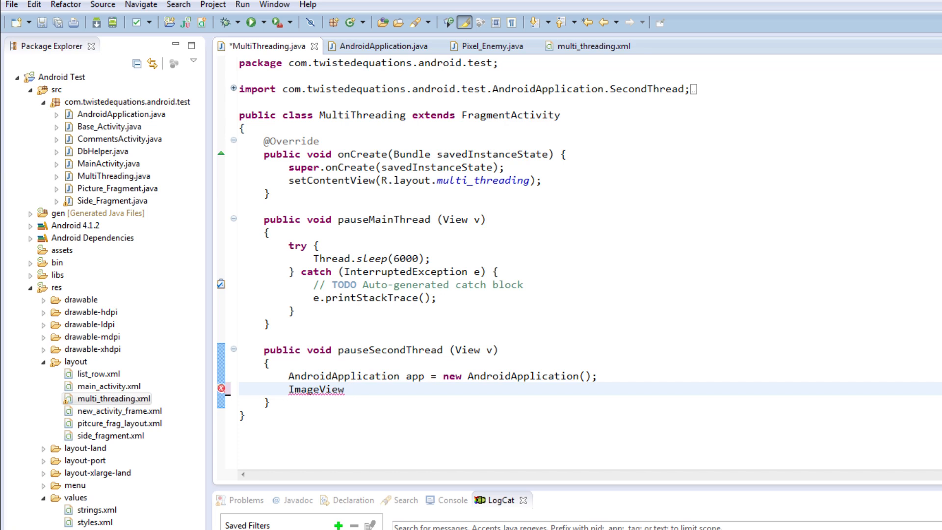
{"action": "type", "text": "image="}
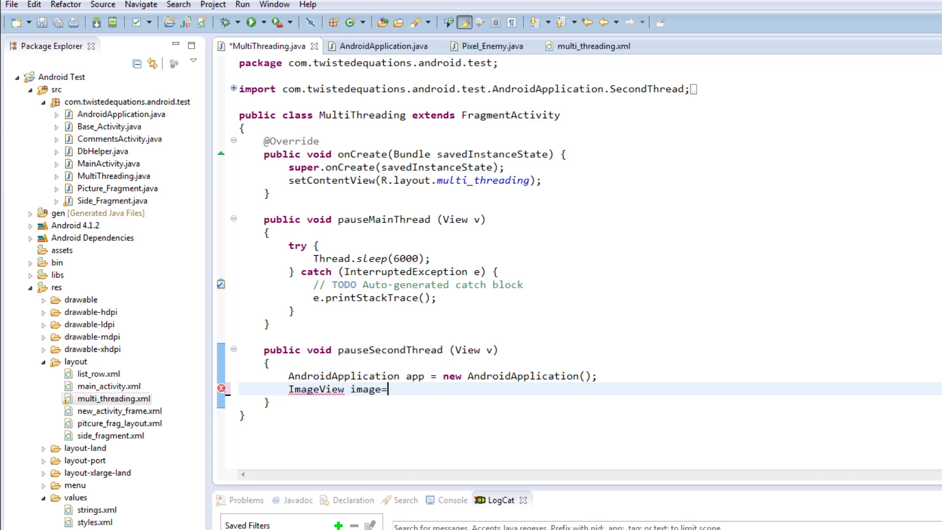
{"action": "type", "text": "= (Im"}
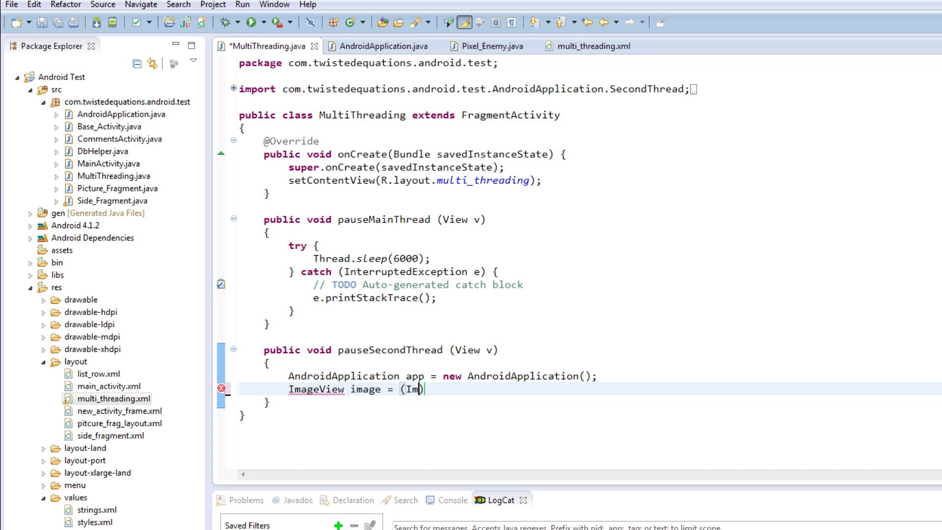
{"action": "type", "text": "ageView)"}
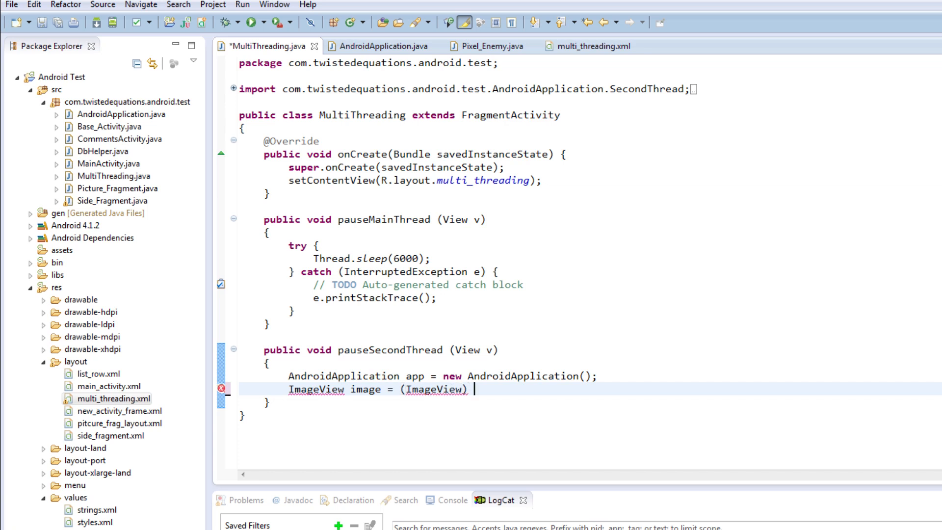
- Complete the lookup with findViewById(R.id.downloaded_image);
{"action": "type", "text": "findViewBy"}
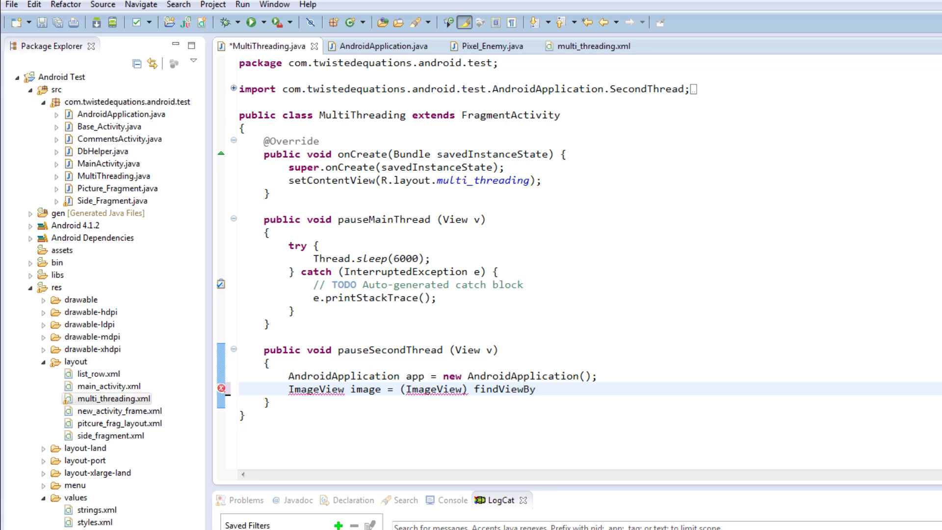
{"action": "type", "text": "Id(r"}
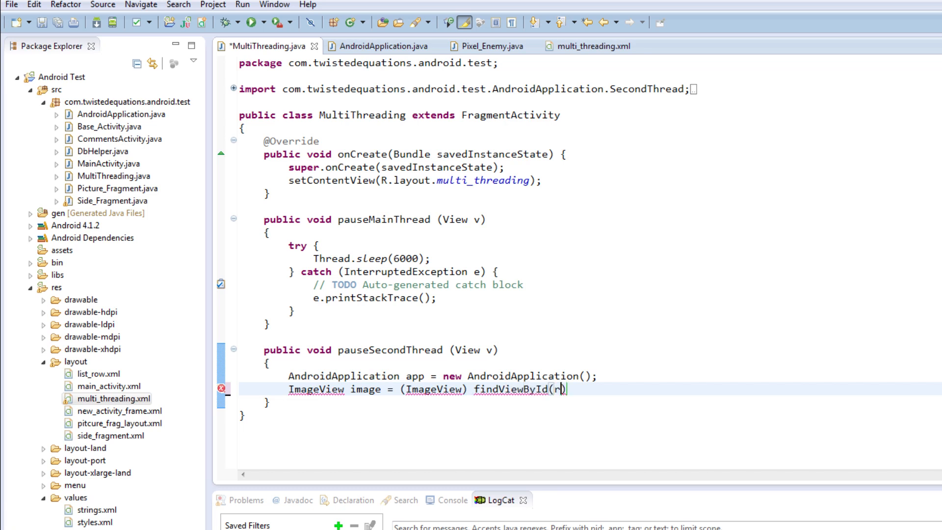
{"action": "type", "text": ".id.downloaded_image"}
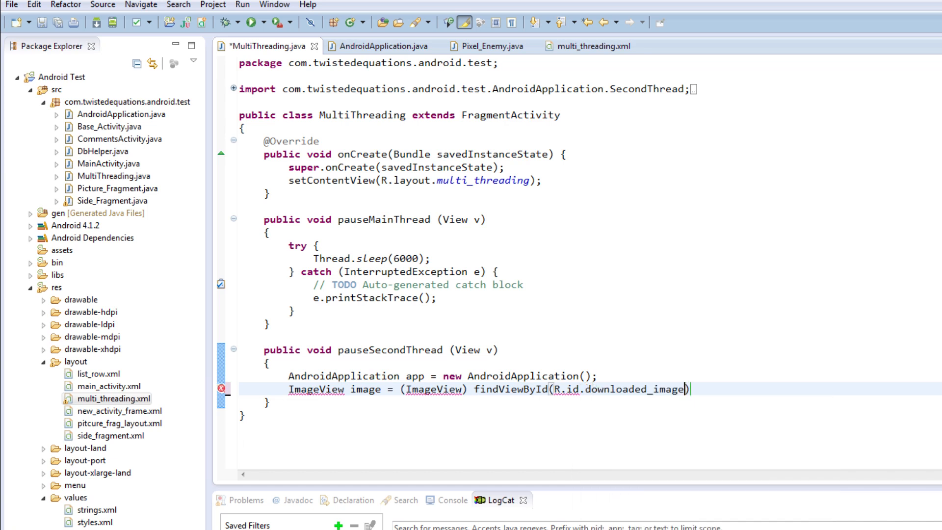
{"action": "type", "text": ";"}
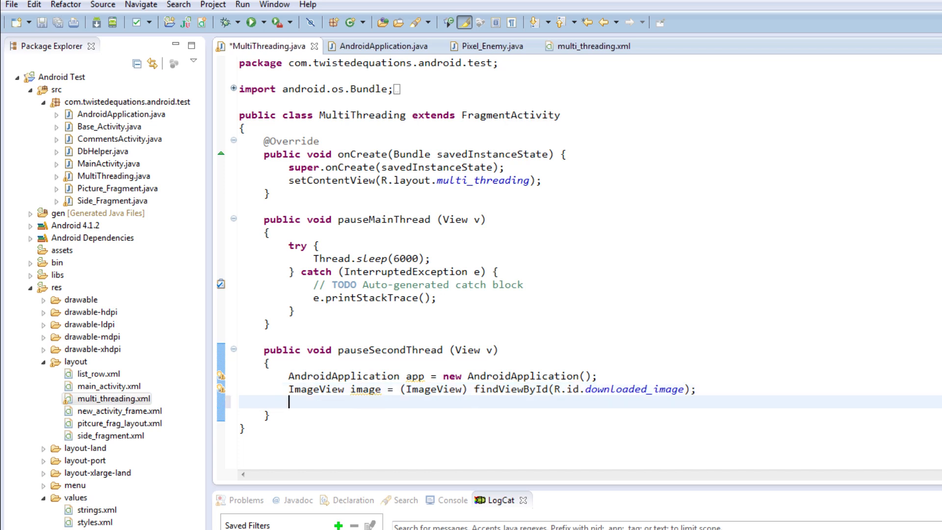
- Start declaring 'ImageDownLoader imageLoader = app.' in pauseSecondThread
{"action": "type", "text": "asp"}
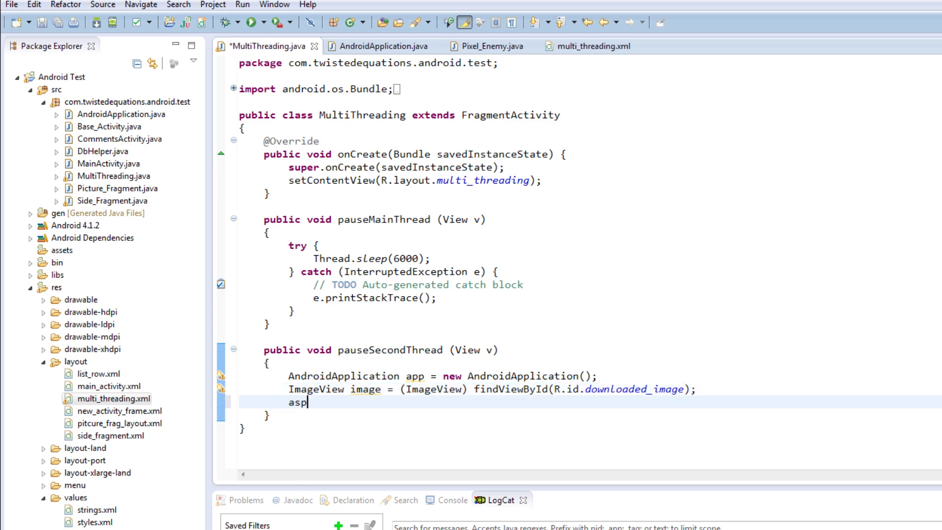
{"action": "key", "text": "BackSpace"}
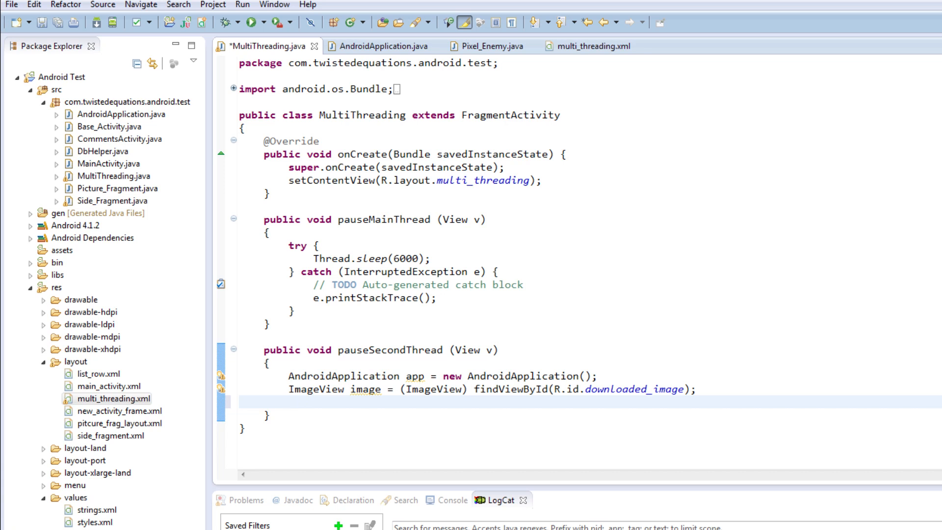
{"action": "type", "text": "Imag"}
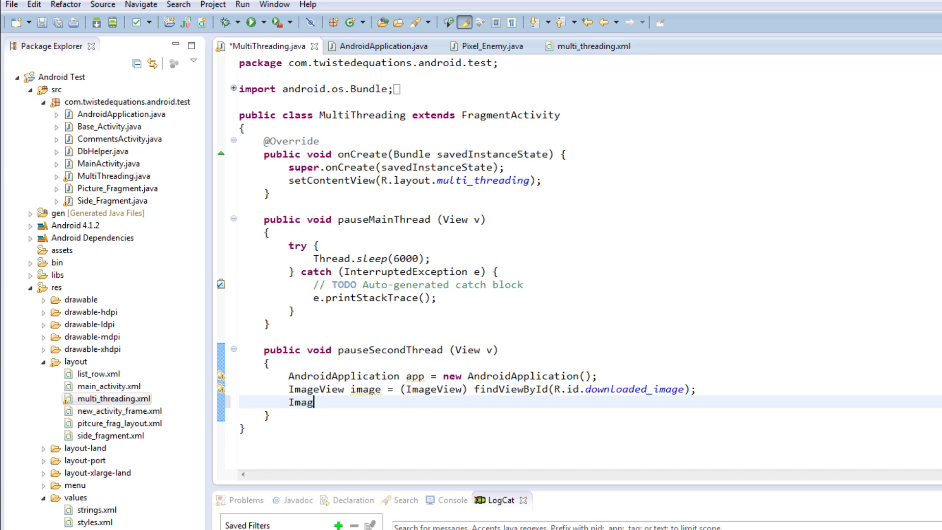
{"action": "type", "text": "eD"}
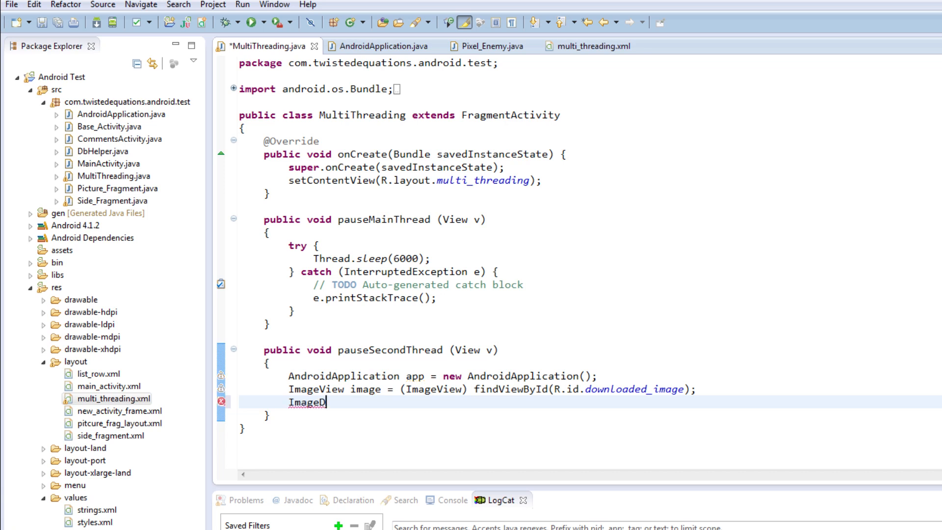
{"action": "type", "text": "ownLoader"}
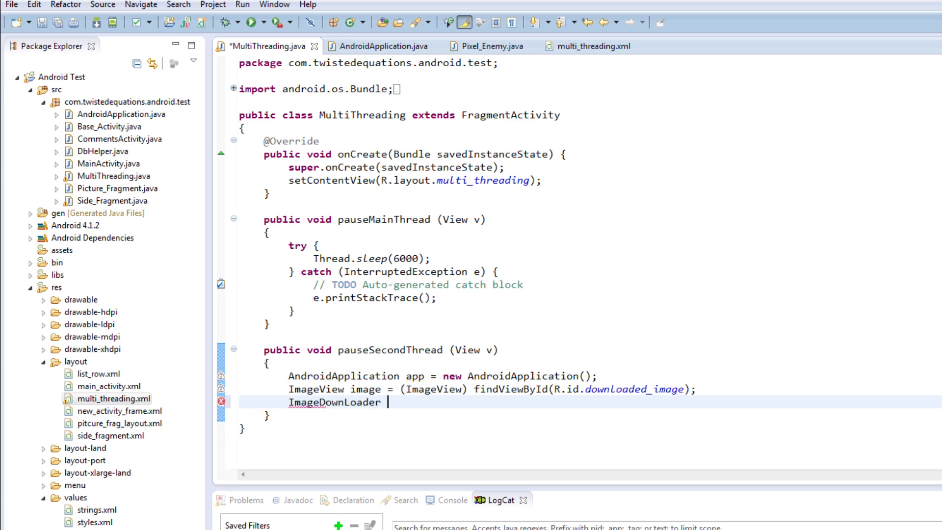
{"action": "type", "text": "image"}
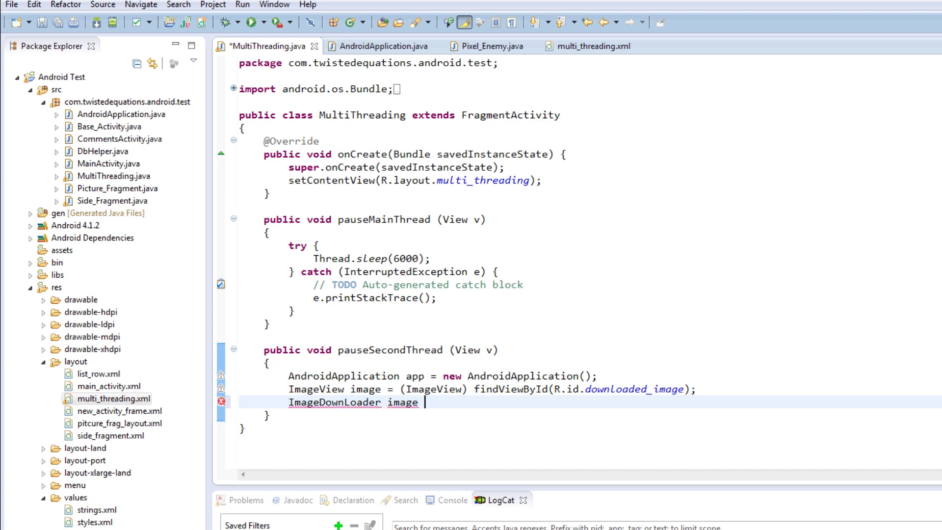
{"action": "type", "text": "Lo"}
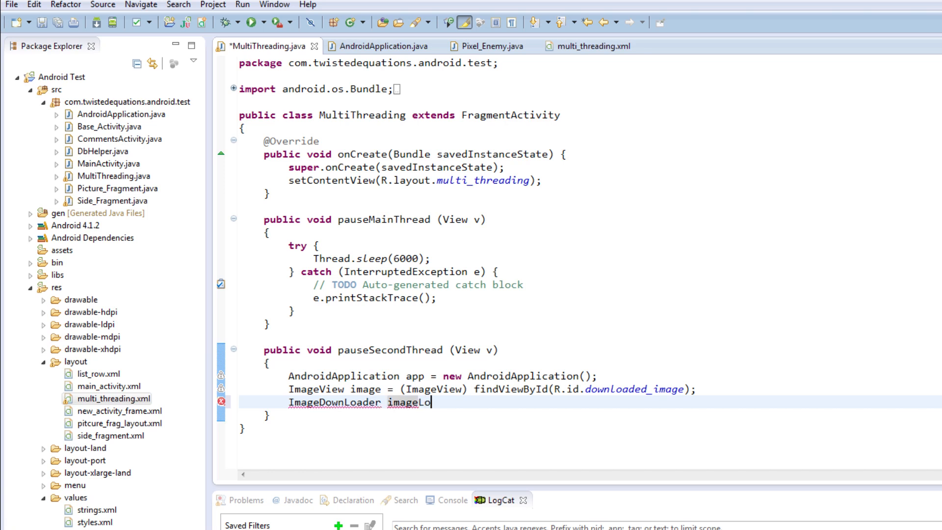
{"action": "type", "text": "ader ="}
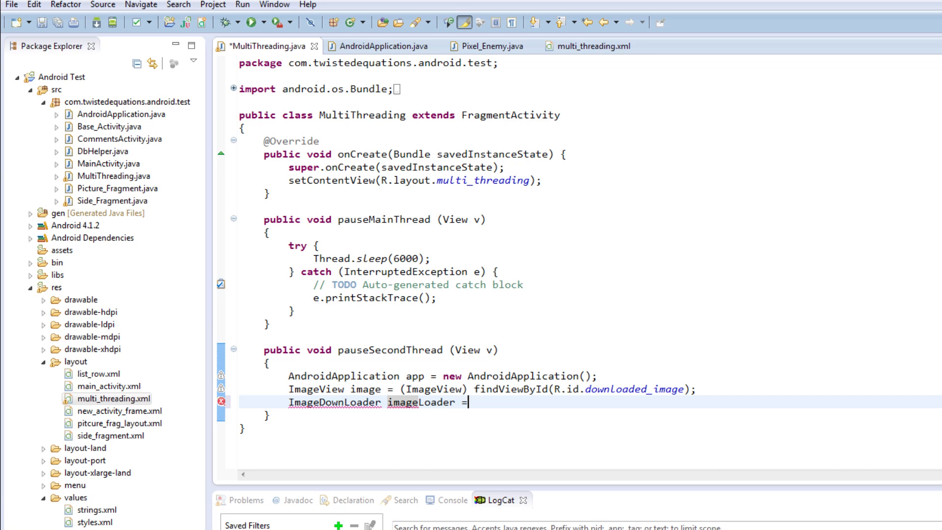
{"action": "type", "text": "image"}
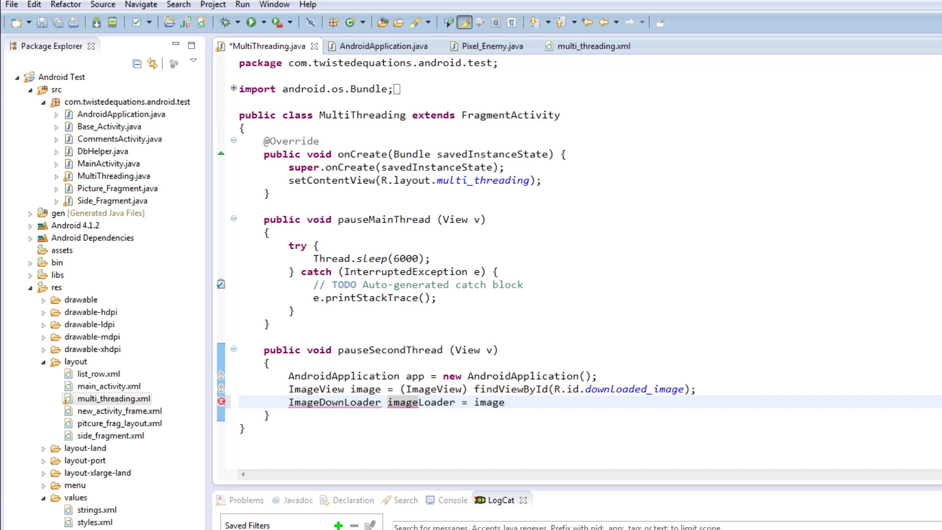
{"action": "type", "text": "app"}
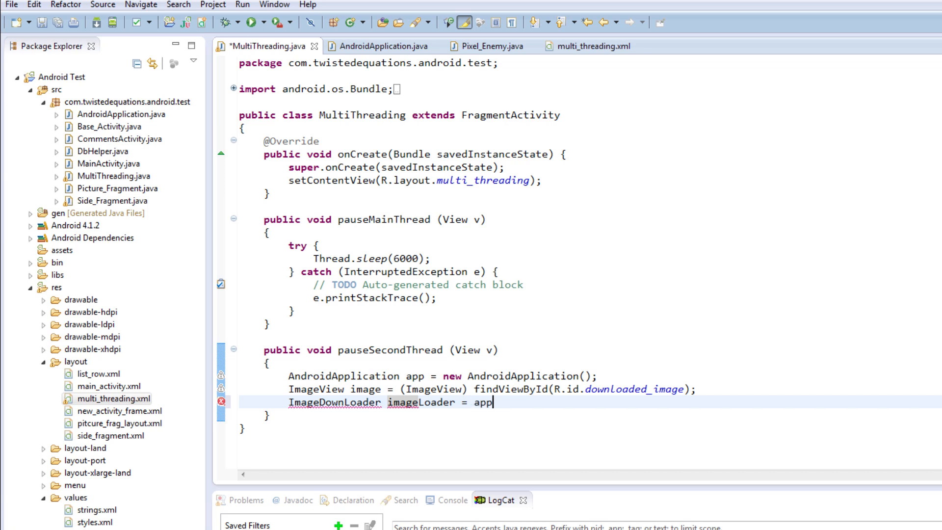
{"action": "type", "text": ".new"}
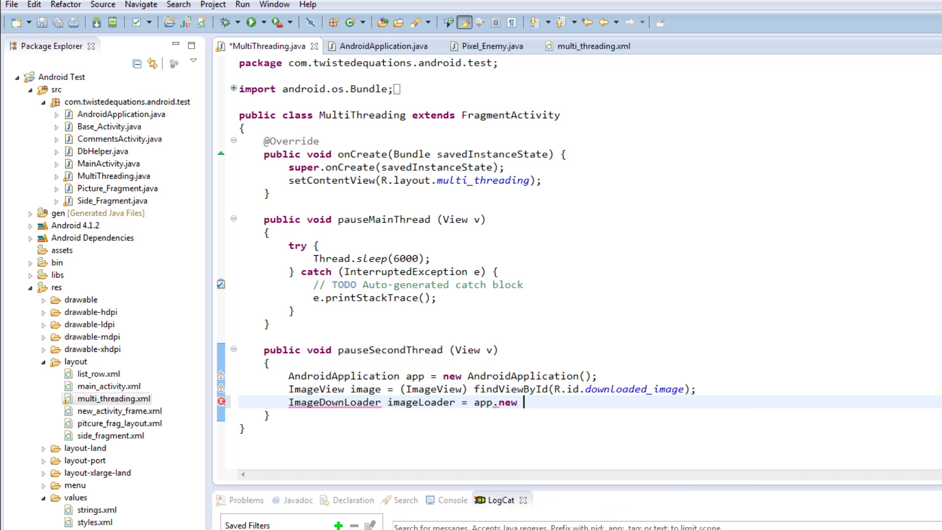
- Finish as app.new ImageDownloader(image); applying the 'Change to ImageDownloader' quick fix
{"action": "double_click", "coordinate": [333, 402]}
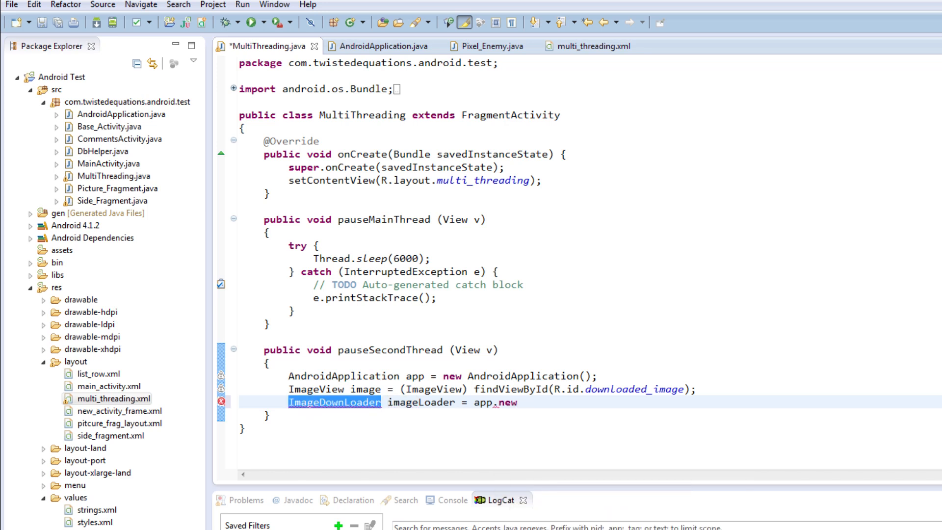
{"action": "type", "text": "ImageDownLoader"}
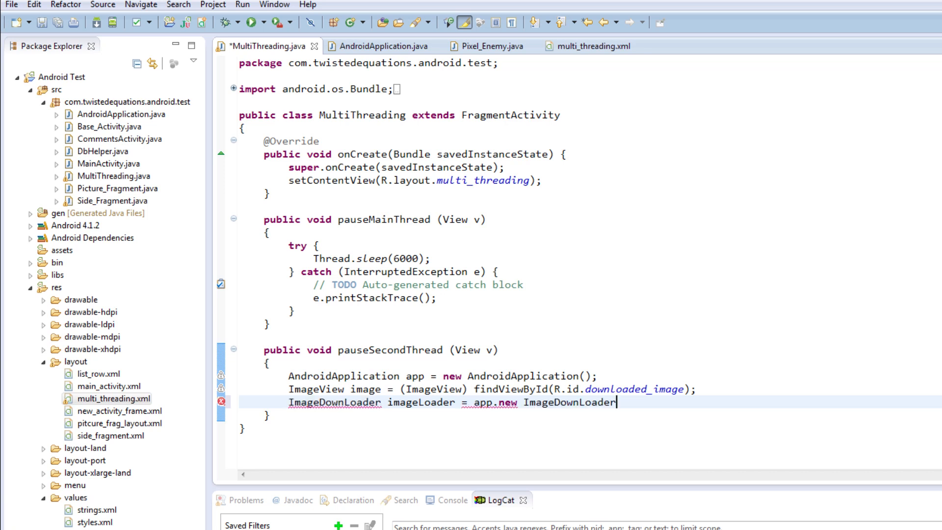
{"action": "type", "text": "();"}
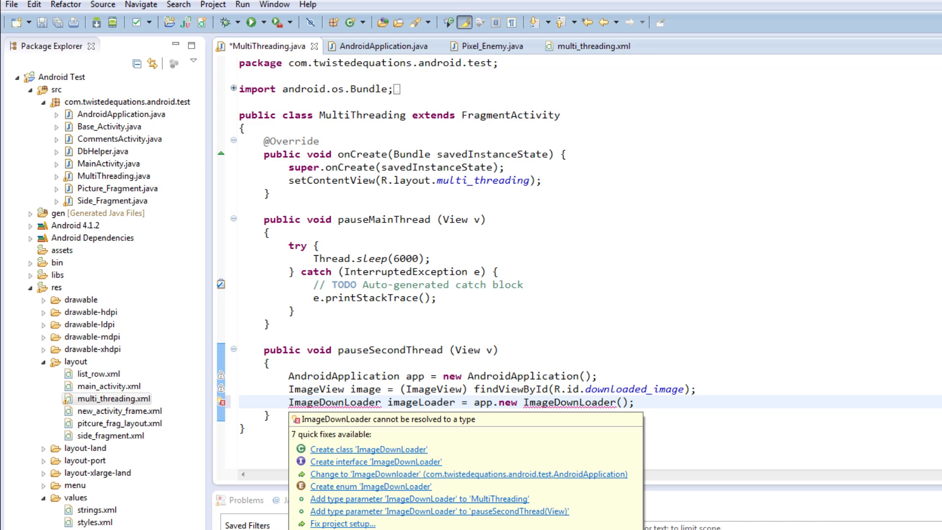
{"action": "mouse_move", "coordinate": [451, 480]}
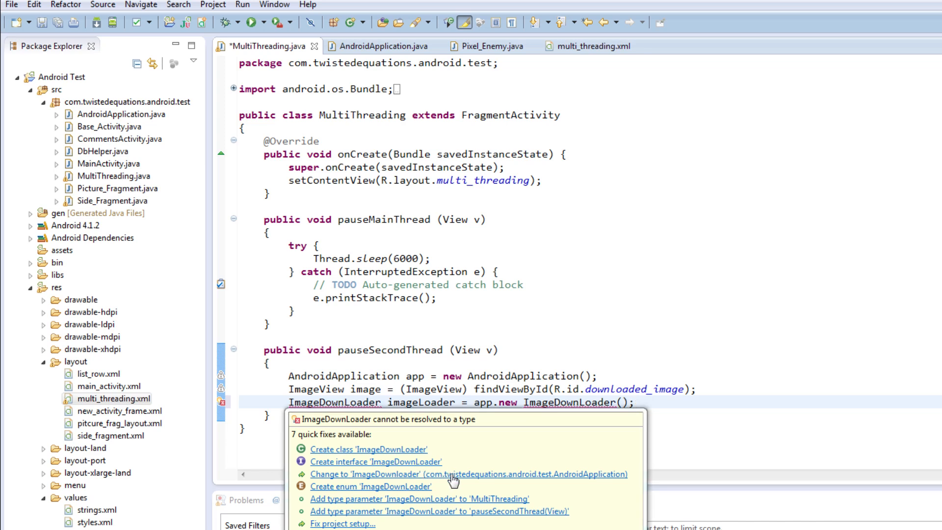
{"action": "left_click", "coordinate": [468, 474]}
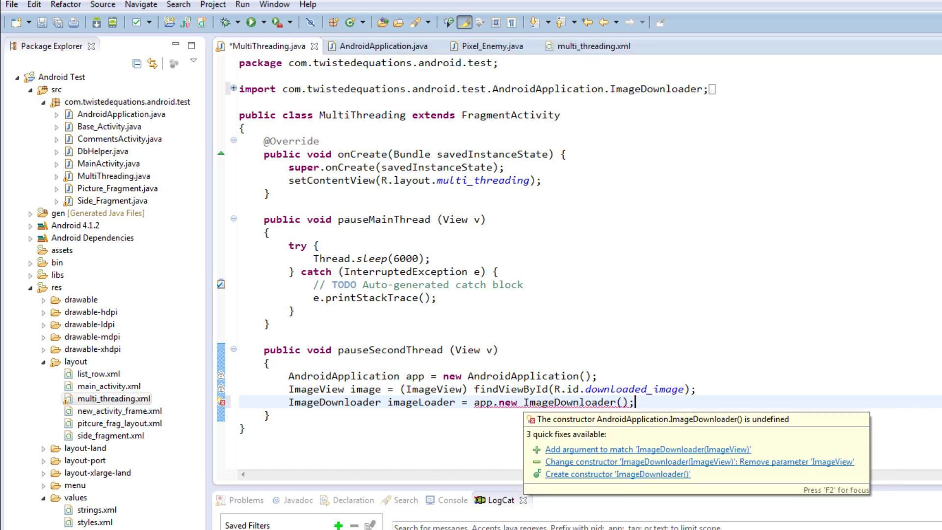
{"action": "mouse_move", "coordinate": [584, 456]}
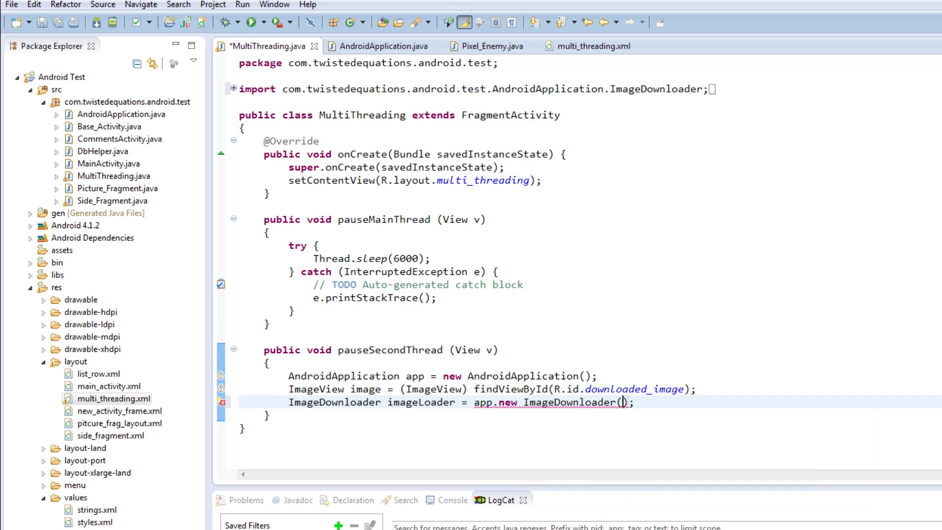
{"action": "type", "text": "image"}
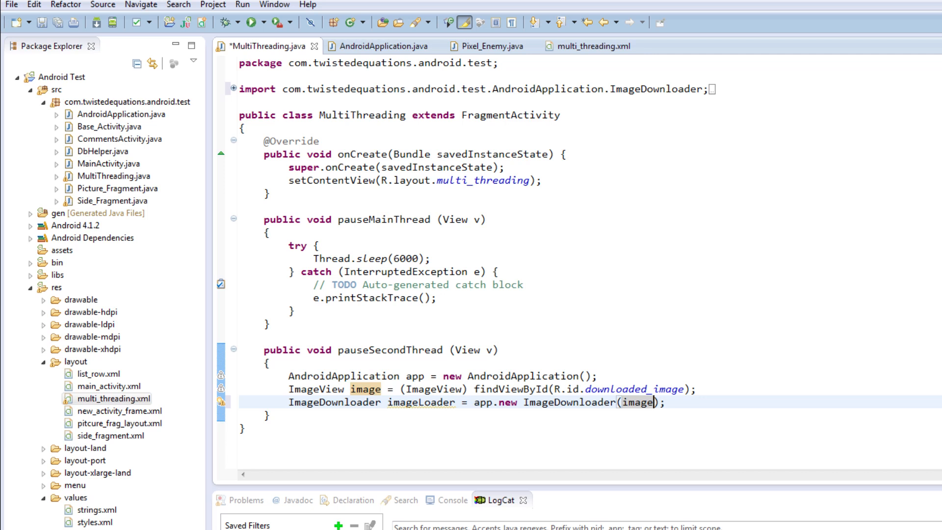
{"action": "key", "text": "ctrl+s"}
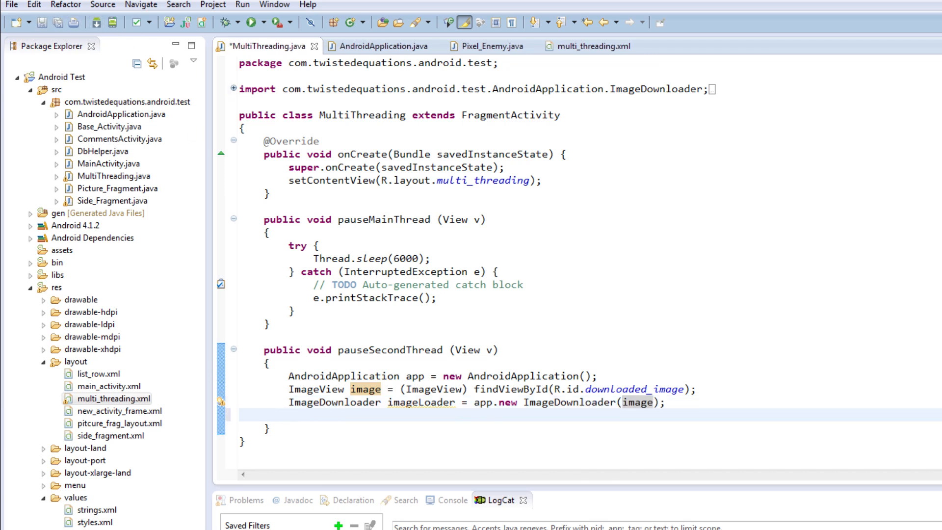
- End pauseSecondThread with imageLoader.execute(); and return to MultiThreading.java
{"action": "type", "text": "i"}
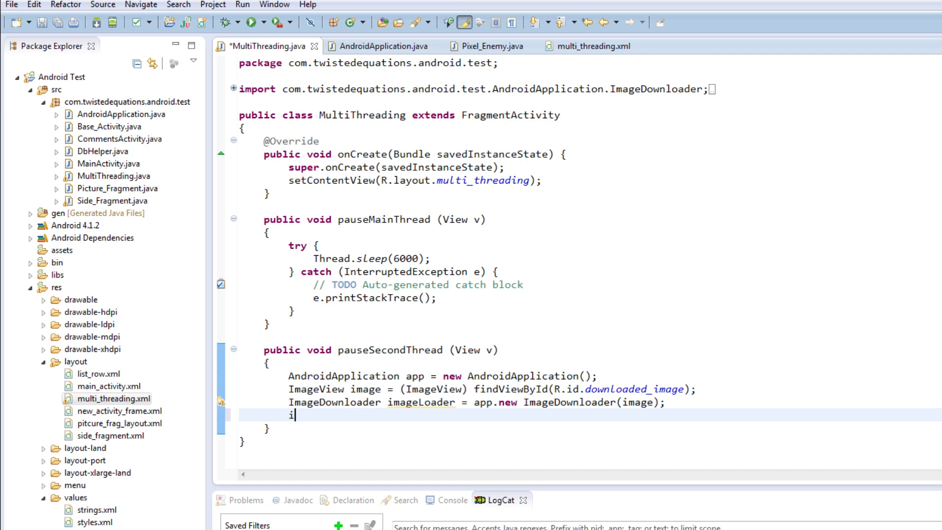
{"action": "type", "text": "mage"}
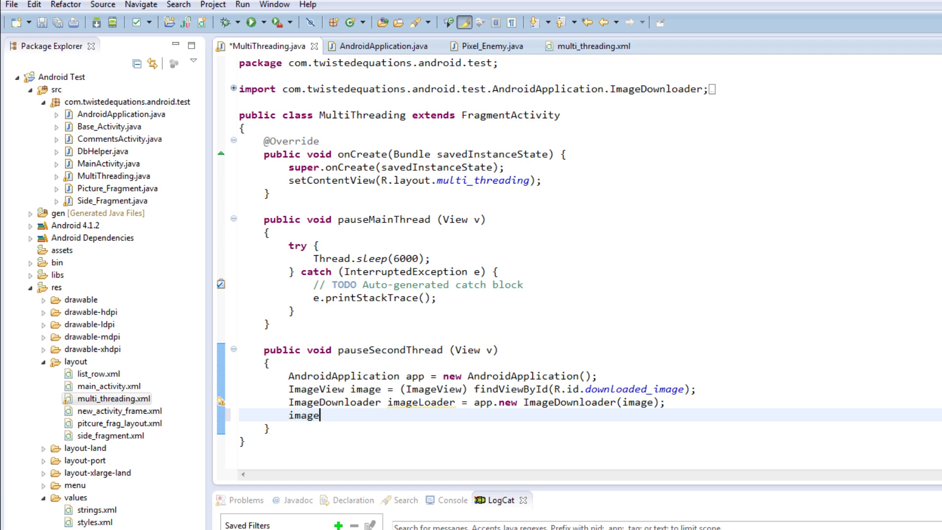
{"action": "type", "text": "Loadewr"}
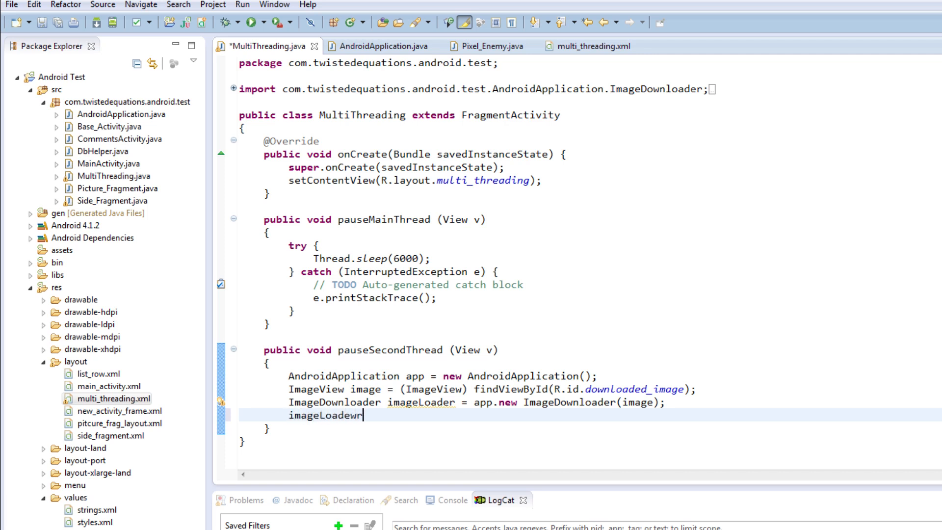
{"action": "key", "text": "BackSpace"}
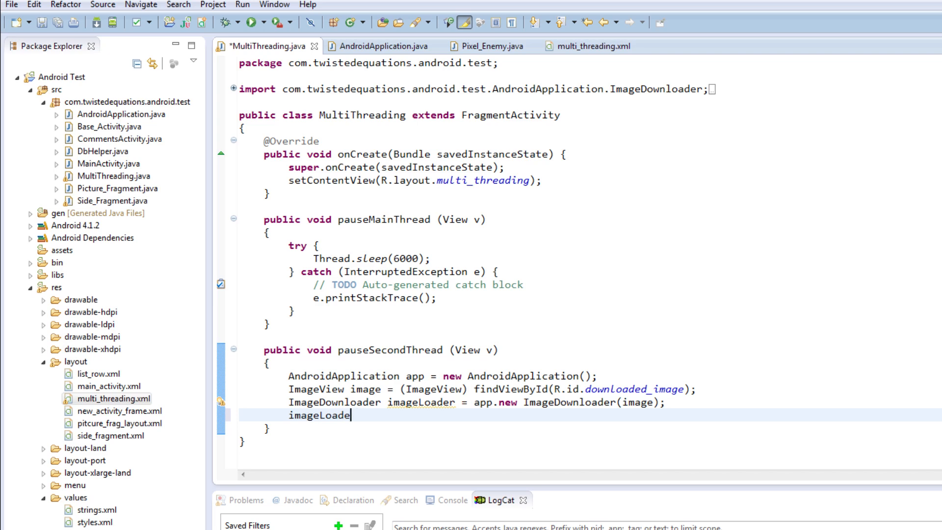
{"action": "type", "text": "r."}
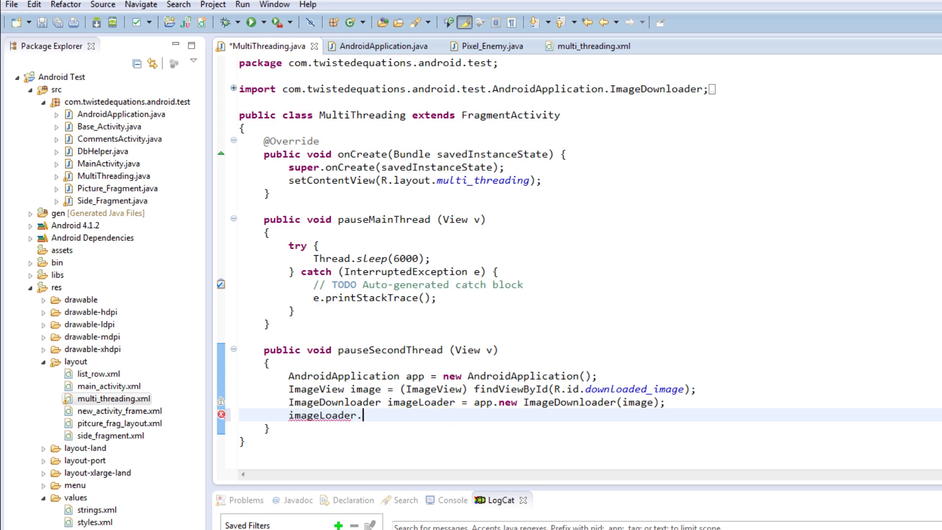
{"action": "type", "text": "e"}
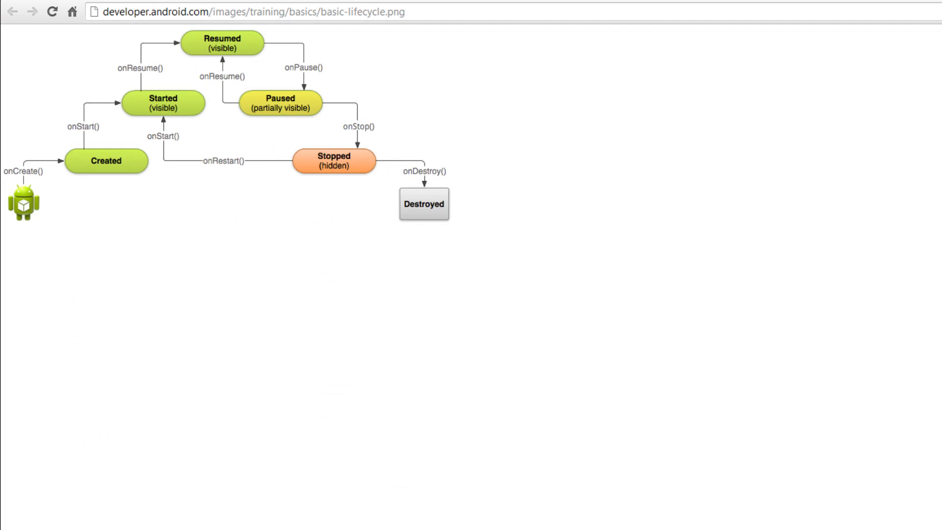
{"action": "left_click", "coordinate": [252, 12]}
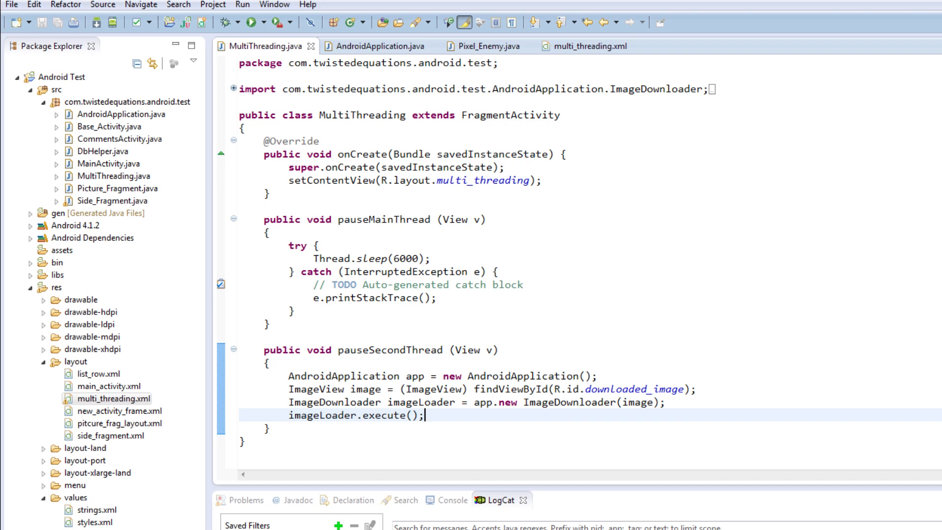
- Pass the quoted basic-lifecycle.png URL to imageLoader.execute and save MultiThreading.java
{"action": "type", "text": "\"http://developer.android.com/images/training/basics/basic-lifecycle.png\""}
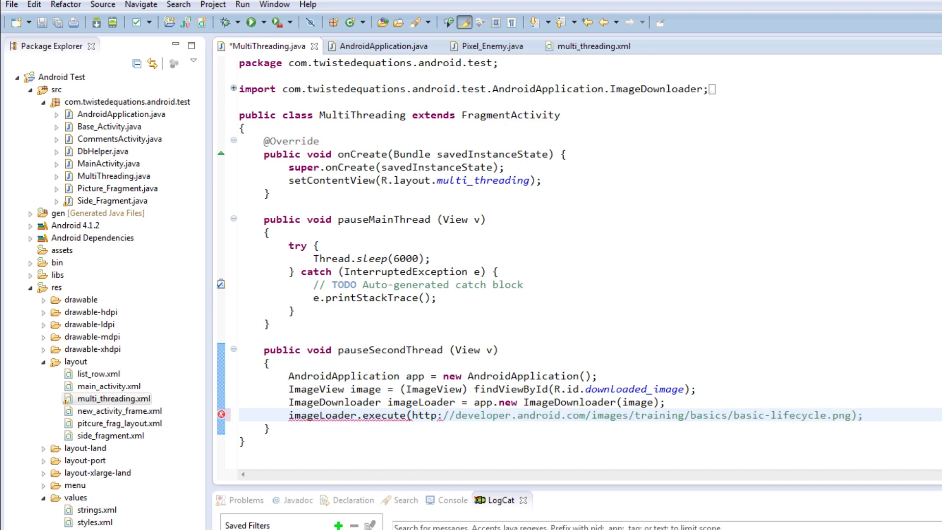
{"action": "type", "text": "\""}
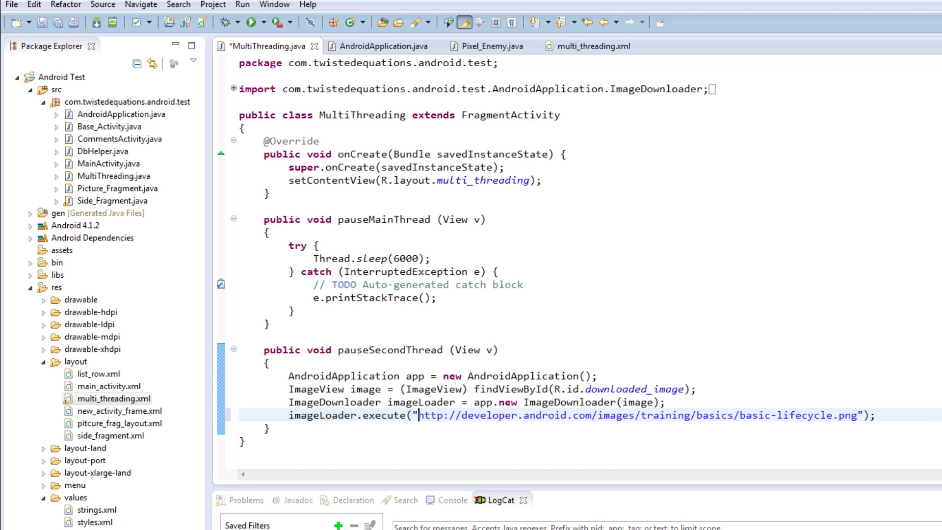
{"action": "key", "text": "ctrl+s"}
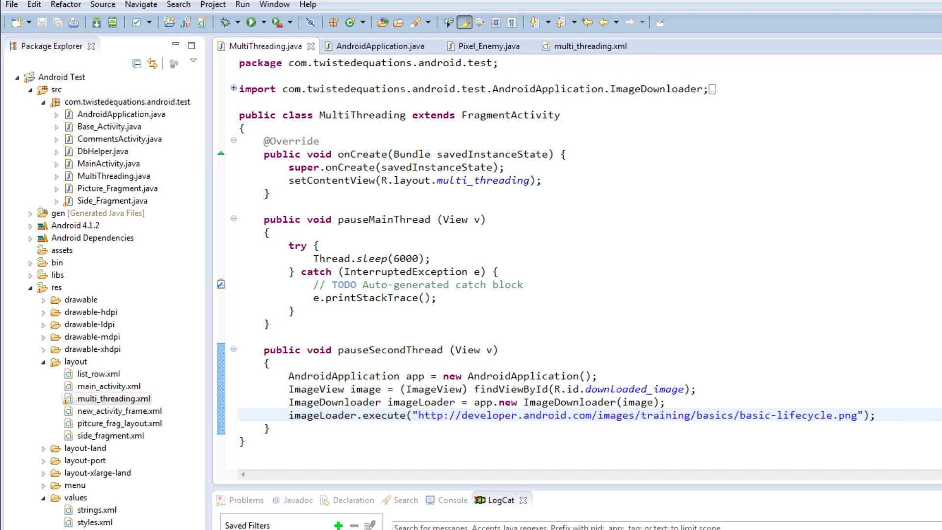
{"action": "mouse_move", "coordinate": [202, 330]}
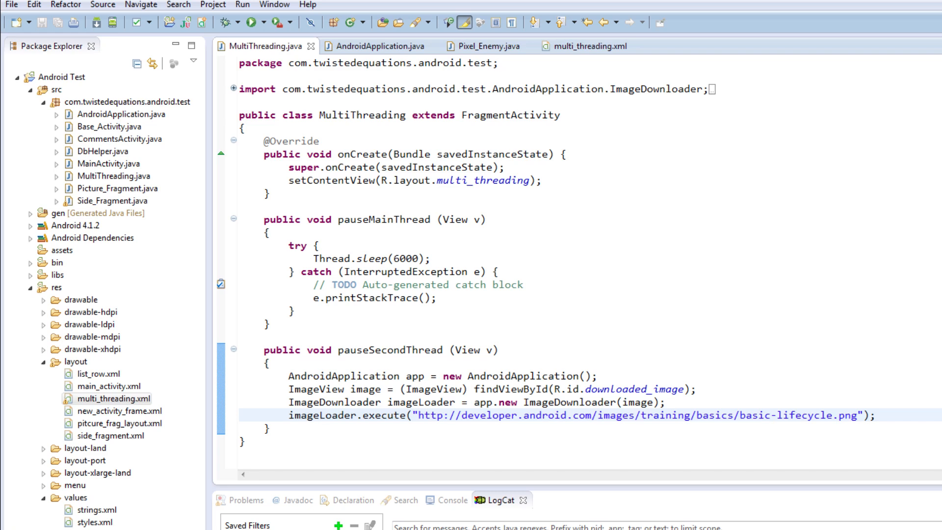
{"action": "left_click", "coordinate": [416, 415]}
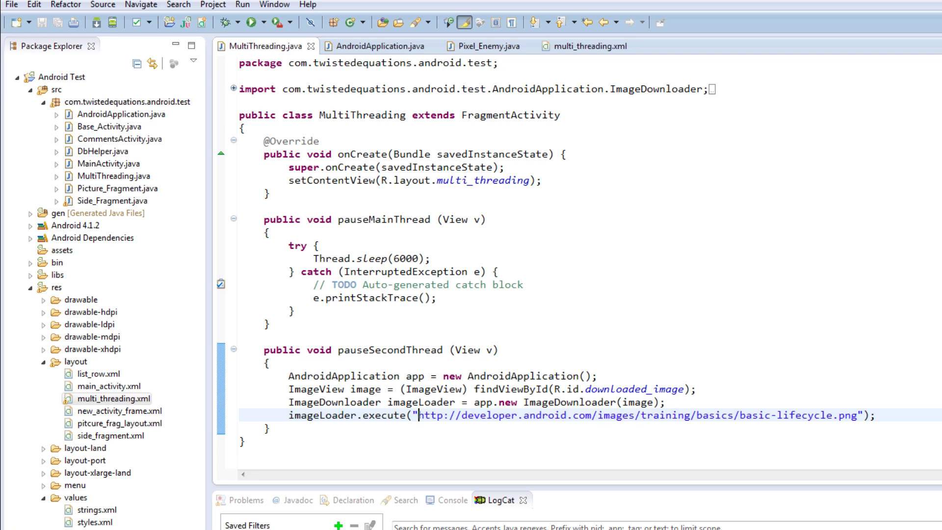
- Return to AndroidApplication.java and scroll to onPostExecute before launching the AVD Manager
{"action": "left_click", "coordinate": [373, 46]}
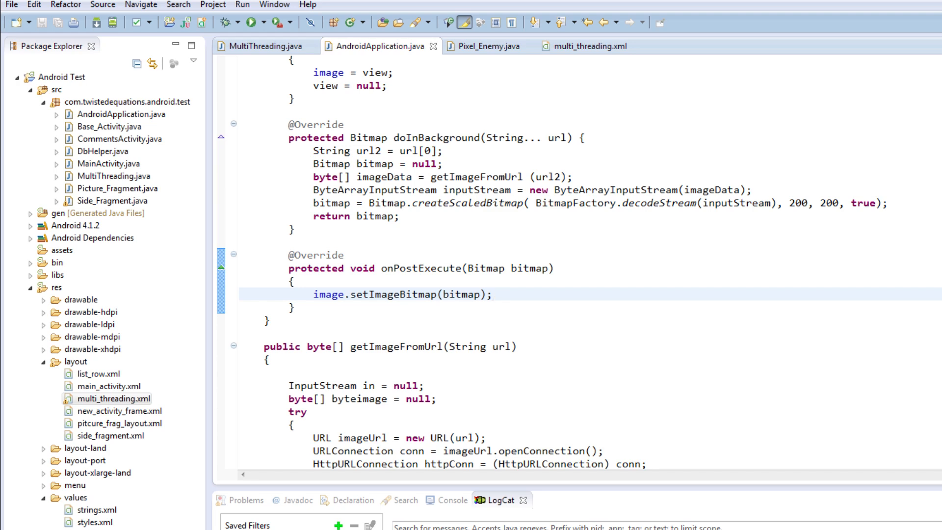
{"action": "scroll", "scroll_direction": "down", "scroll_amount": 3}
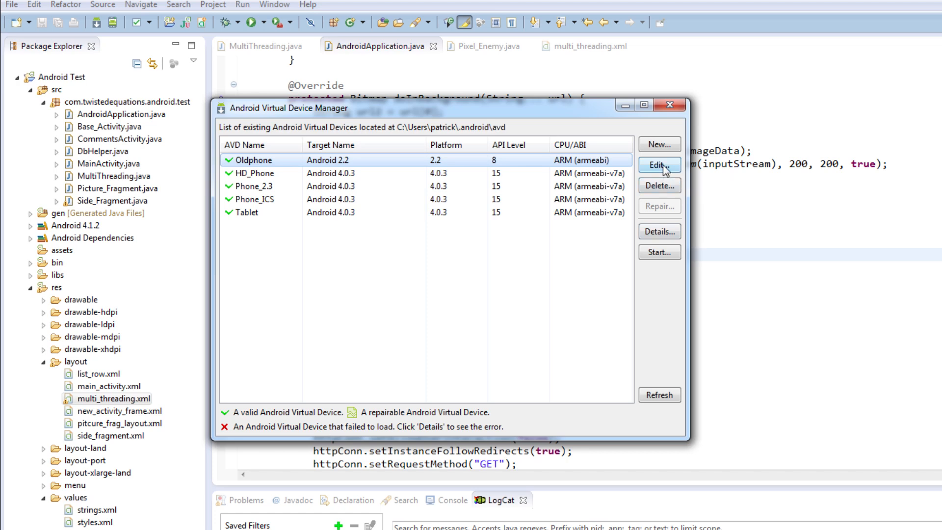
- Review Oldphone's settings unchanged, then start it with default launch options
{"action": "left_click", "coordinate": [659, 165]}
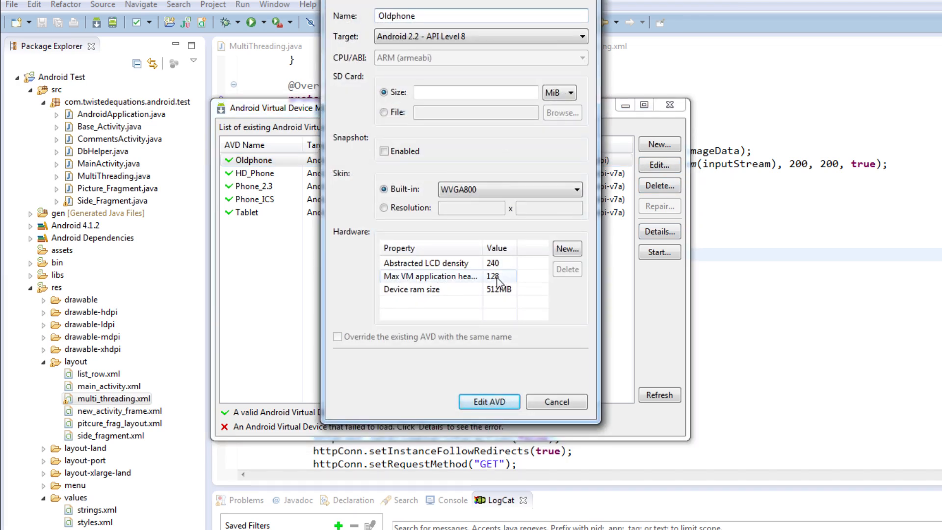
{"action": "left_click", "coordinate": [555, 401]}
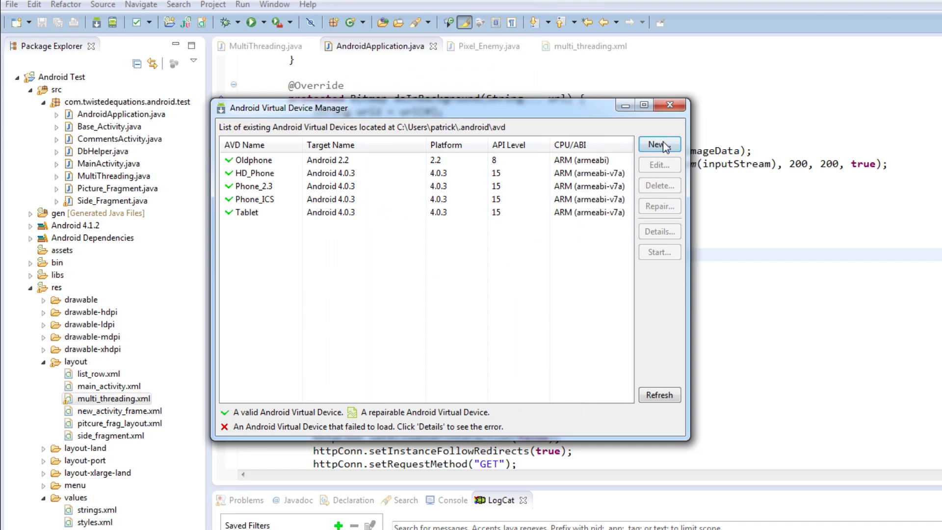
{"action": "left_click", "coordinate": [658, 252]}
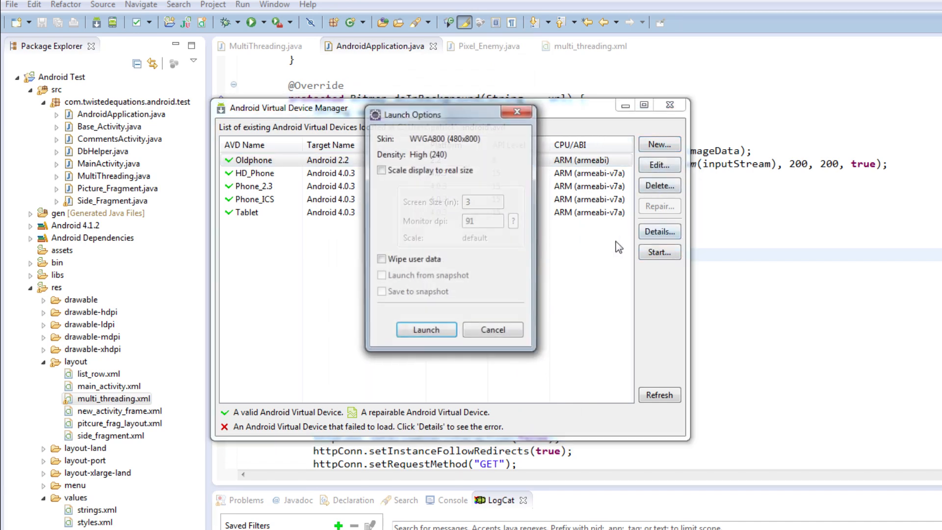
{"action": "left_click", "coordinate": [425, 330]}
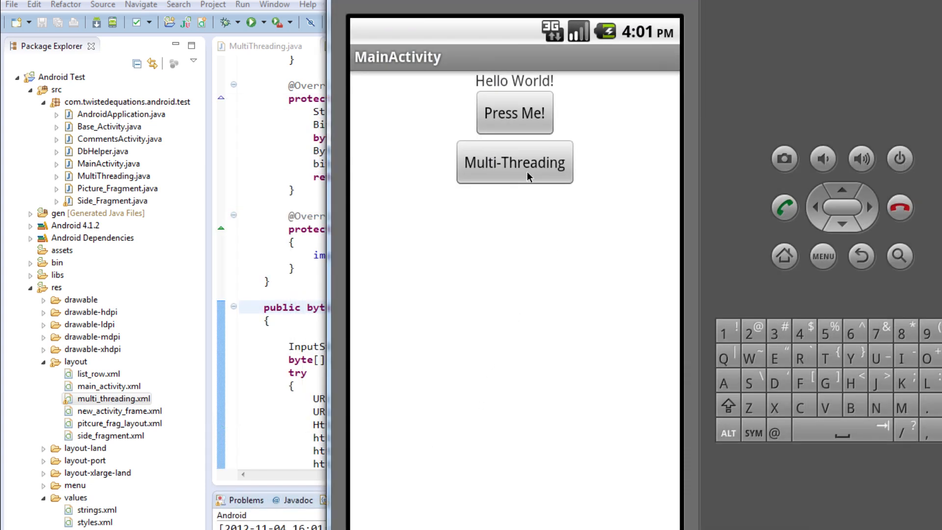
- Try Download Image on the Multi-Threading screen; the TE placeholder stays unchanged
{"action": "left_click", "coordinate": [513, 162]}
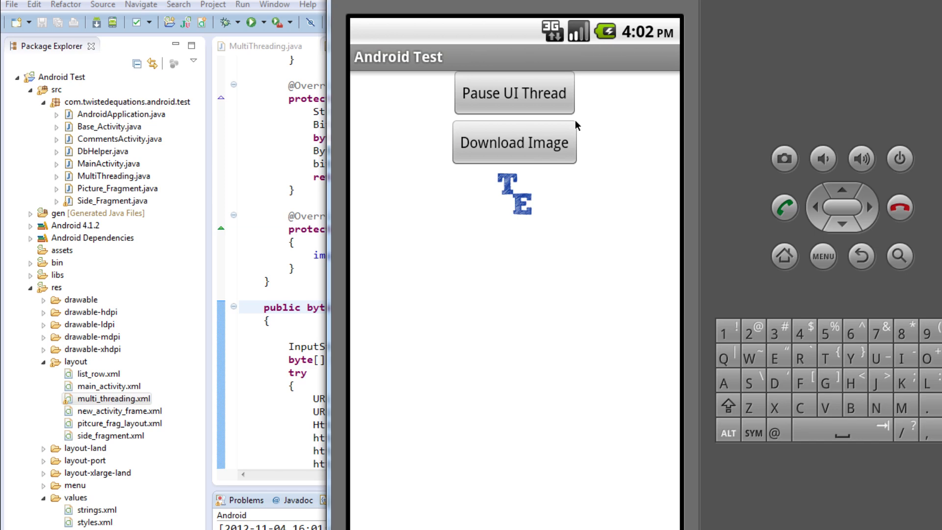
{"action": "mouse_move", "coordinate": [529, 148]}
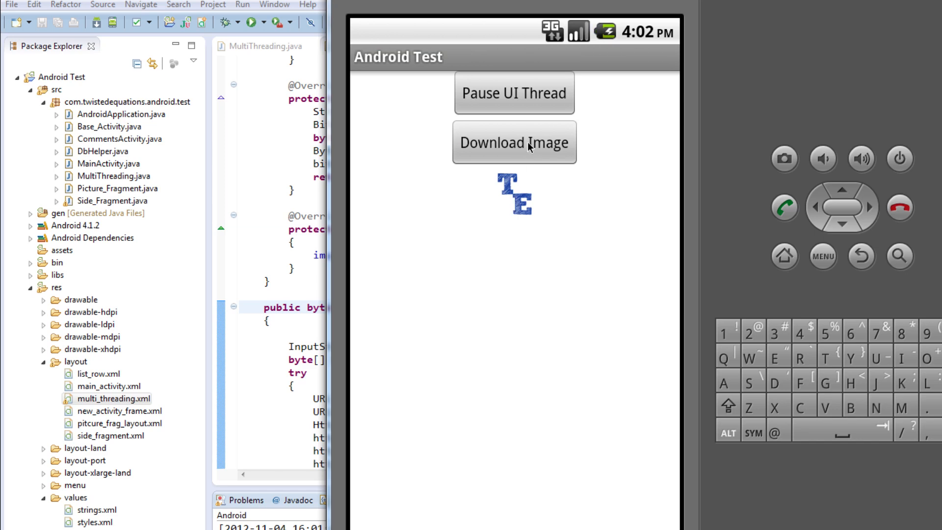
{"action": "left_click", "coordinate": [513, 142]}
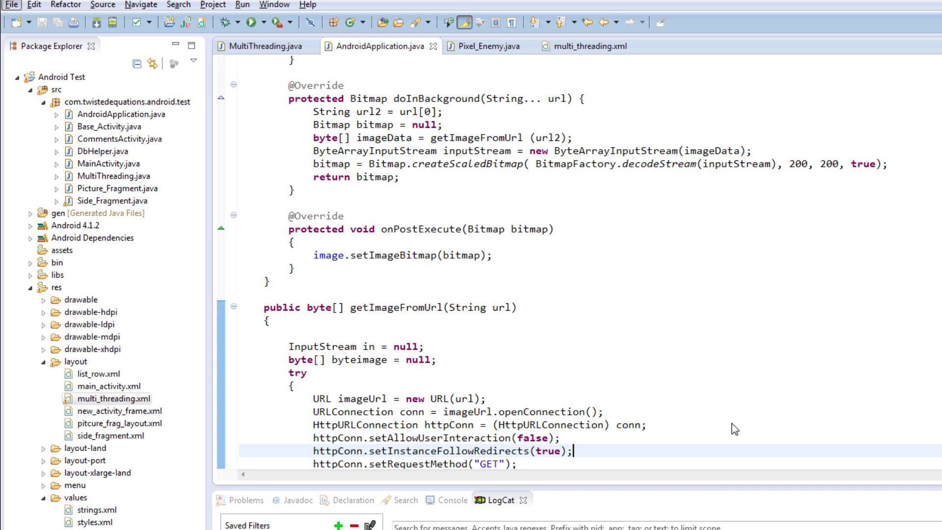
{"action": "mouse_move", "coordinate": [617, 313]}
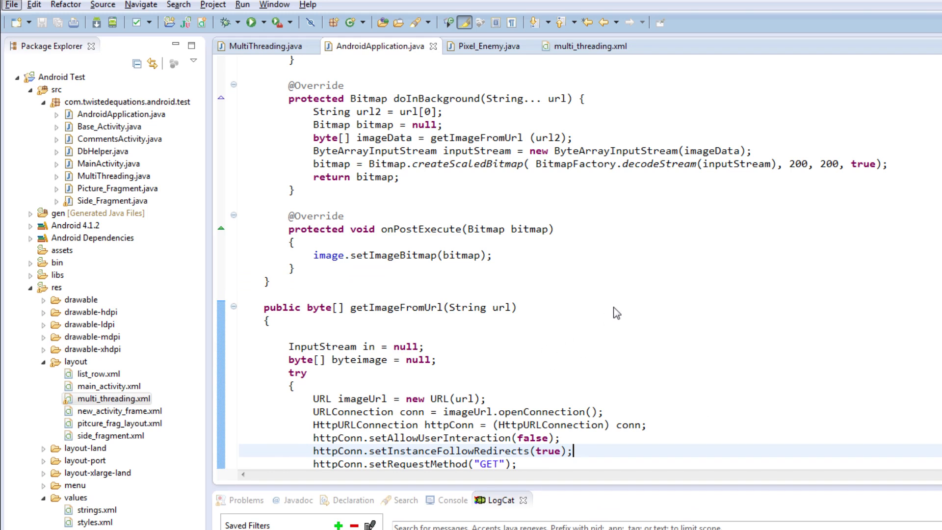
{"action": "mouse_move", "coordinate": [585, 310]}
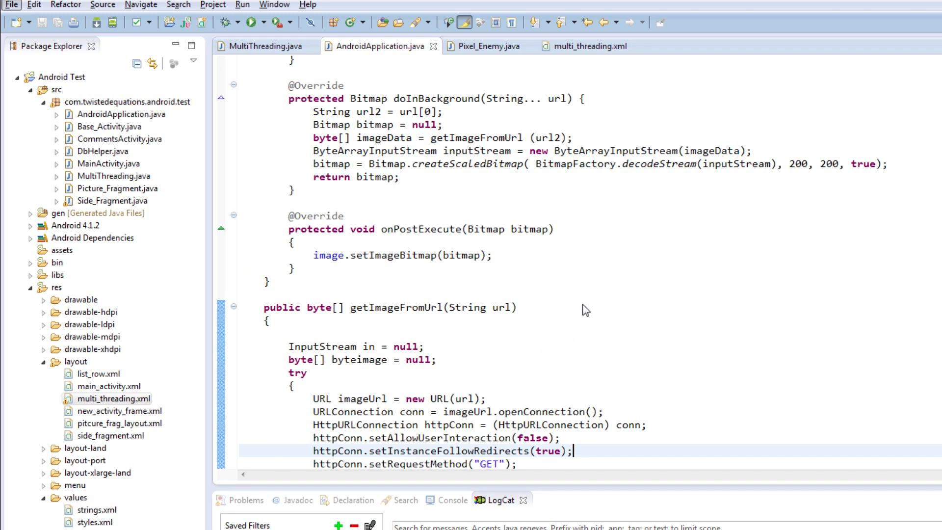
{"action": "mouse_move", "coordinate": [783, 281]}
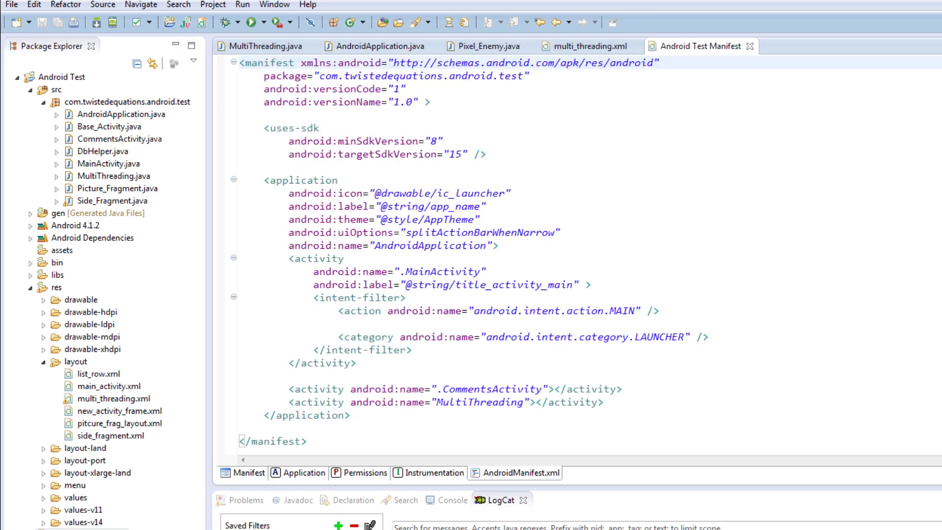
- Add an empty permission element on the Permissions page and view the manifest as raw XML
{"action": "left_click", "coordinate": [364, 472]}
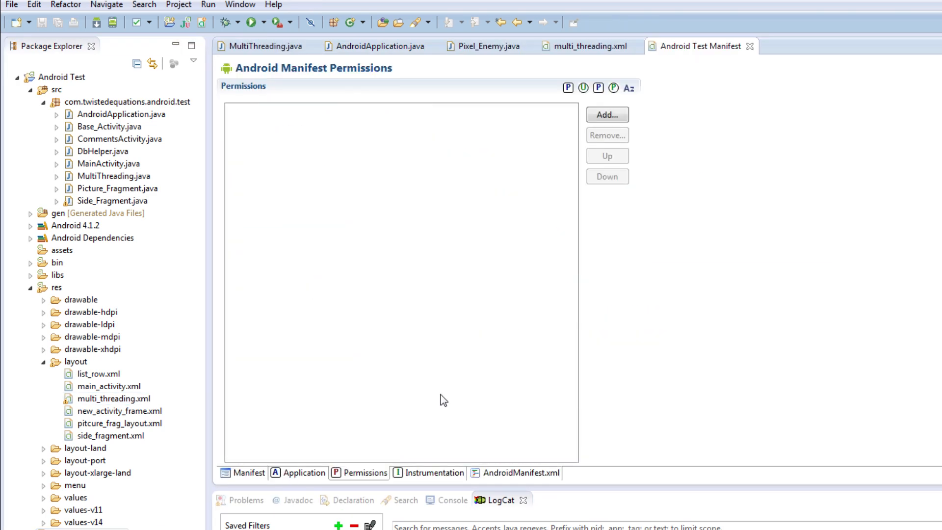
{"action": "left_click", "coordinate": [606, 114]}
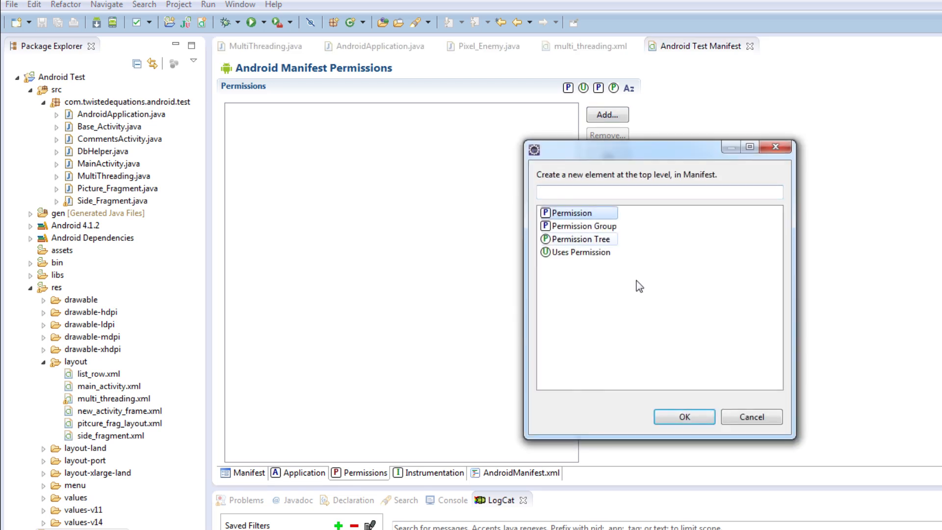
{"action": "left_click", "coordinate": [683, 416]}
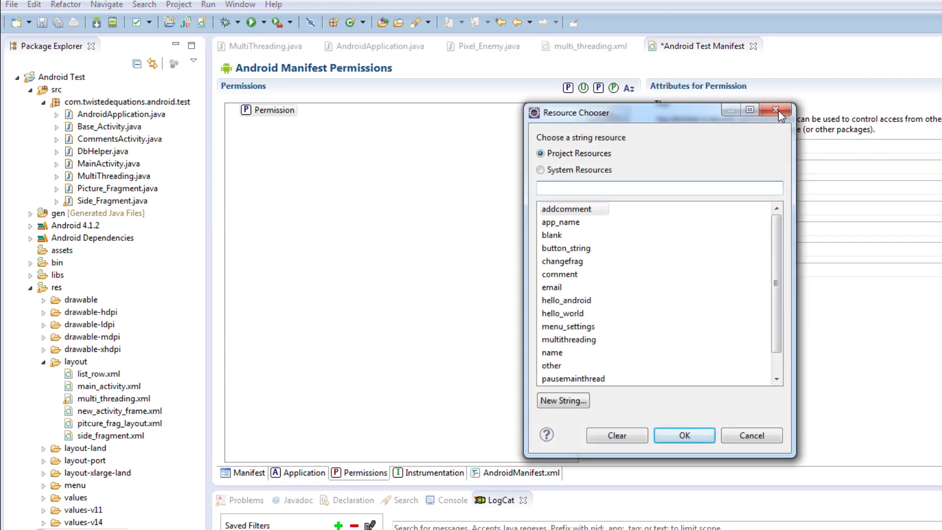
{"action": "left_click", "coordinate": [775, 111]}
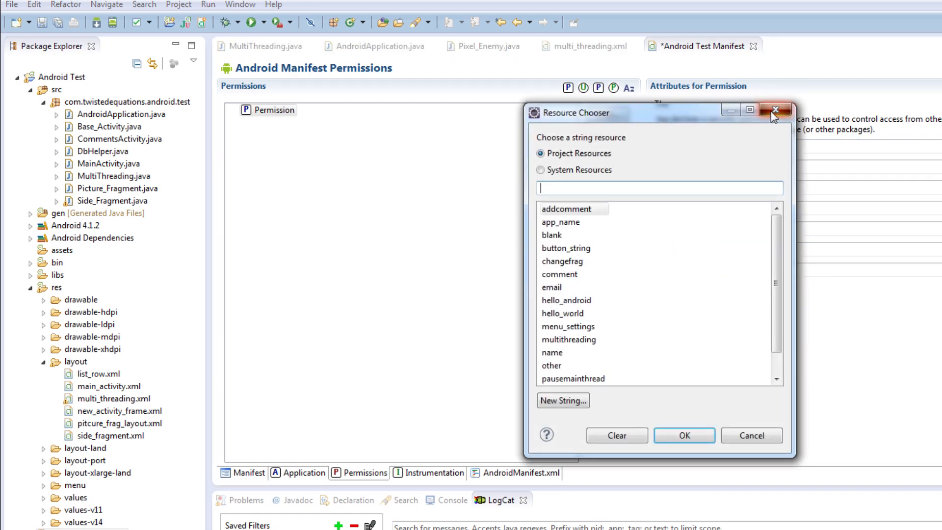
{"action": "left_click", "coordinate": [775, 110]}
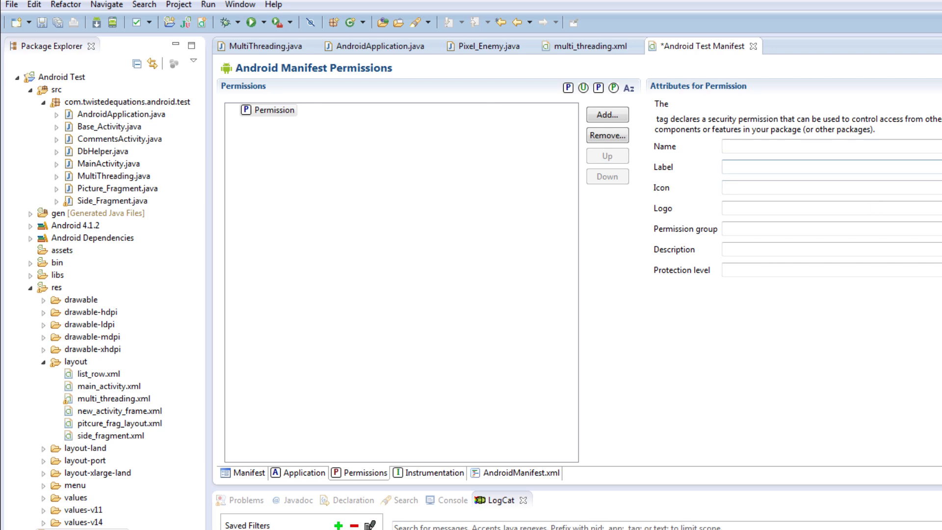
{"action": "mouse_move", "coordinate": [748, 6]}
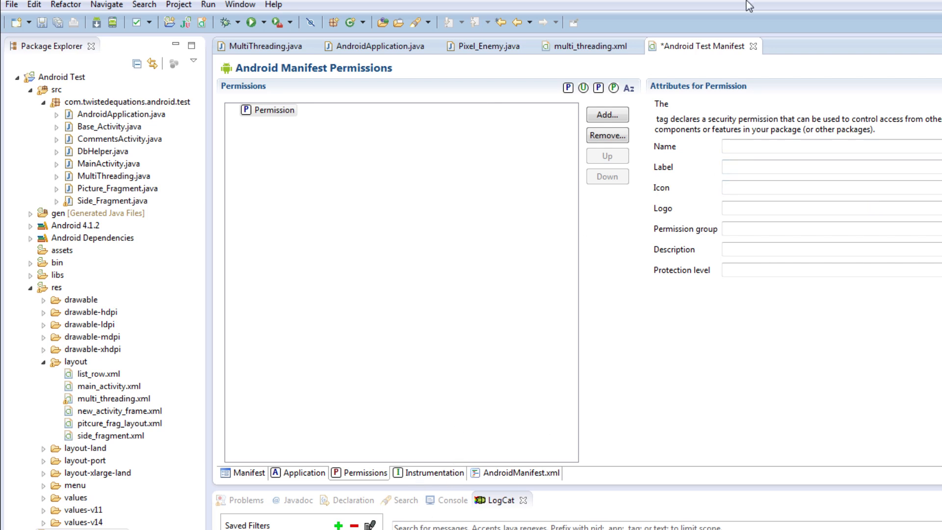
{"action": "mouse_move", "coordinate": [543, 167]}
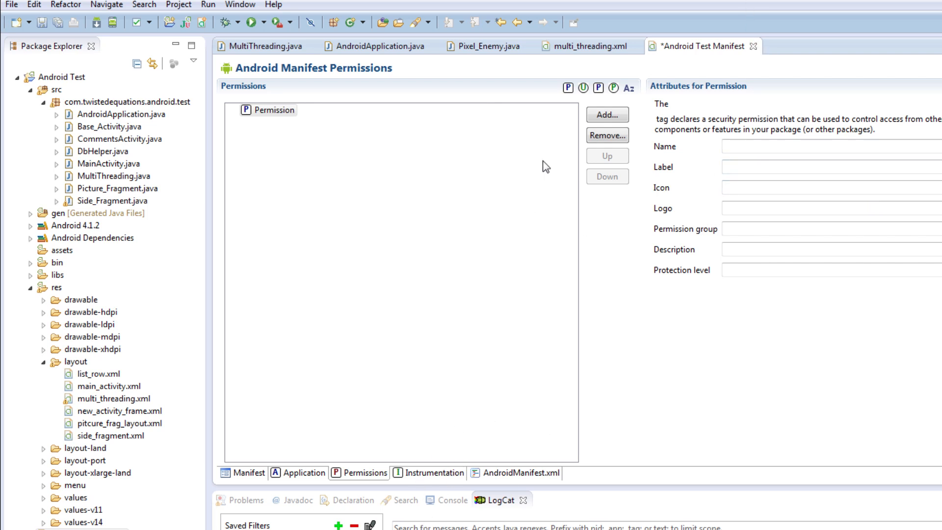
{"action": "left_click", "coordinate": [520, 473]}
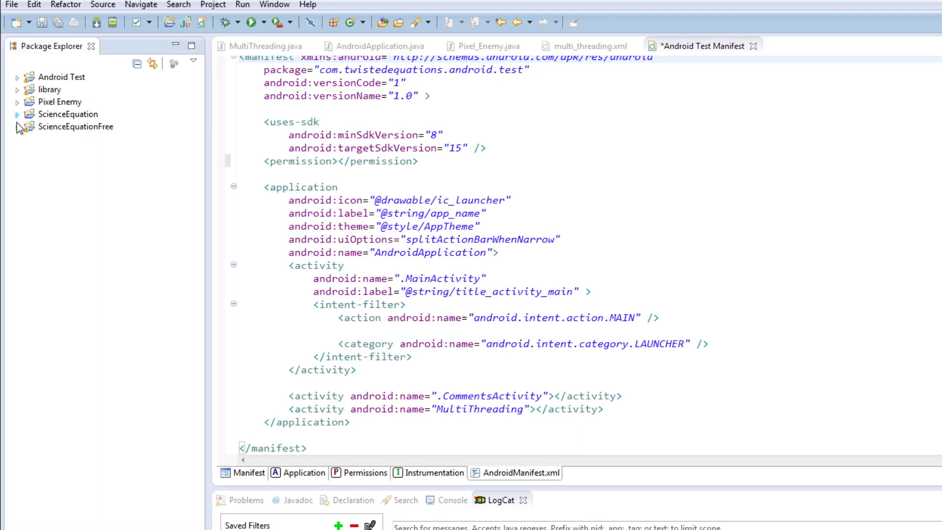
- Declare uses-permission android.permission.INTERNET in the Android Test manifest, save and close it
{"action": "left_click", "coordinate": [18, 101]}
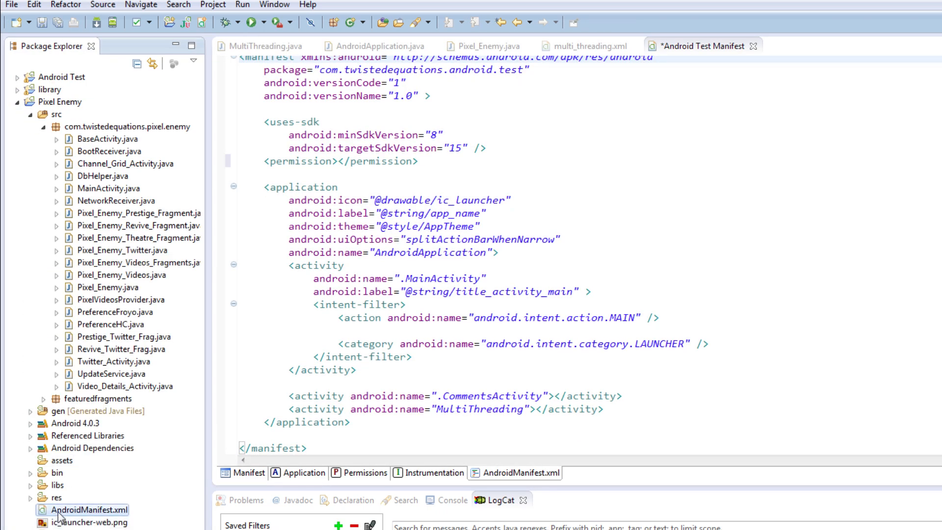
{"action": "double_click", "coordinate": [87, 509]}
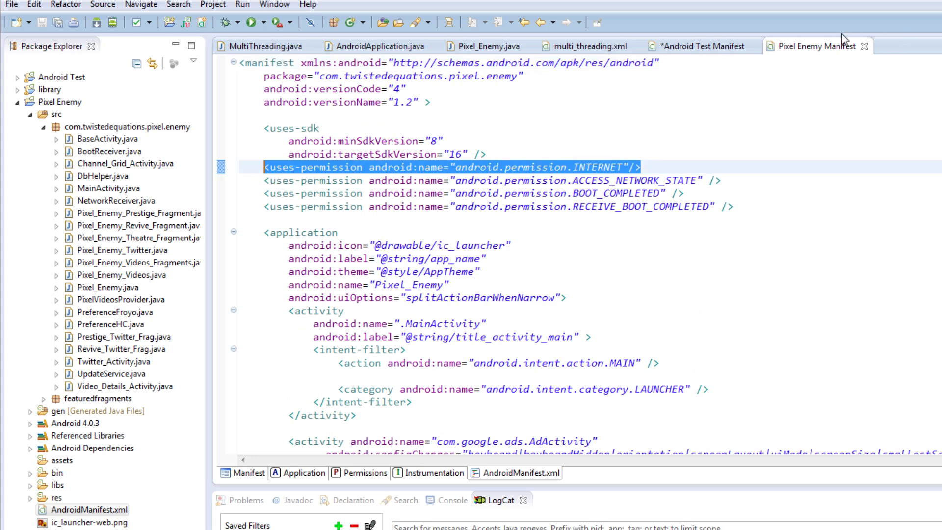
{"action": "left_click", "coordinate": [691, 46]}
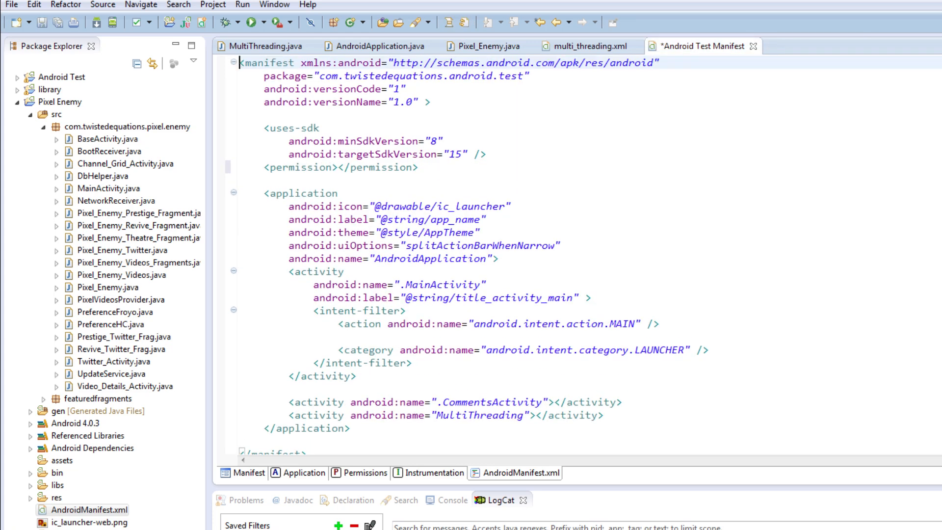
{"action": "type", "text": "<uses-permission android:name=\"android.permission.INTERNET\"/>"}
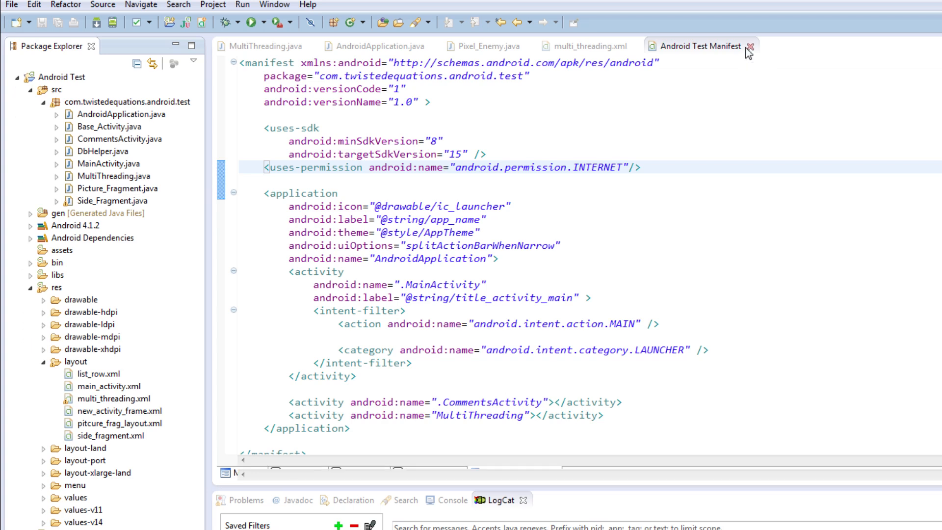
{"action": "left_click", "coordinate": [748, 46]}
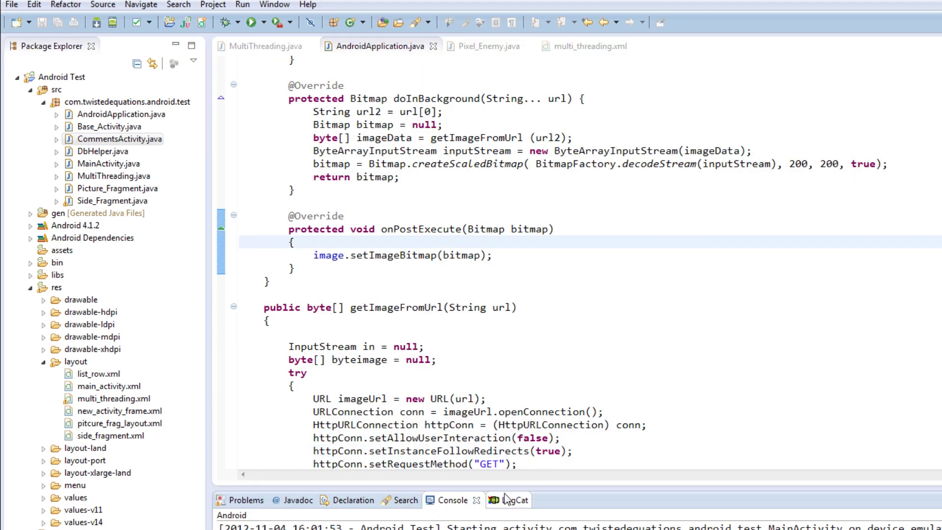
- Show LogCat and run Android Test on the emulator
{"action": "left_click", "coordinate": [501, 499]}
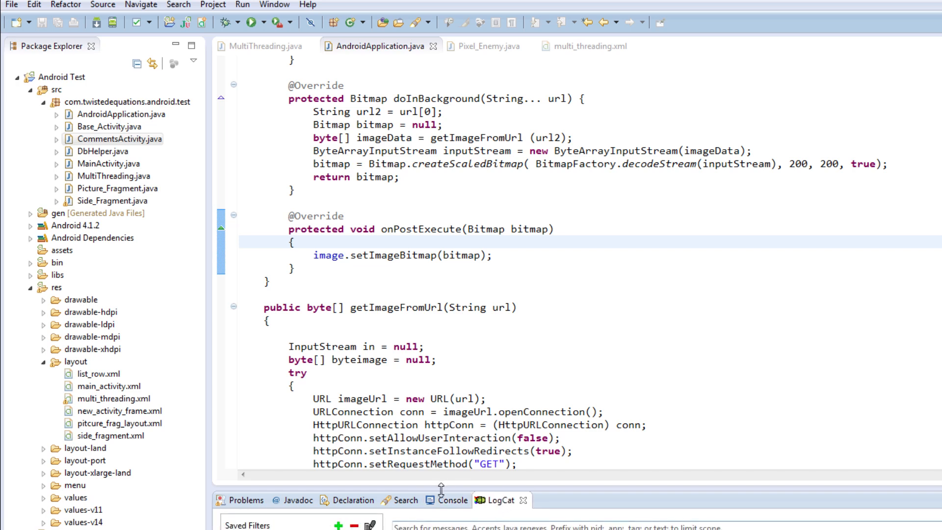
{"action": "left_click", "coordinate": [252, 22]}
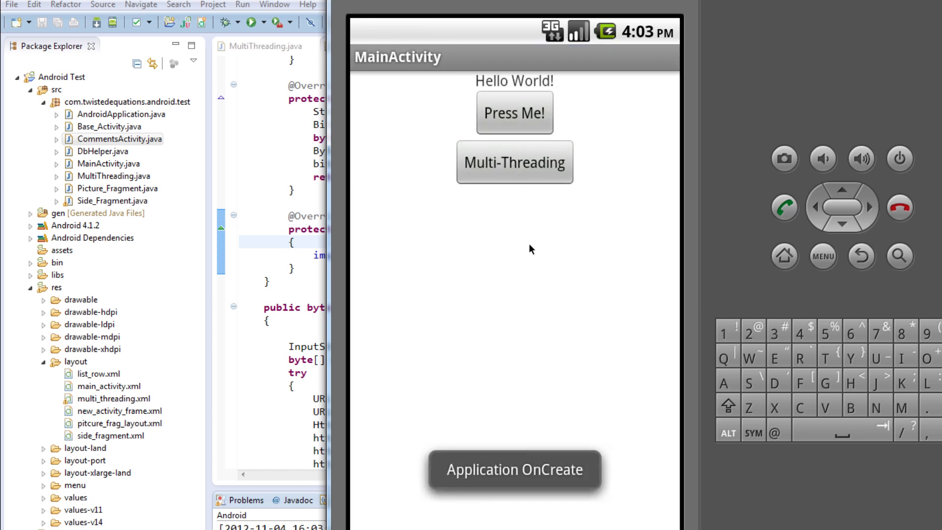
- Download the image again; the lifecycle diagram replaces the TE logo
{"action": "left_click", "coordinate": [513, 162]}
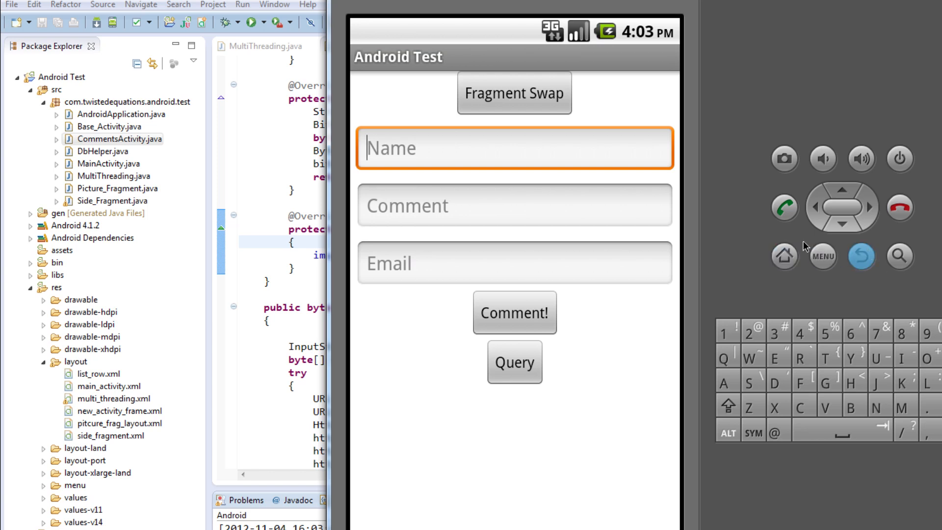
{"action": "left_click", "coordinate": [513, 92]}
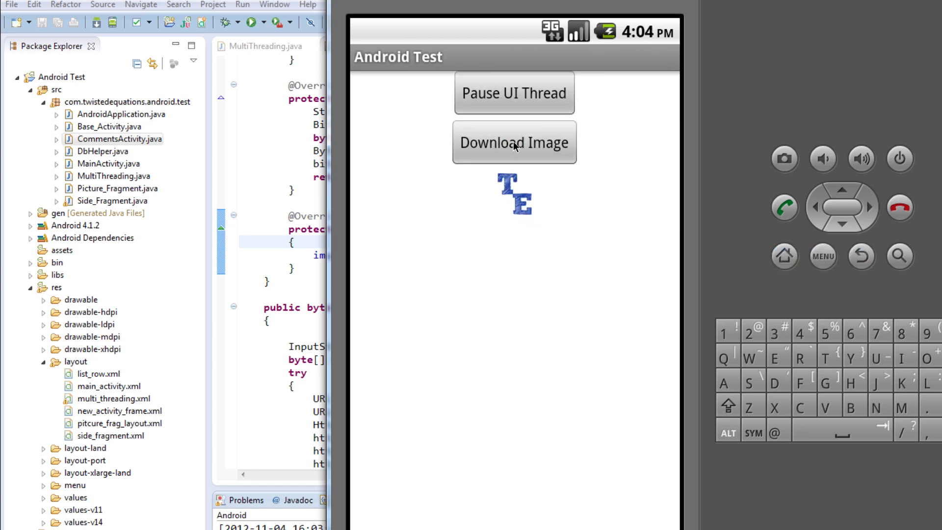
{"action": "left_click", "coordinate": [513, 142]}
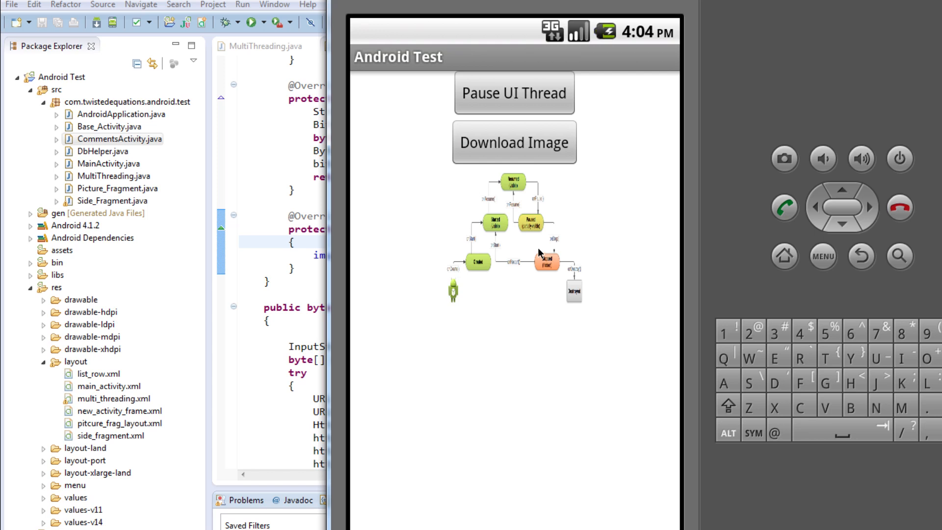
{"action": "mouse_move", "coordinate": [501, 238]}
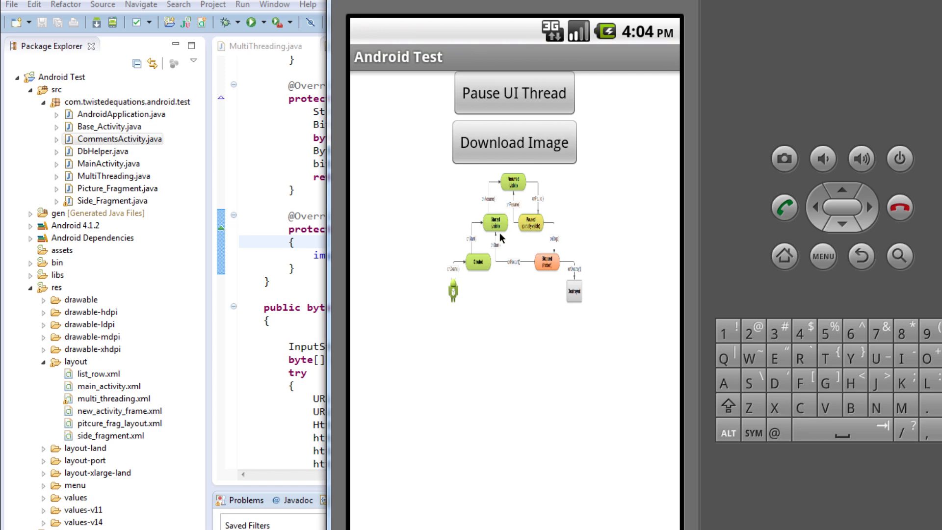
{"action": "mouse_move", "coordinate": [492, 183]}
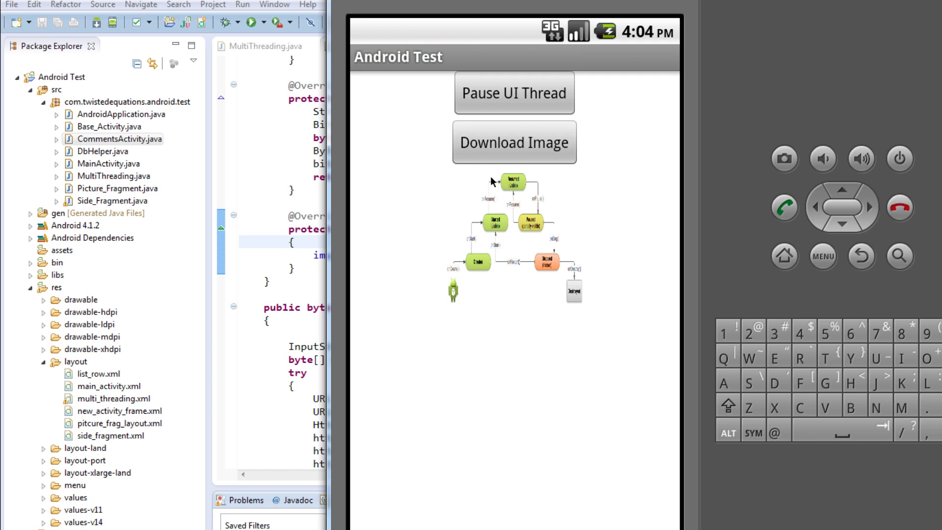
{"action": "mouse_move", "coordinate": [483, 275]}
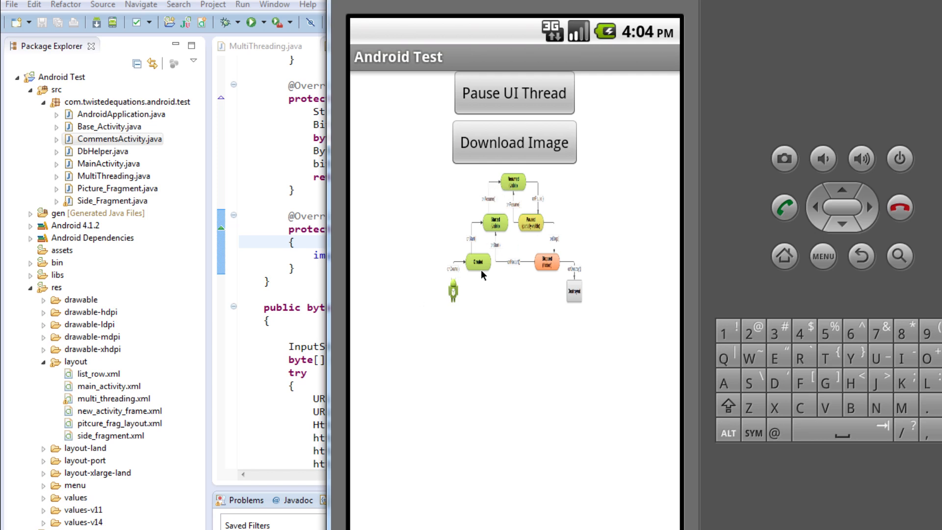
{"action": "mouse_move", "coordinate": [480, 283]}
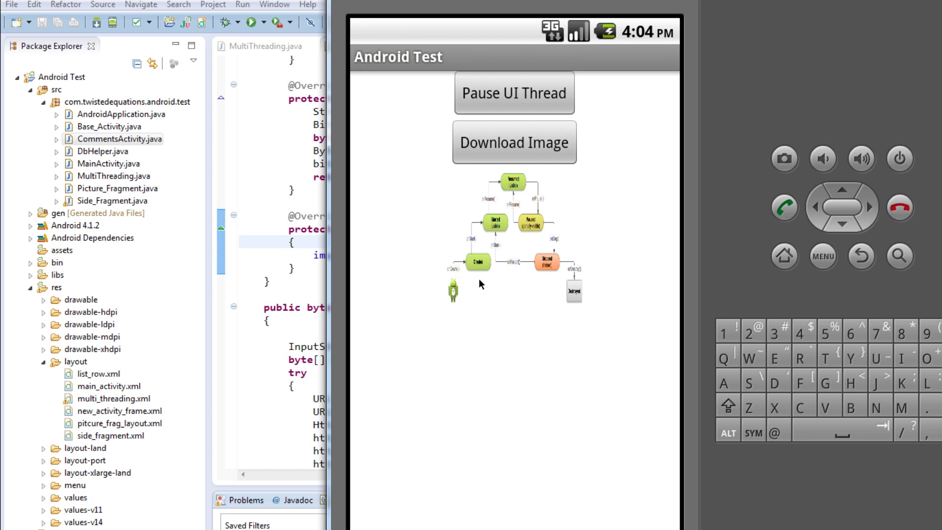
{"action": "mouse_move", "coordinate": [376, 341]}
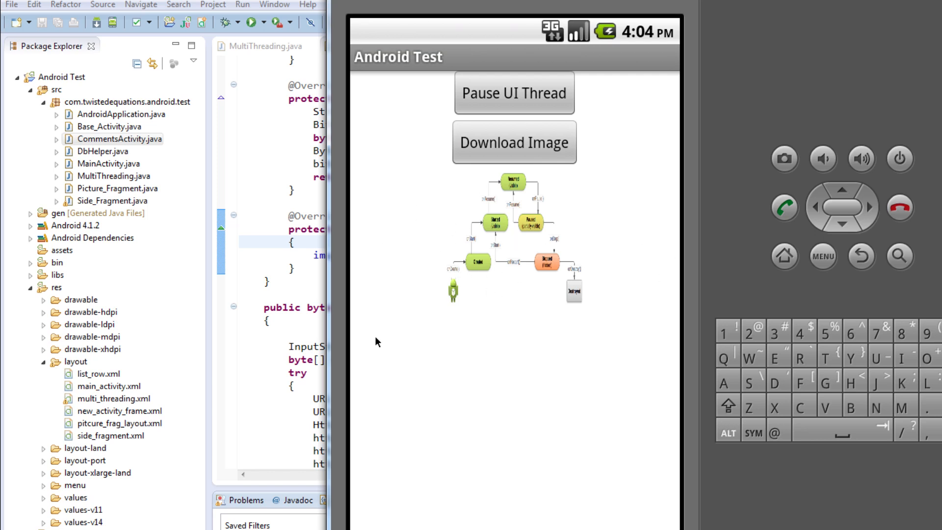
{"action": "mouse_move", "coordinate": [488, 247]}
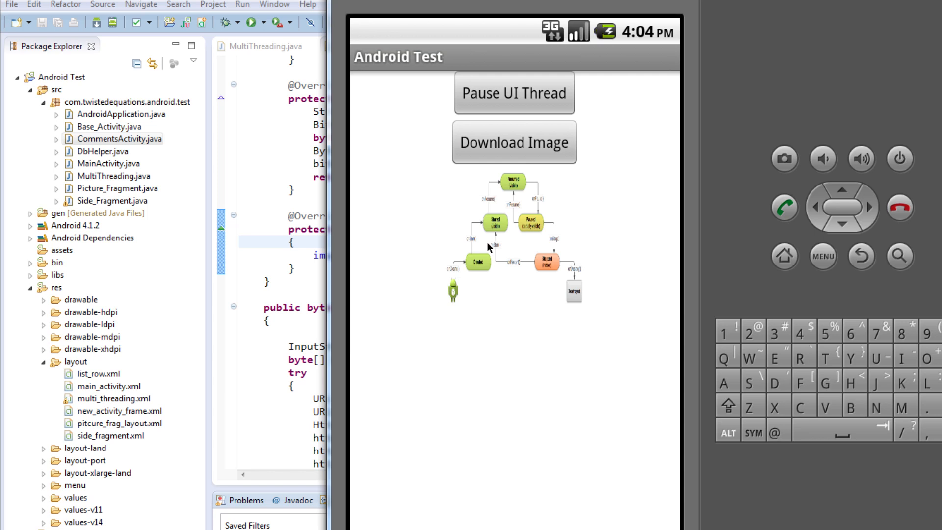
{"action": "mouse_move", "coordinate": [528, 215]}
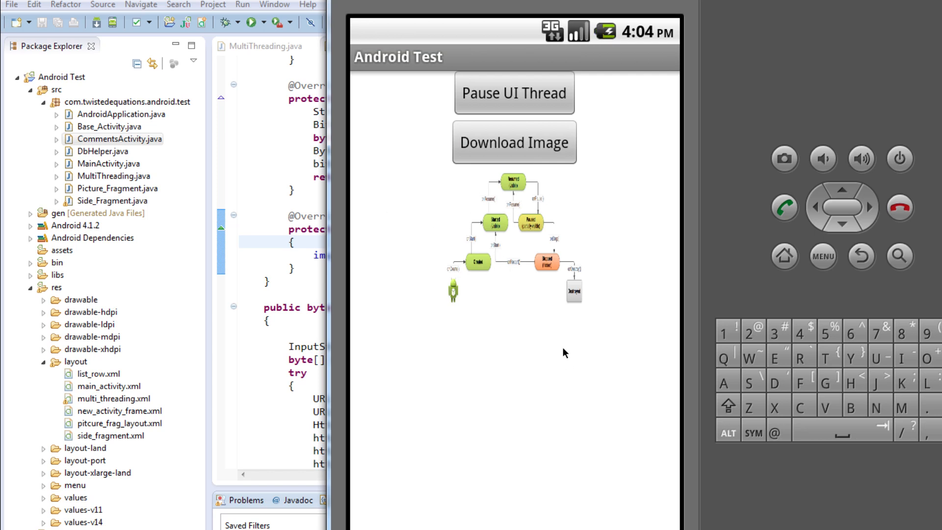
{"action": "mouse_move", "coordinate": [601, 263]}
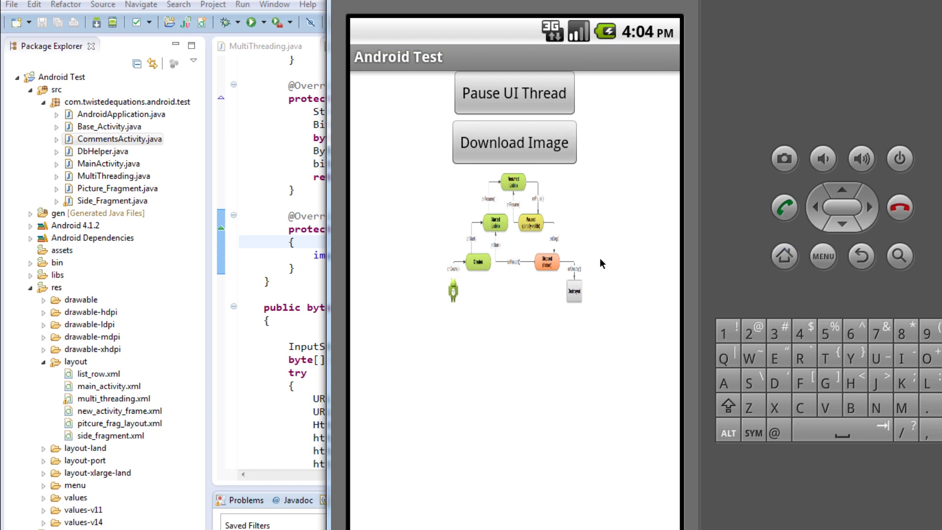